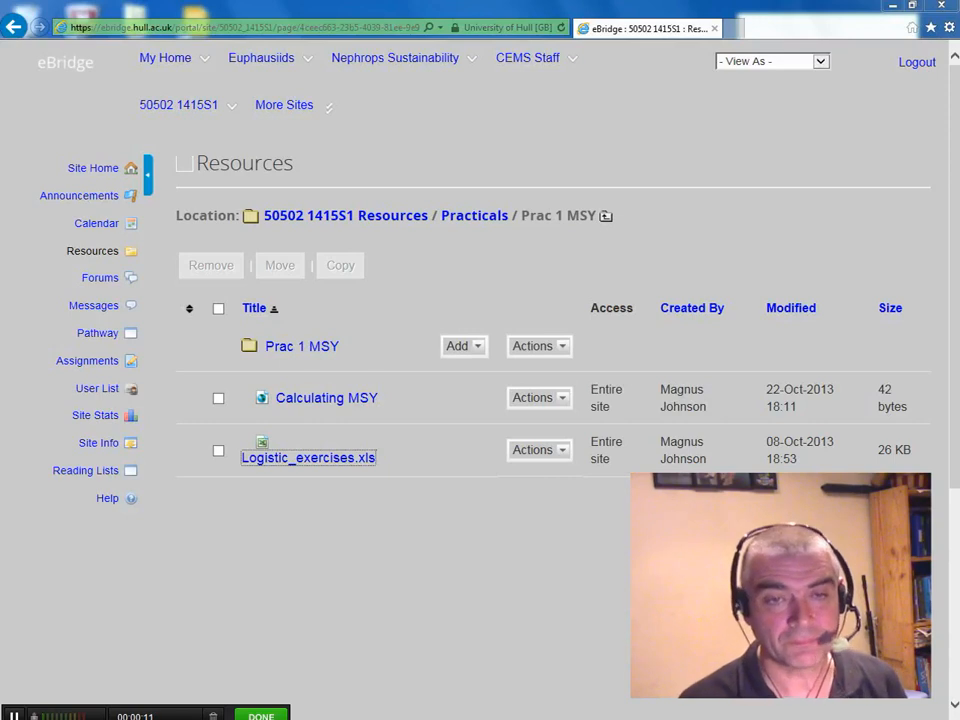
{"action": "mouse_move", "coordinate": [400, 594]}
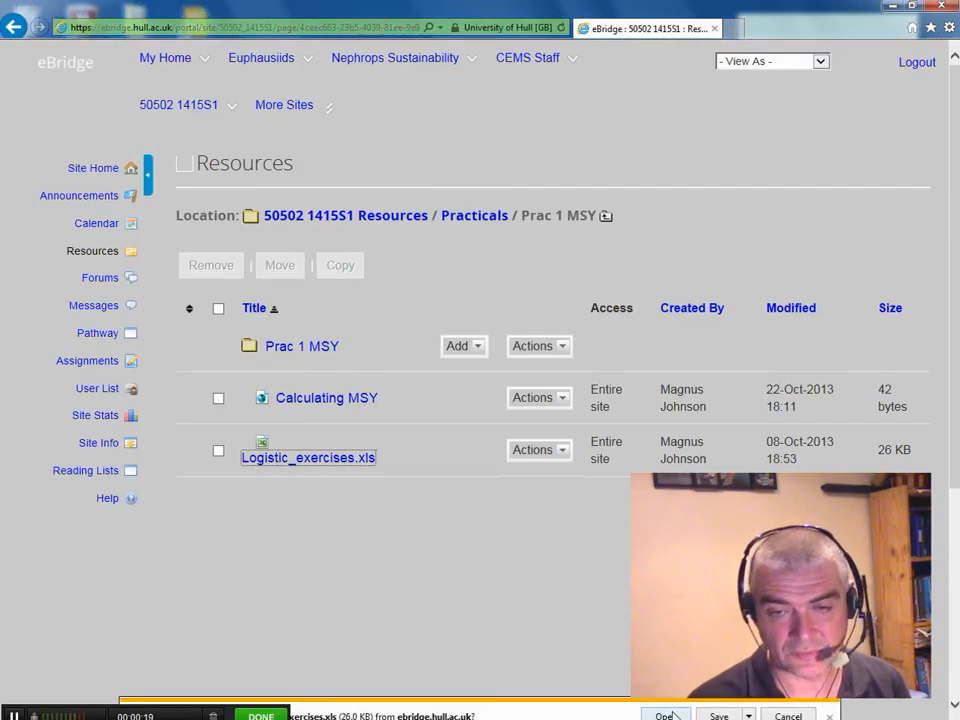
Open the downloaded Logistic_exercises.xls workbook in Excel.
{"action": "left_click", "coordinate": [664, 716]}
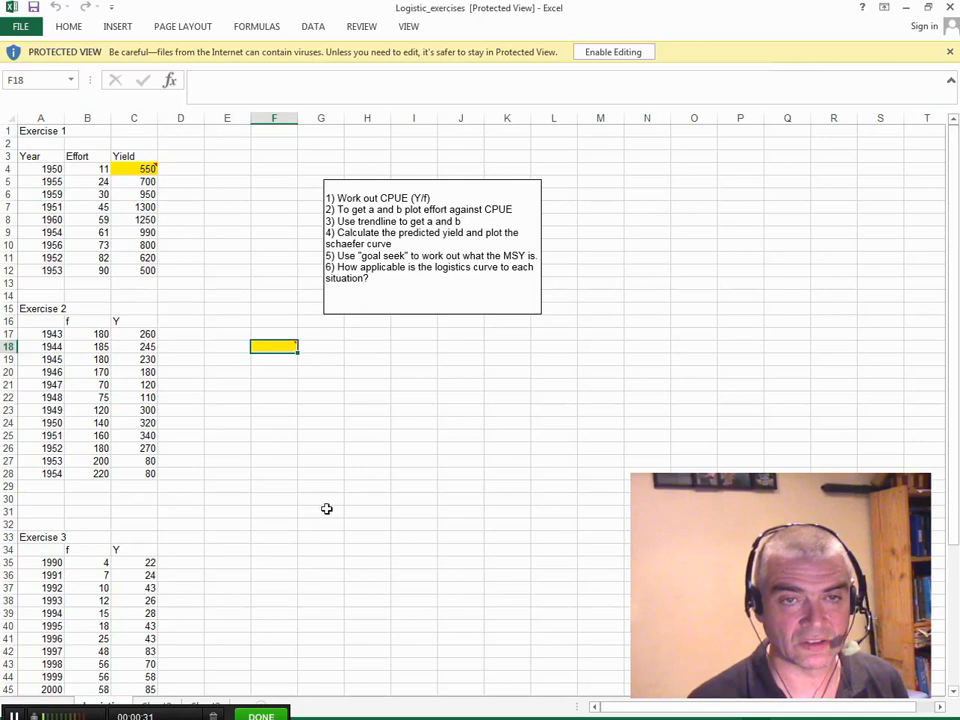
{"action": "mouse_move", "coordinate": [274, 394]}
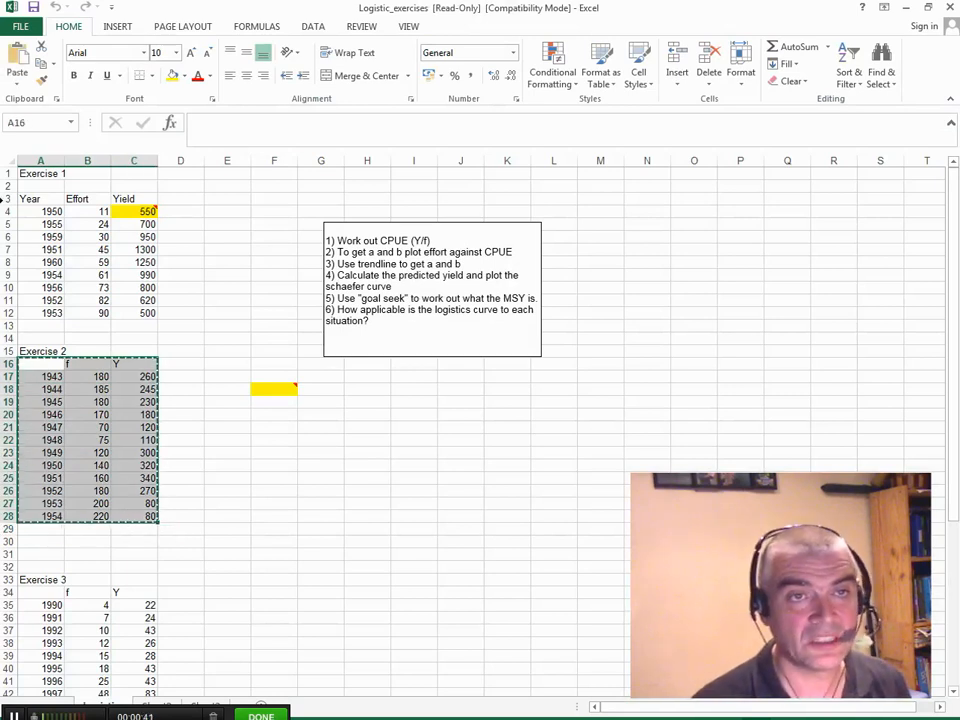
Go to File > New to reach the new-workbook template gallery.
{"action": "left_click", "coordinate": [20, 26]}
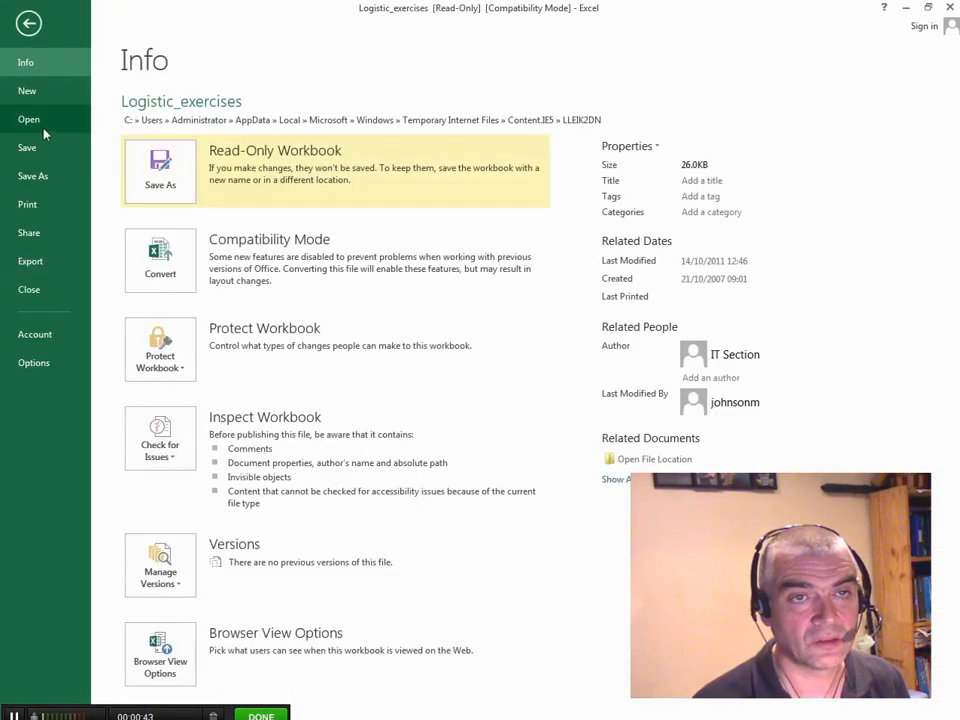
{"action": "left_click", "coordinate": [28, 90]}
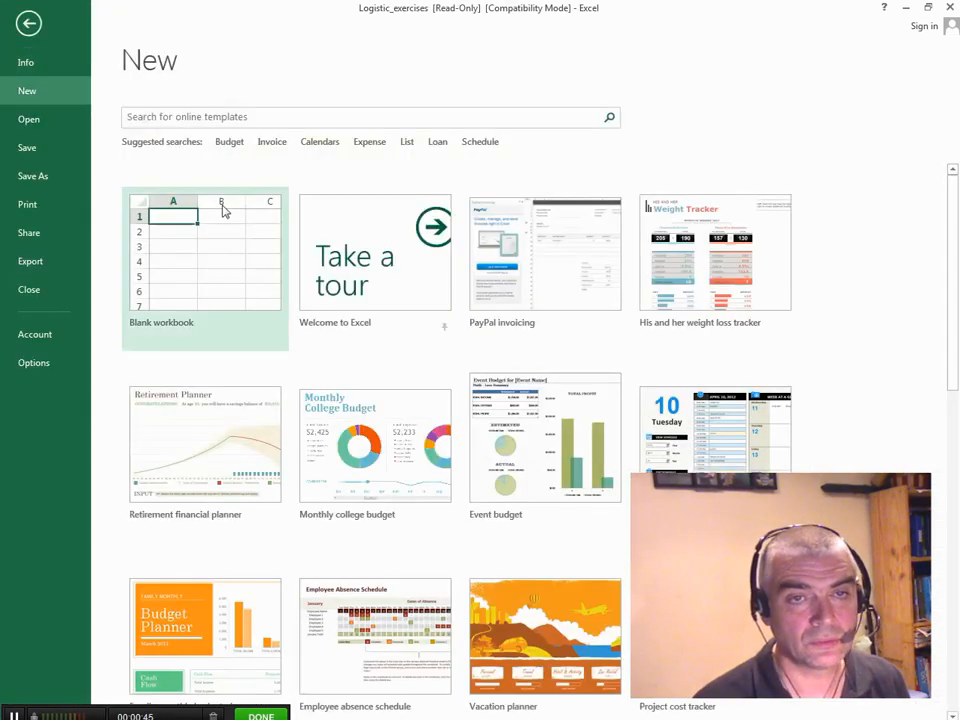
Paste the Exercise 2 data into a blank workbook and head the columns year, effort and yield.
{"action": "left_click", "coordinate": [204, 252]}
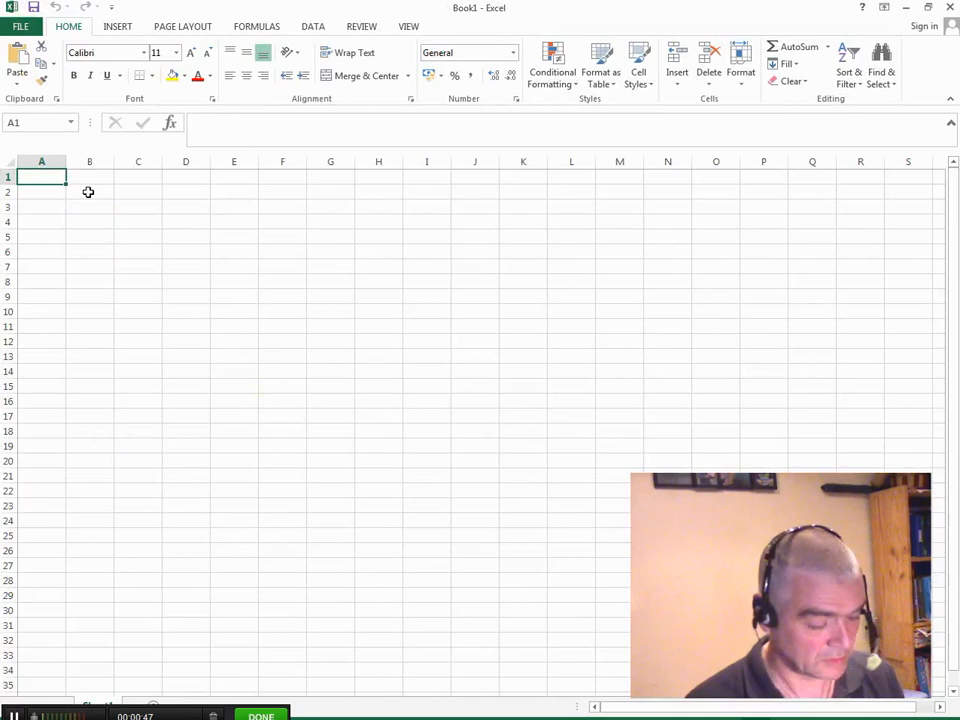
{"action": "key", "text": "ctrl+v"}
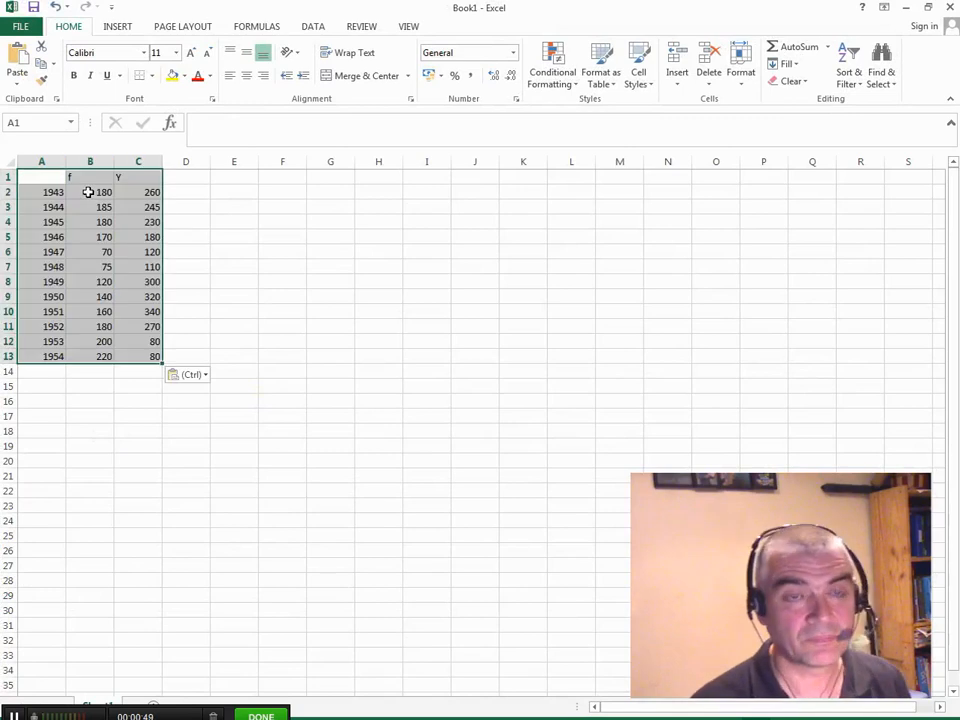
{"action": "left_click", "coordinate": [40, 176]}
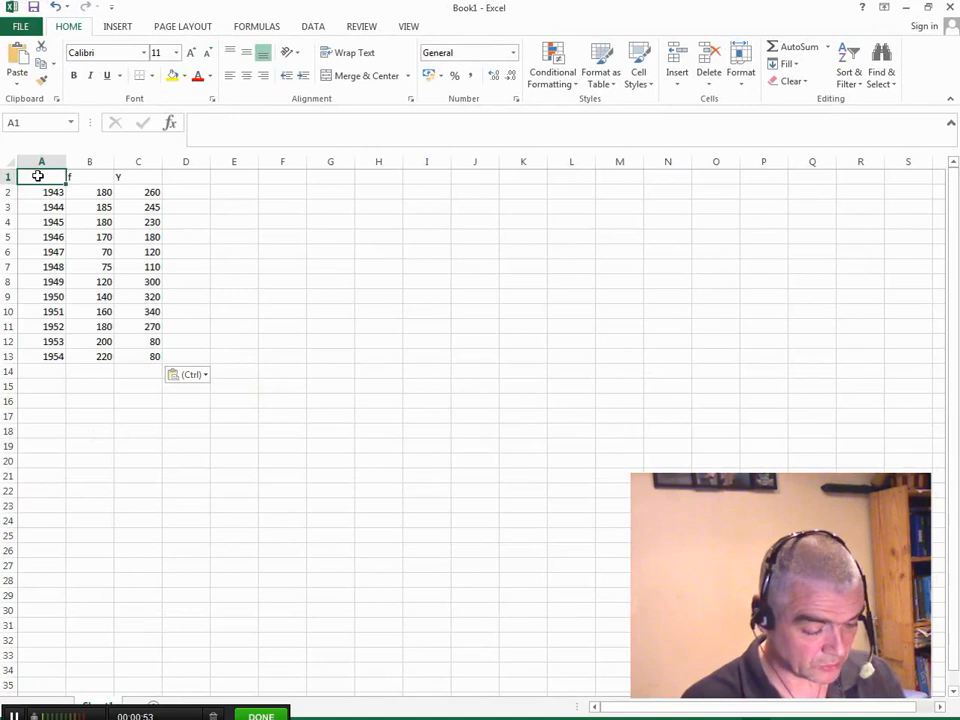
{"action": "type", "text": "year"}
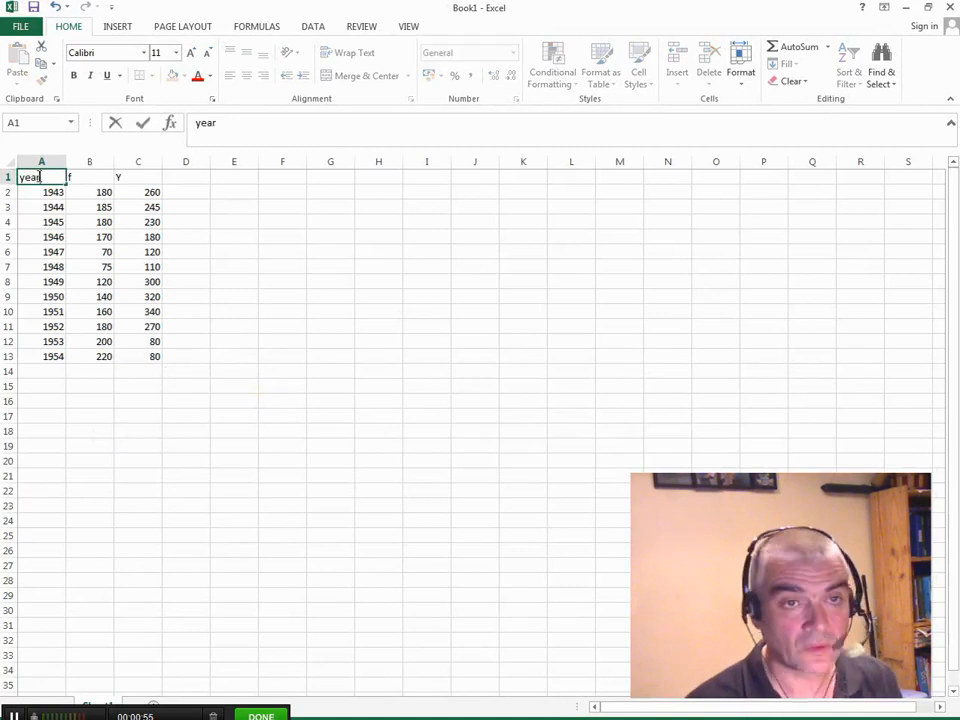
{"action": "type", "text": "ef"}
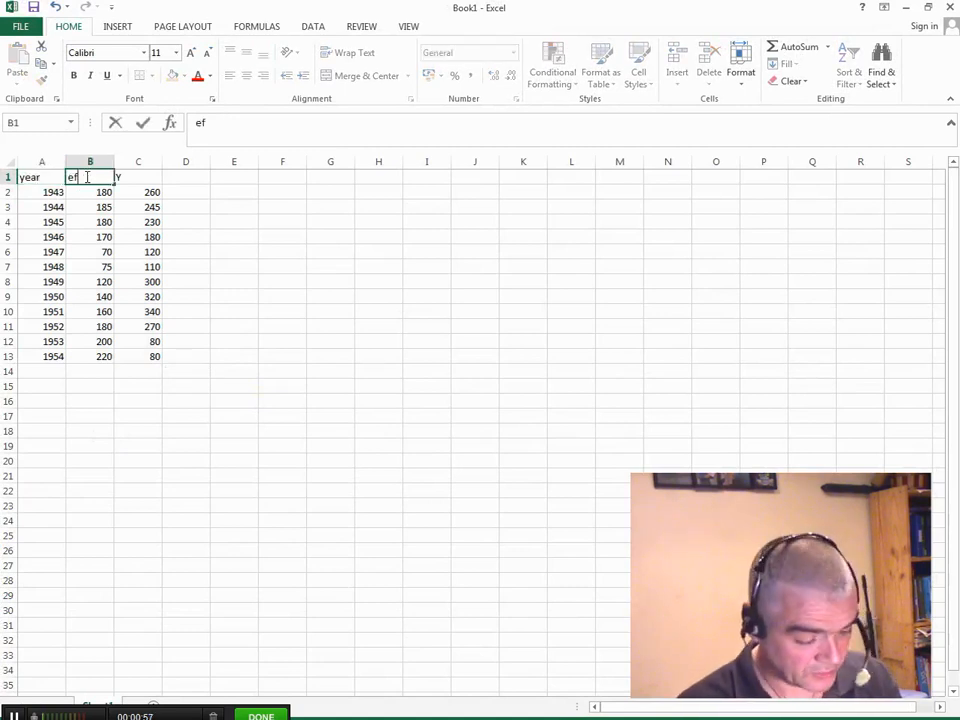
{"action": "type", "text": "fort"}
{"action": "left_click", "coordinate": [138, 176]}
{"action": "type", "text": "yield"}
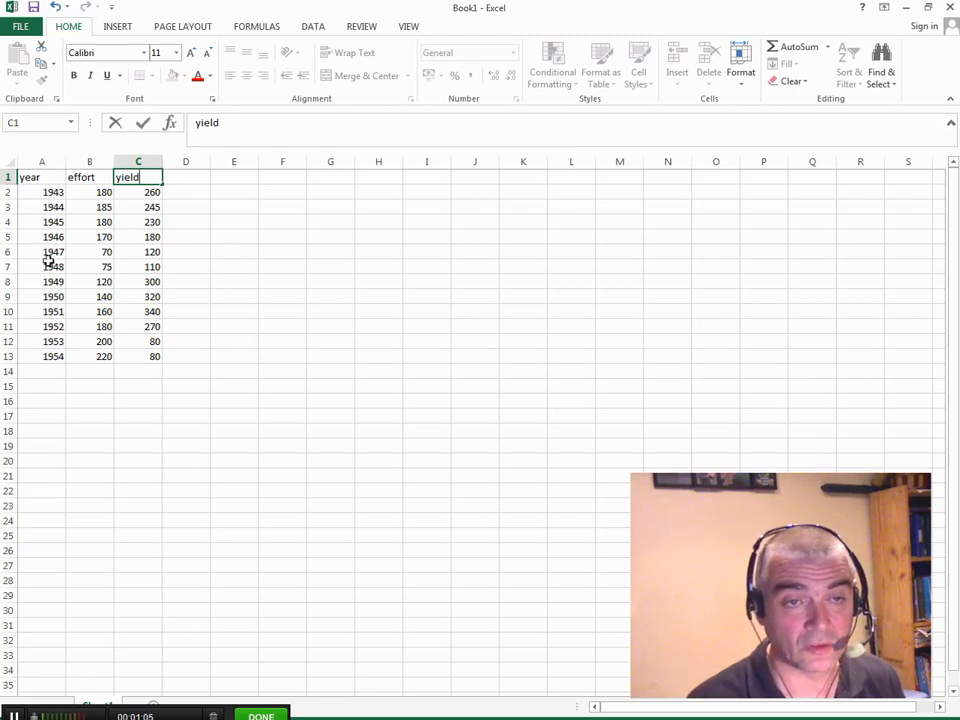
{"action": "mouse_move", "coordinate": [92, 356]}
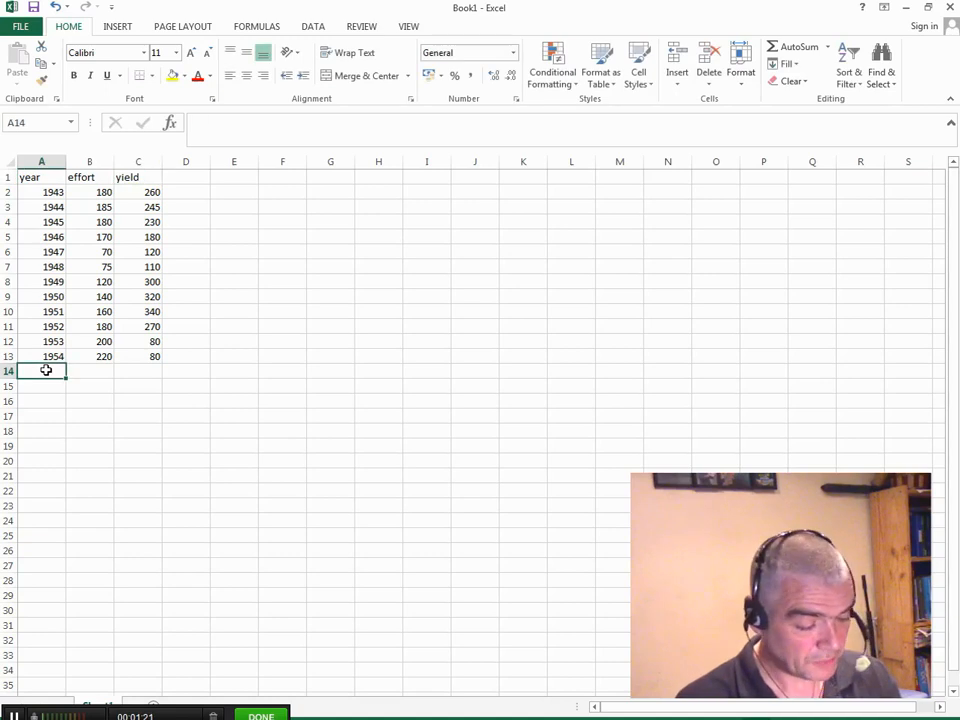
Add a 1955 row with effort NA and yield 100 below the existing records.
{"action": "type", "text": "1955"}
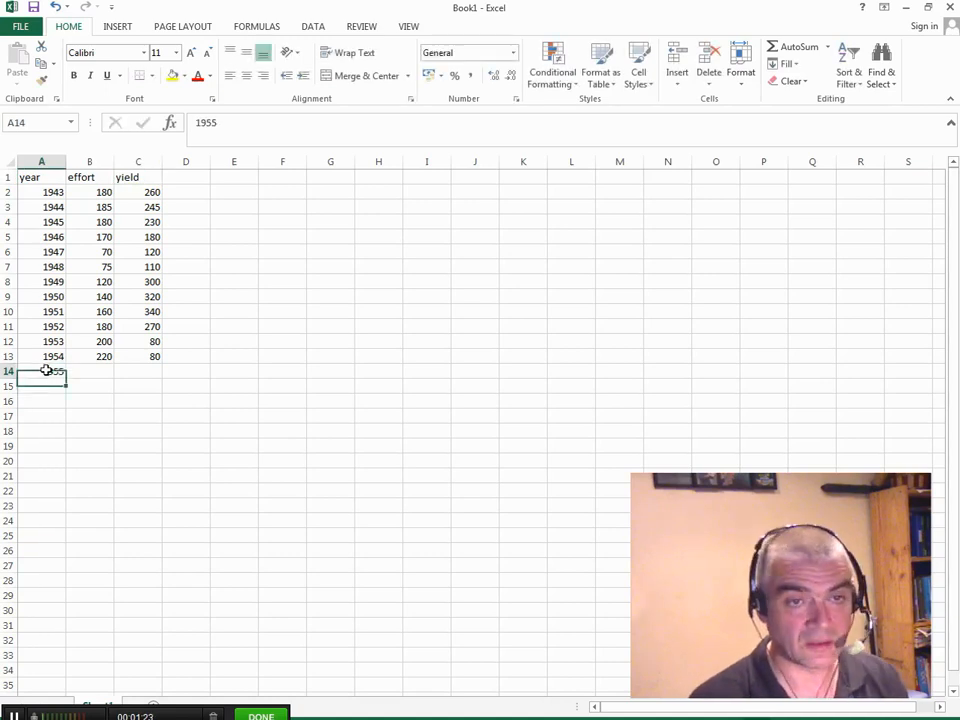
{"action": "left_click", "coordinate": [138, 370]}
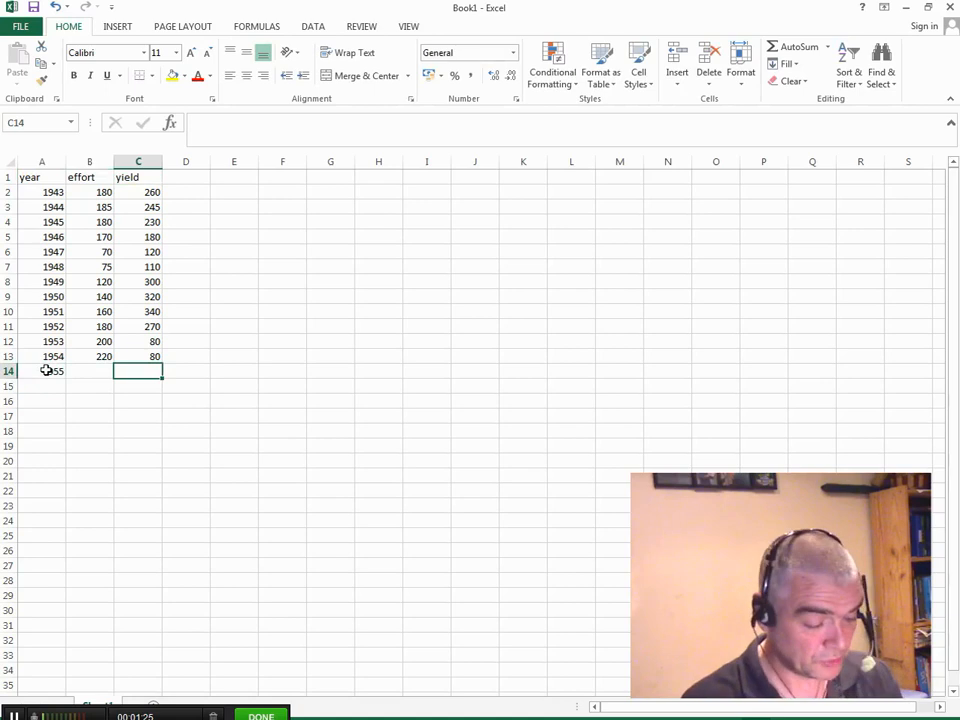
{"action": "type", "text": "100"}
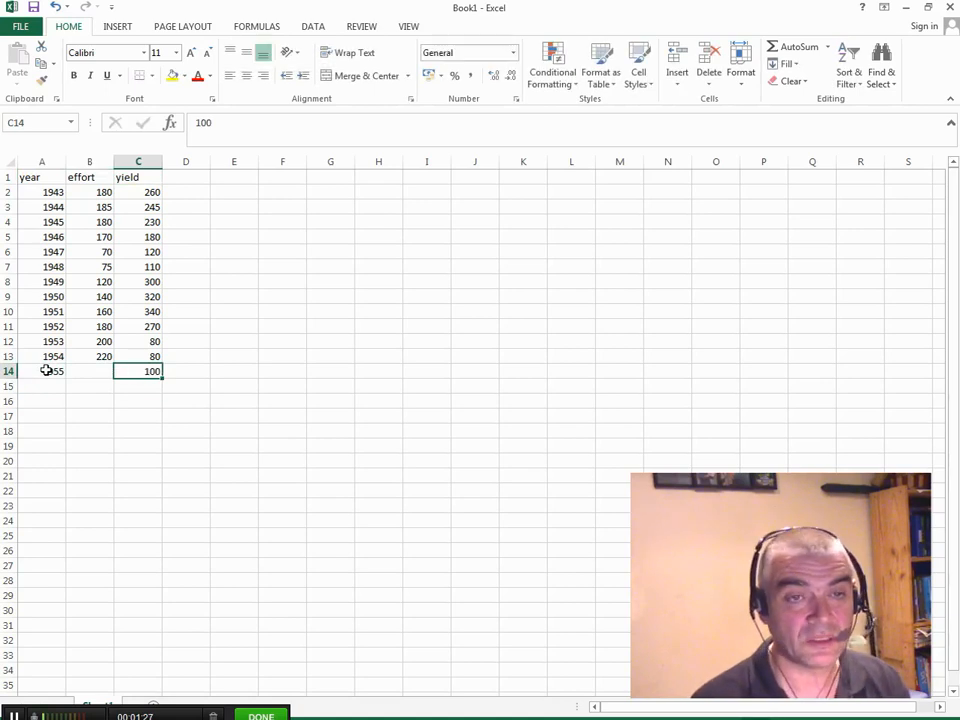
{"action": "left_click", "coordinate": [88, 370]}
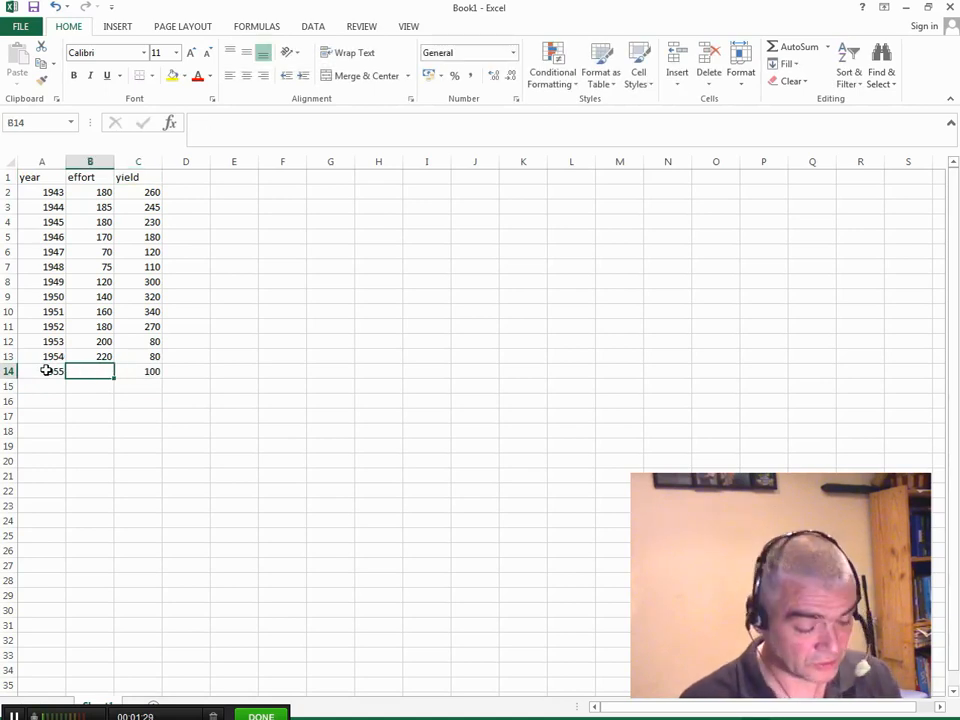
{"action": "type", "text": "NA"}
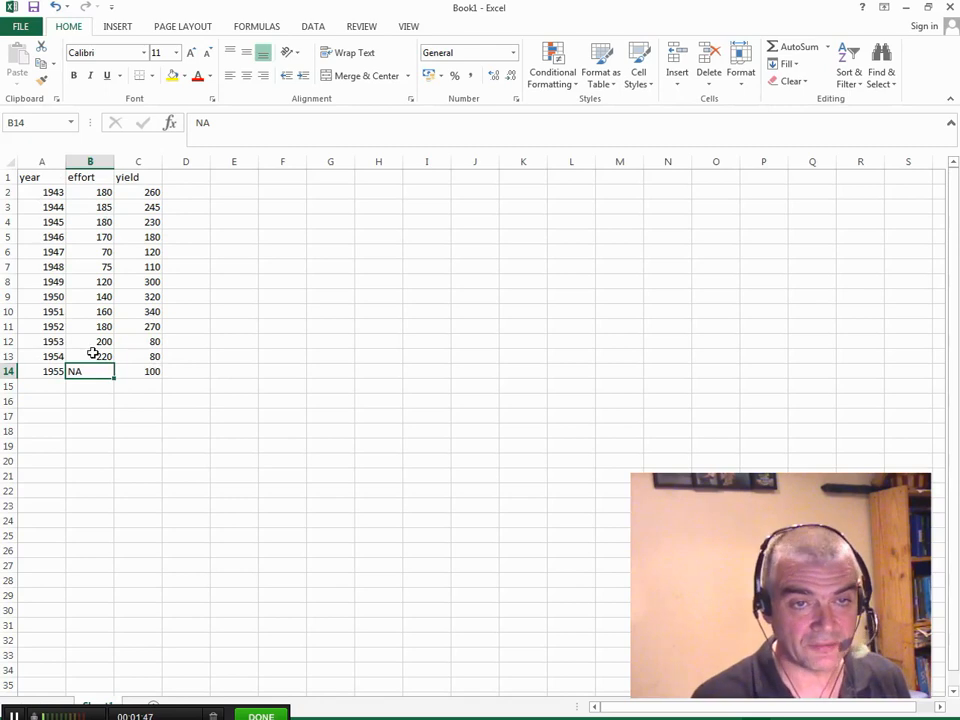
{"action": "mouse_move", "coordinate": [104, 188]}
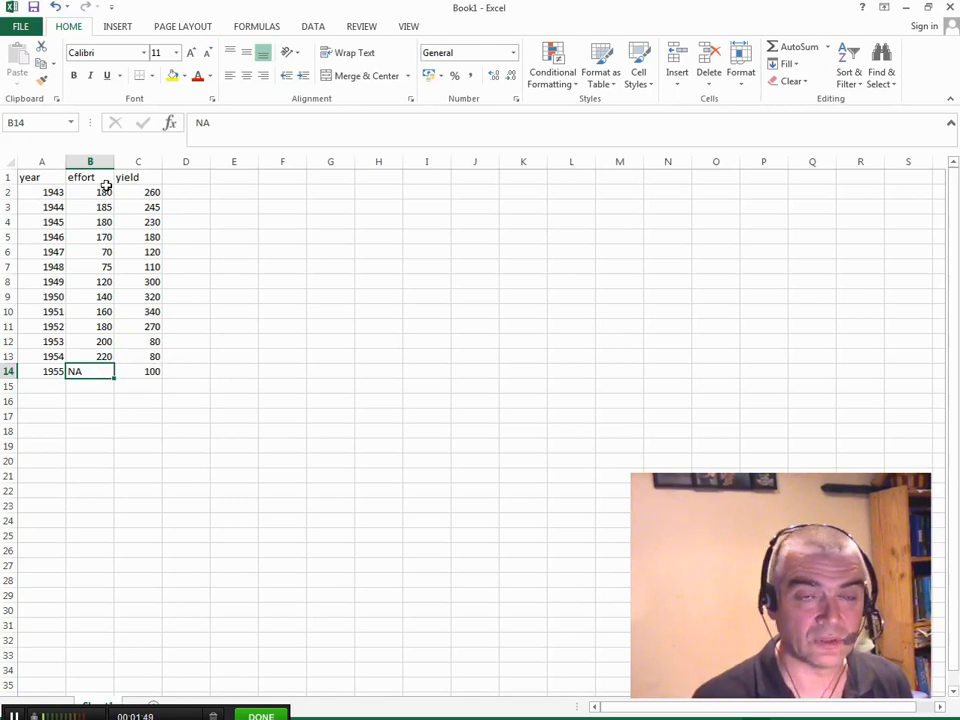
{"action": "mouse_move", "coordinate": [44, 312]}
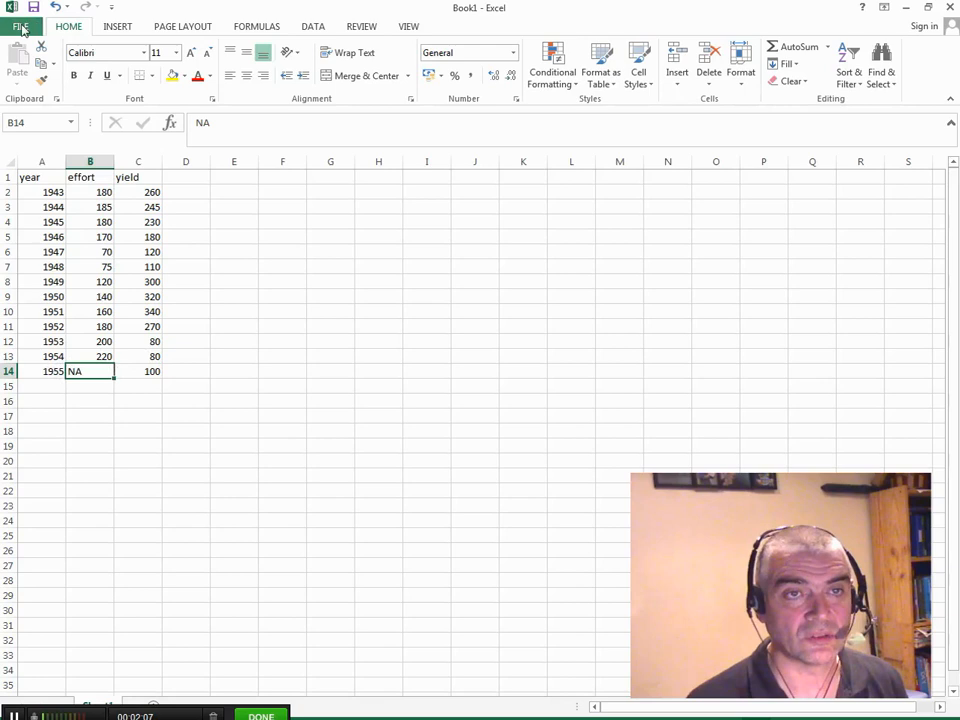
{"action": "left_click", "coordinate": [22, 26]}
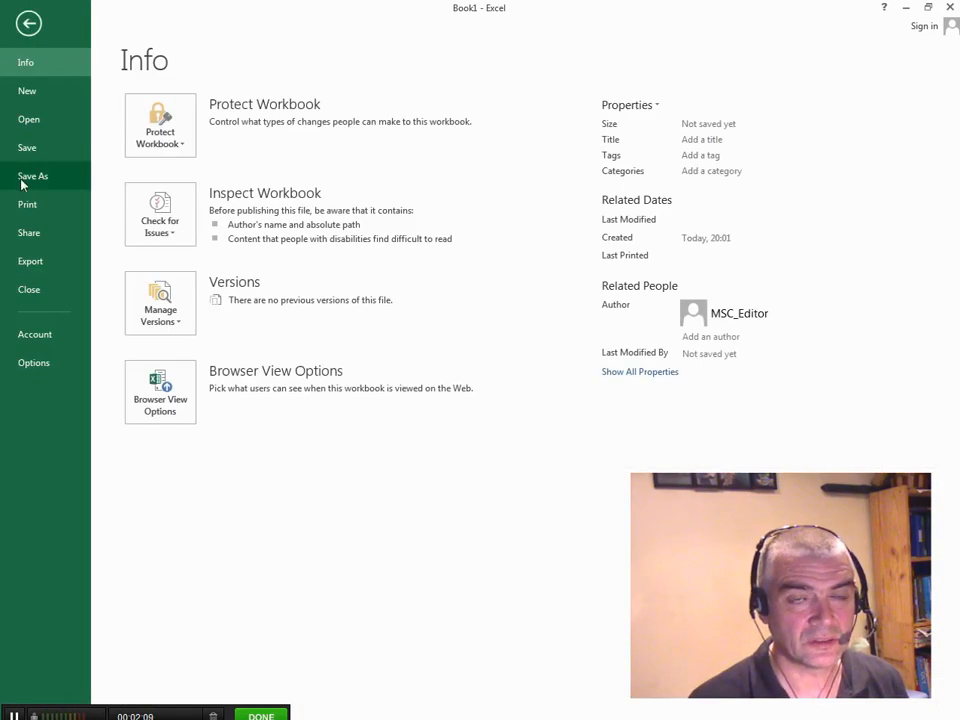
{"action": "left_click", "coordinate": [20, 26]}
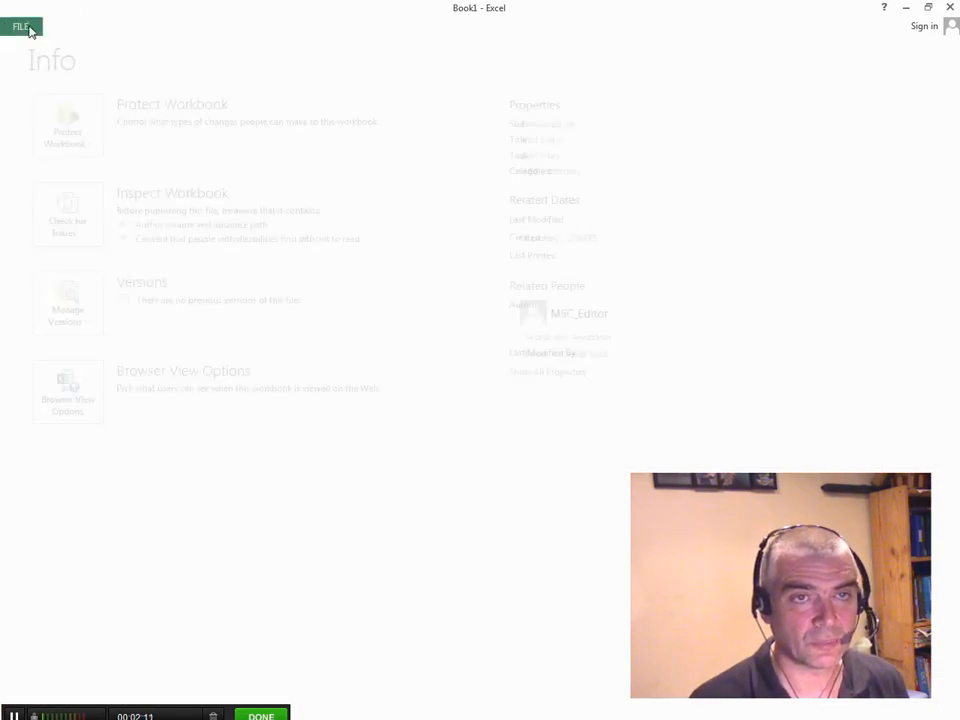
{"action": "left_click", "coordinate": [20, 26]}
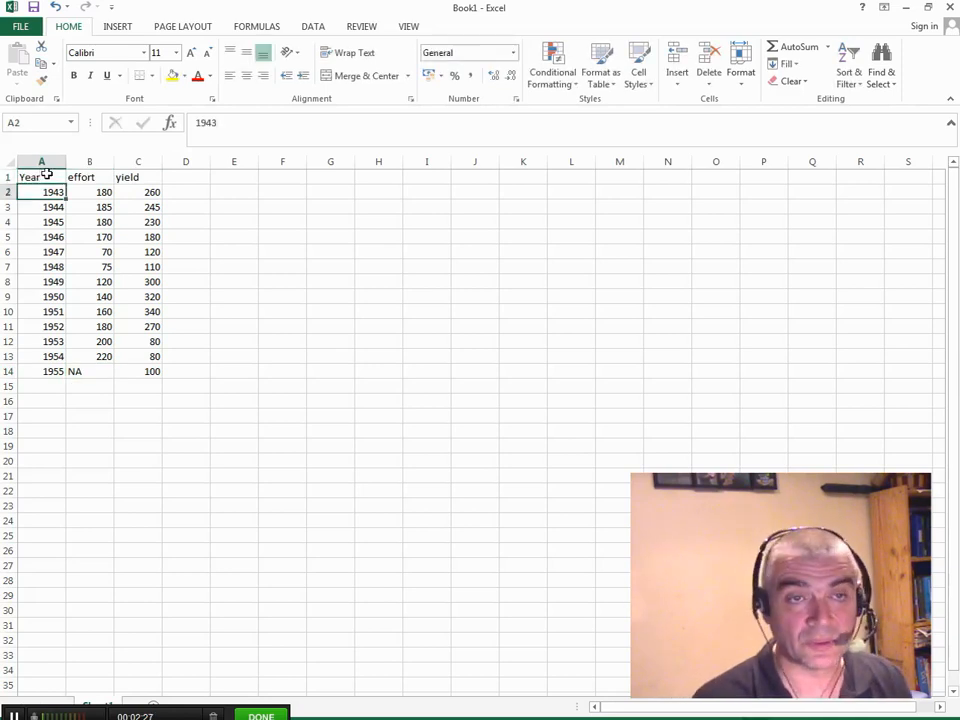
{"action": "left_click", "coordinate": [40, 176]}
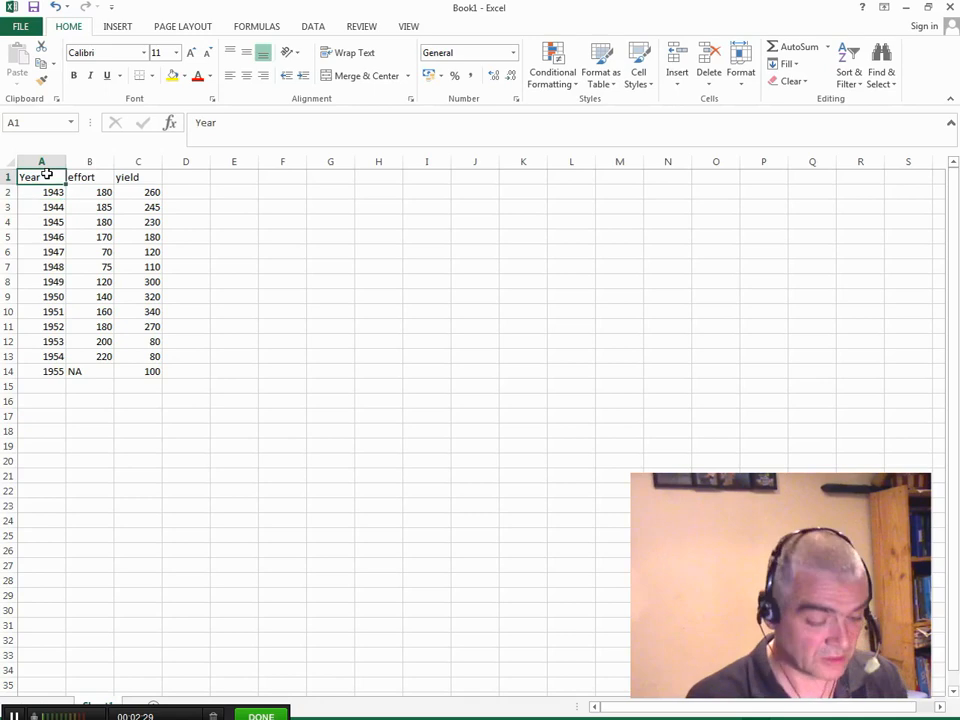
{"action": "type", "text": "y"}
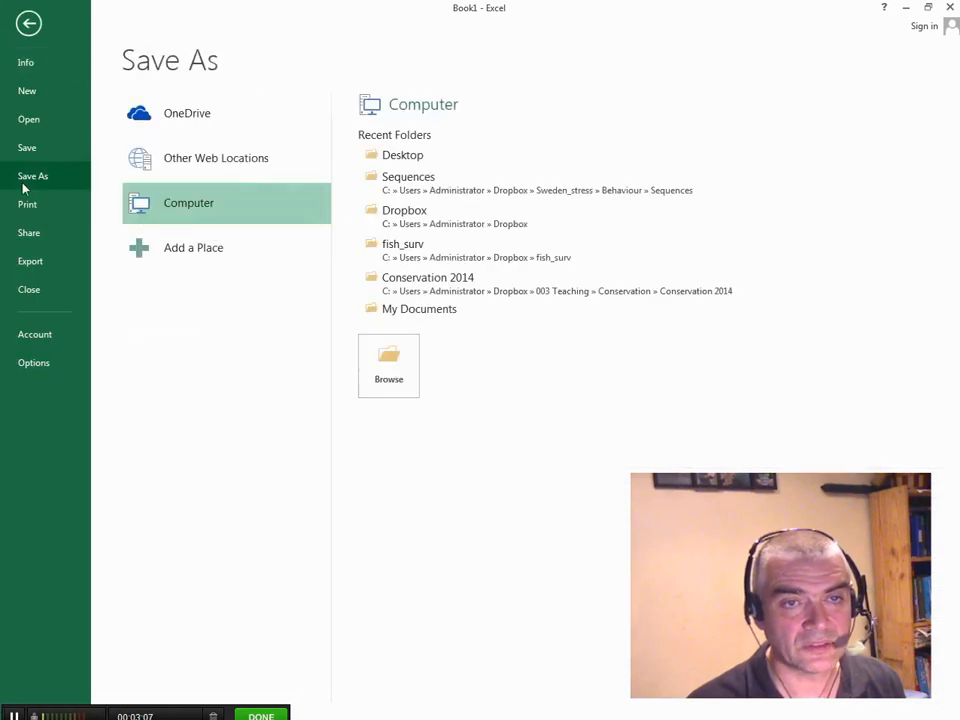
Save the workbook to the Desktop as comma-delimited CSV named fish.
{"action": "left_click", "coordinate": [388, 364]}
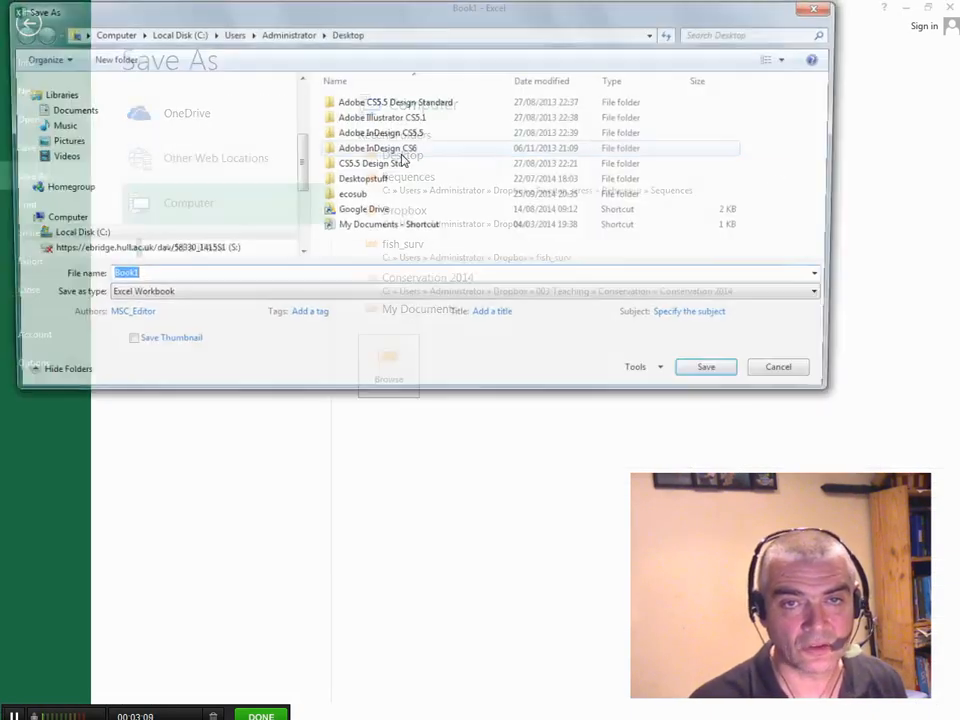
{"action": "left_click", "coordinate": [250, 296]}
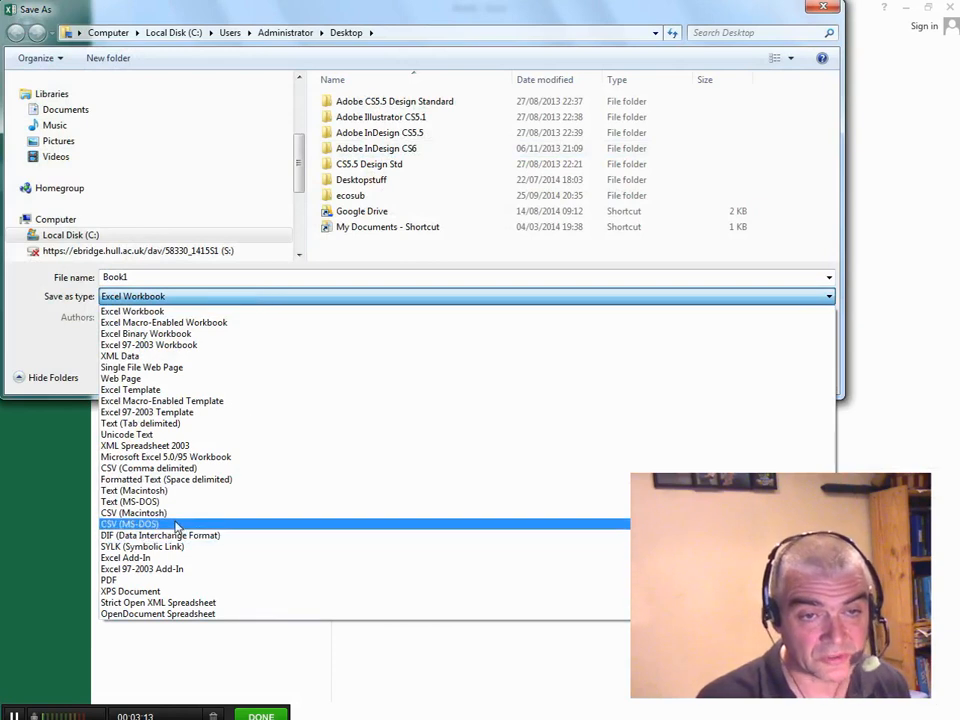
{"action": "mouse_move", "coordinate": [132, 512]}
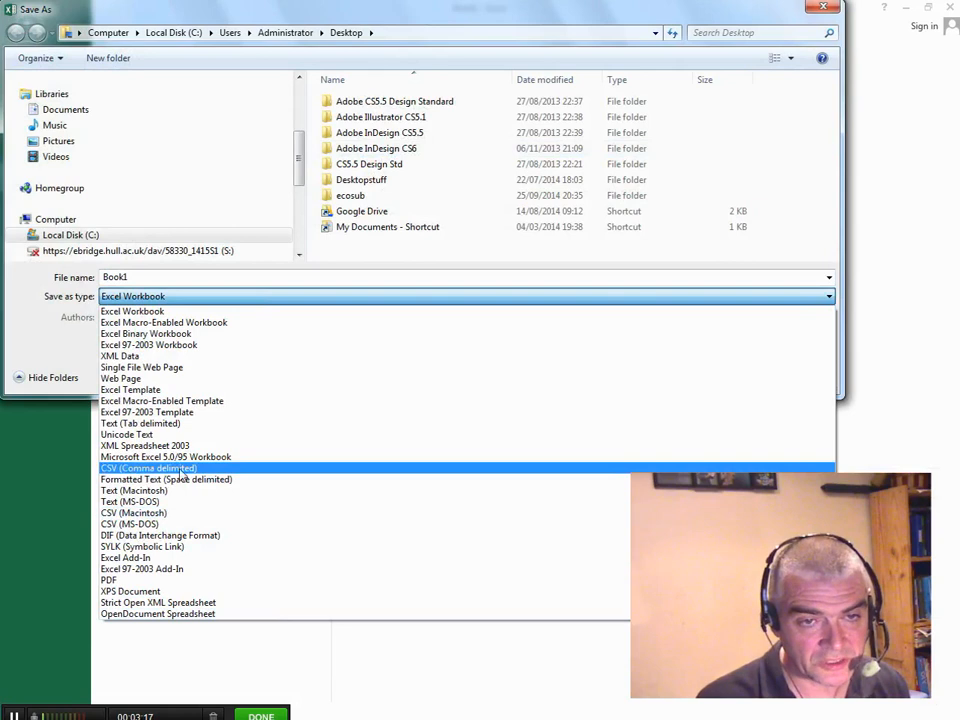
{"action": "left_click", "coordinate": [148, 468]}
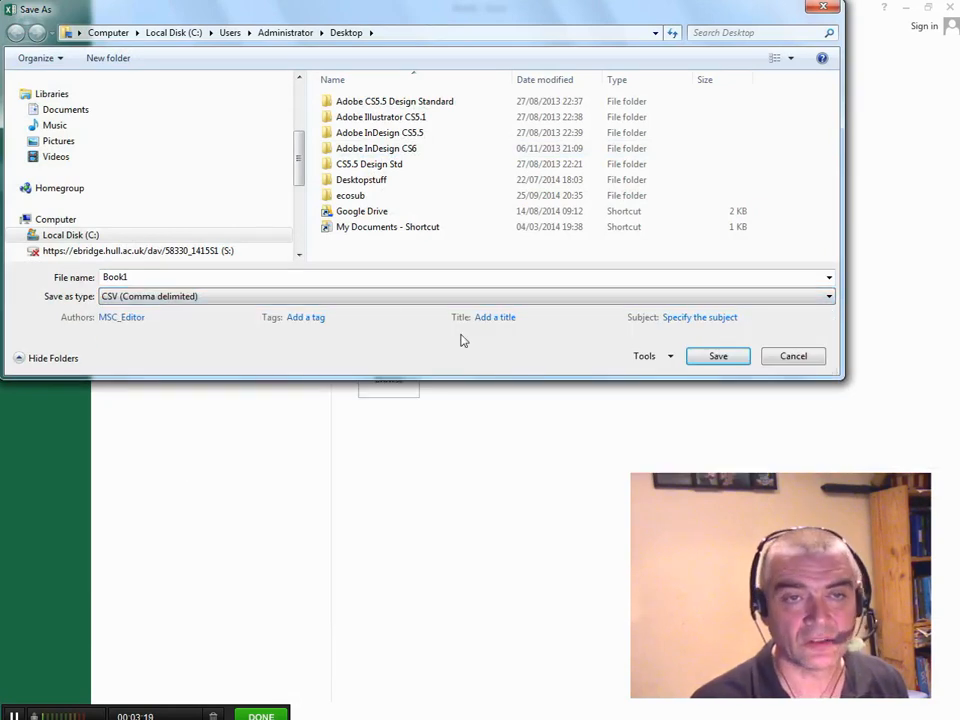
{"action": "left_click", "coordinate": [116, 276]}
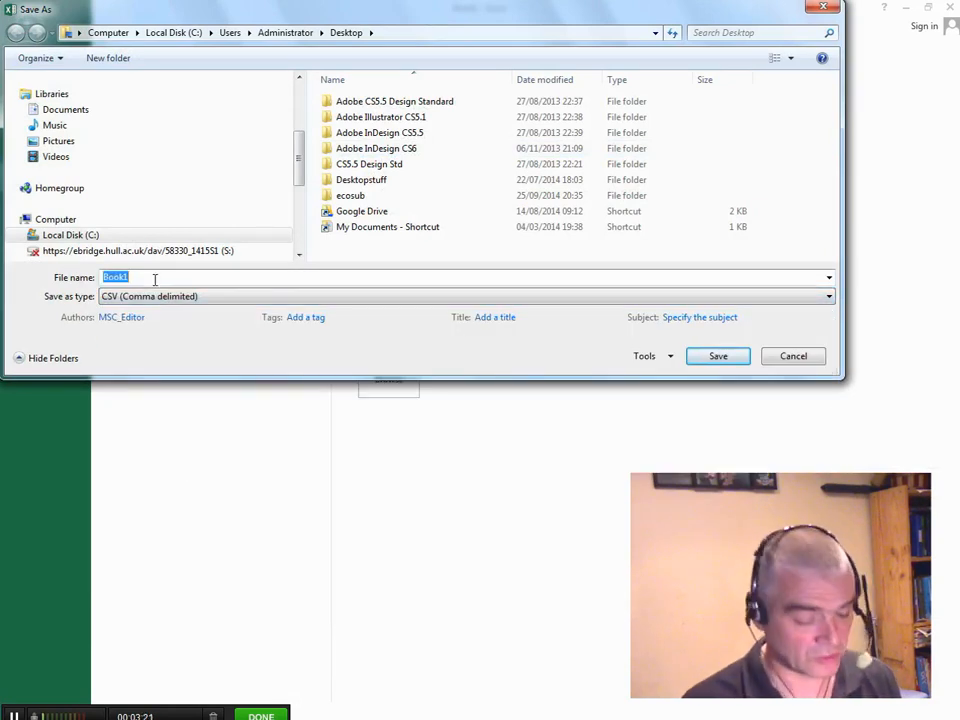
{"action": "type", "text": "fish"}
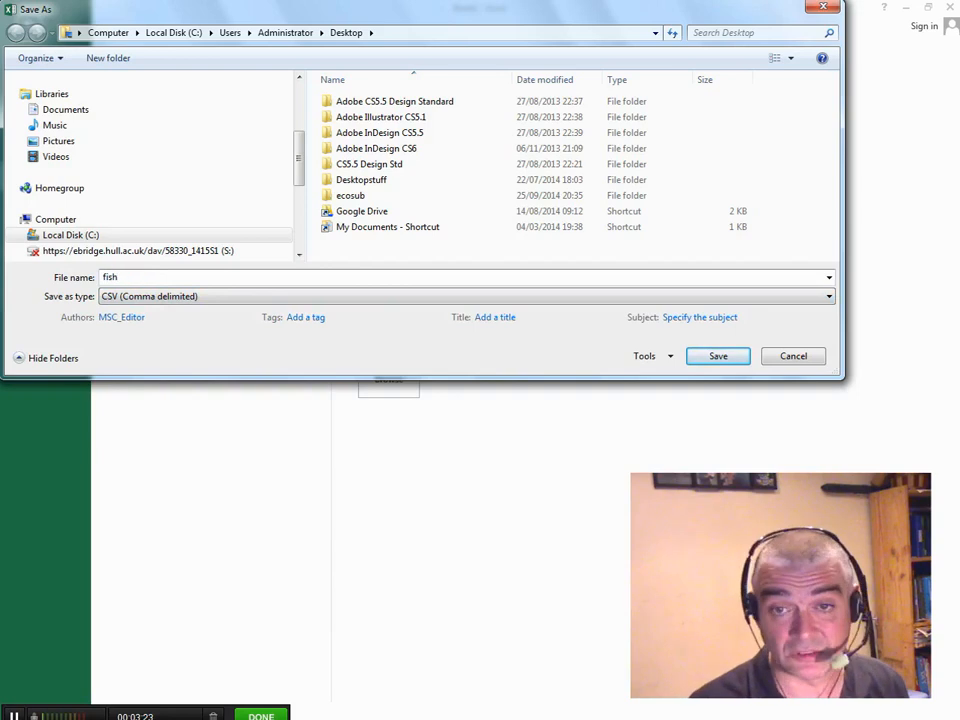
{"action": "mouse_move", "coordinate": [224, 152]}
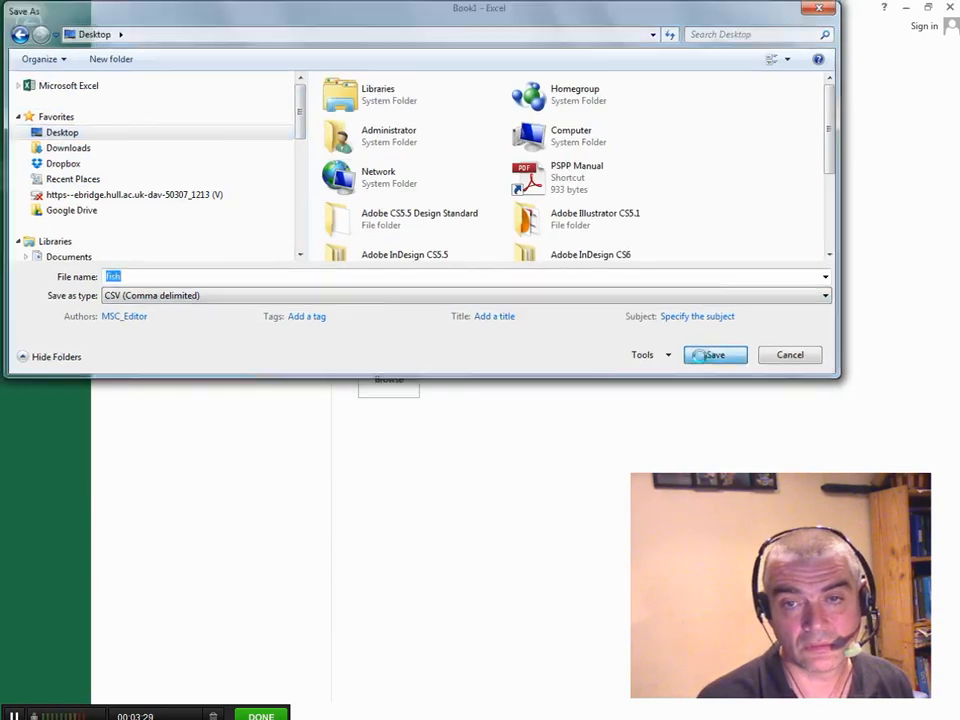
{"action": "left_click", "coordinate": [714, 356]}
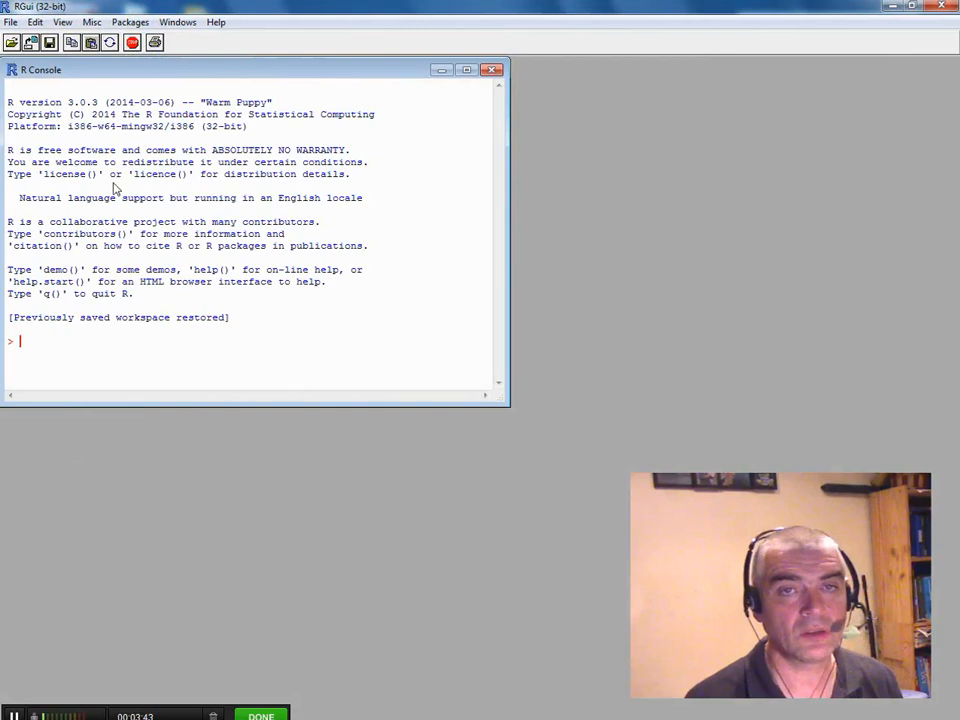
{"action": "mouse_move", "coordinate": [78, 550]}
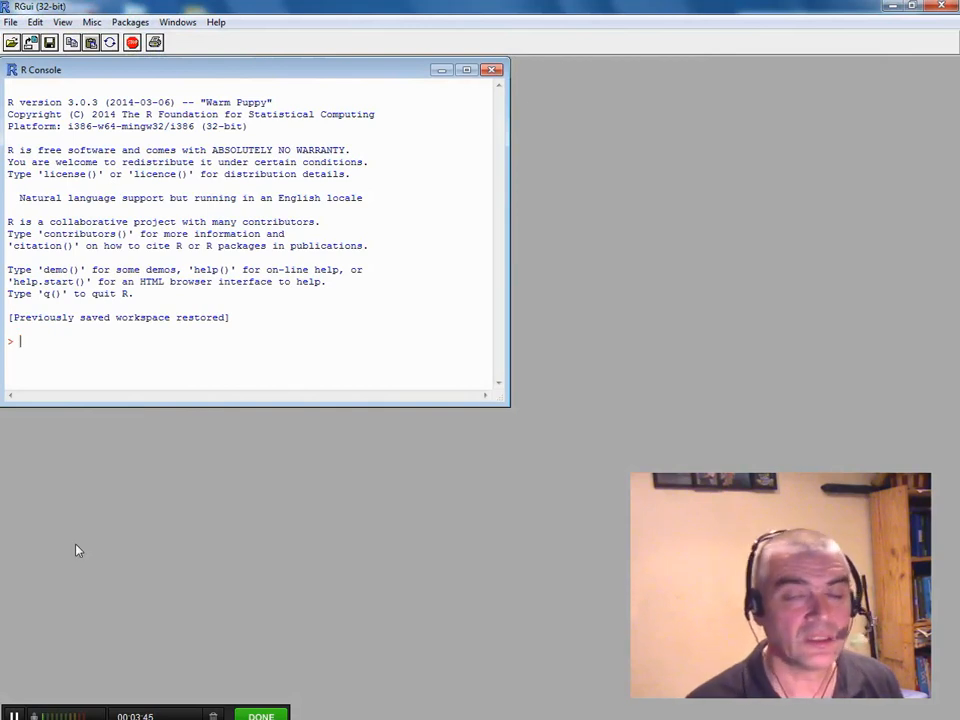
{"action": "mouse_move", "coordinate": [224, 352]}
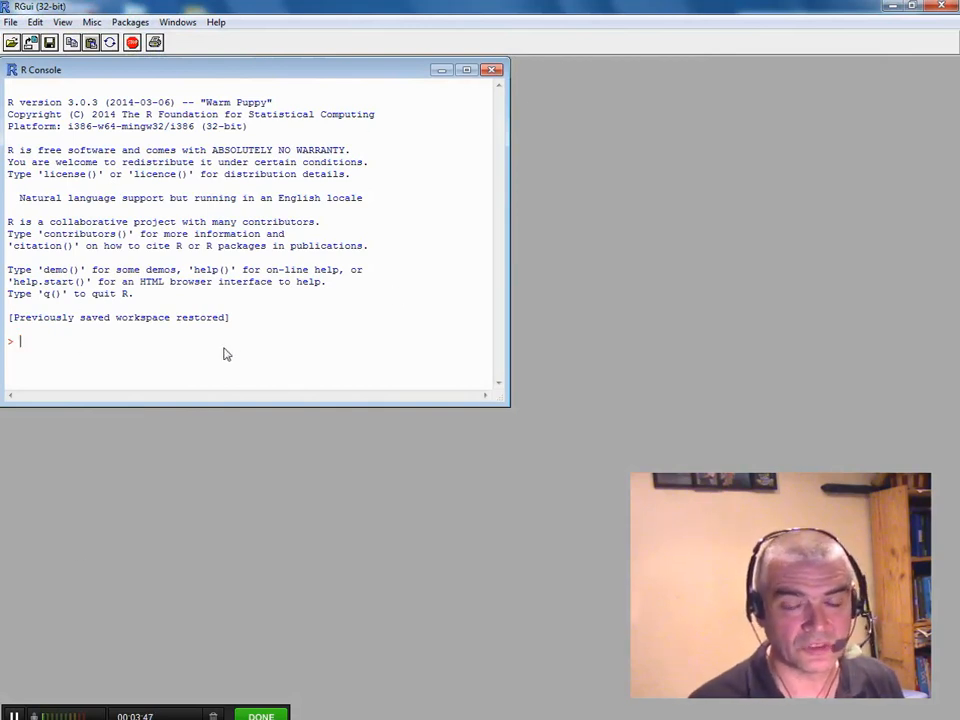
Start a new blank R script from the File menu.
{"action": "left_click", "coordinate": [12, 22]}
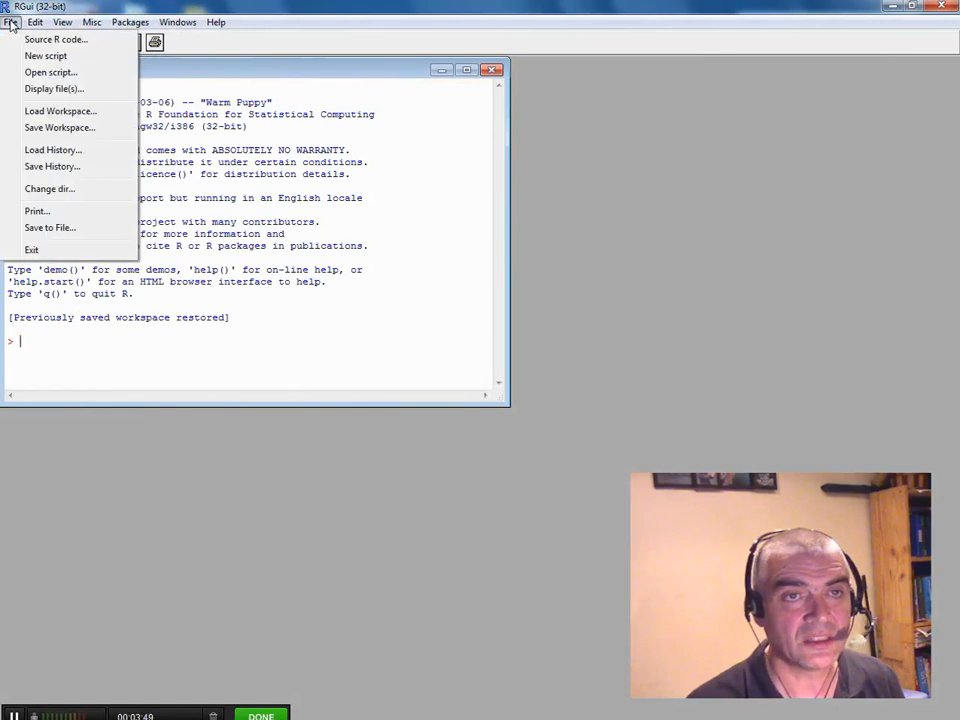
{"action": "left_click", "coordinate": [46, 56]}
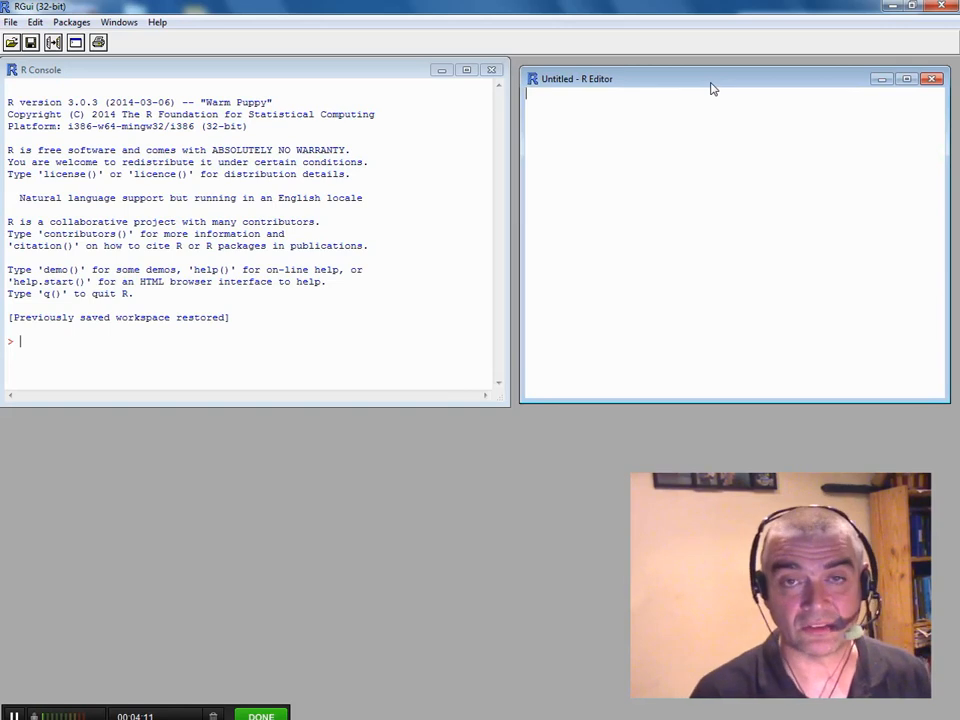
Write the comment '# exercise 1: reading in data and doing a simple plot'.
{"action": "type", "text": "# R exe"}
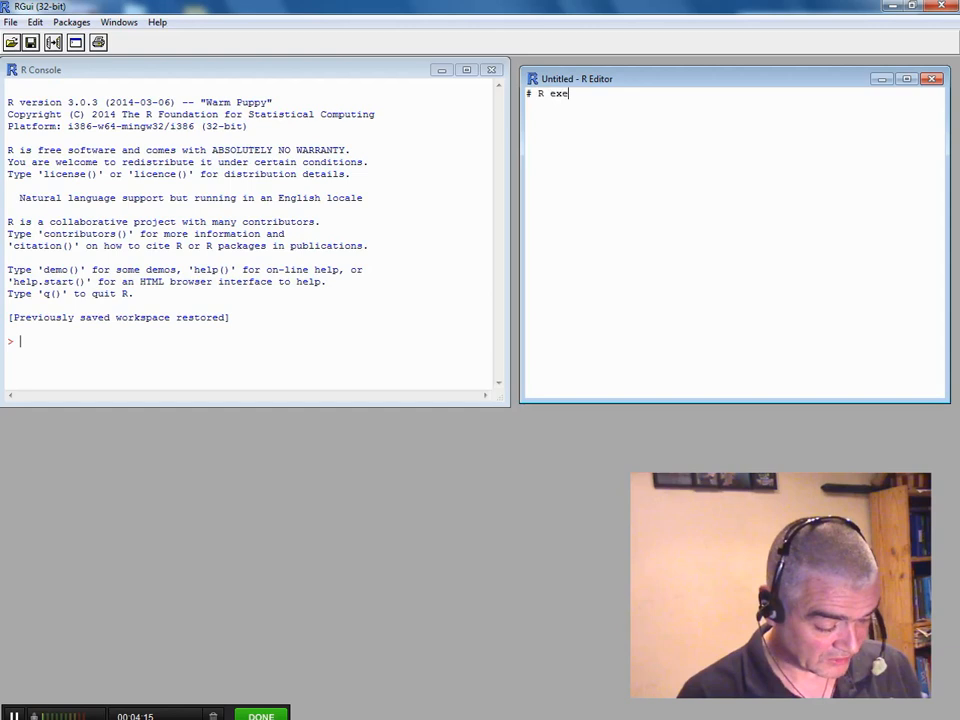
{"action": "type", "text": "rcise 1:"}
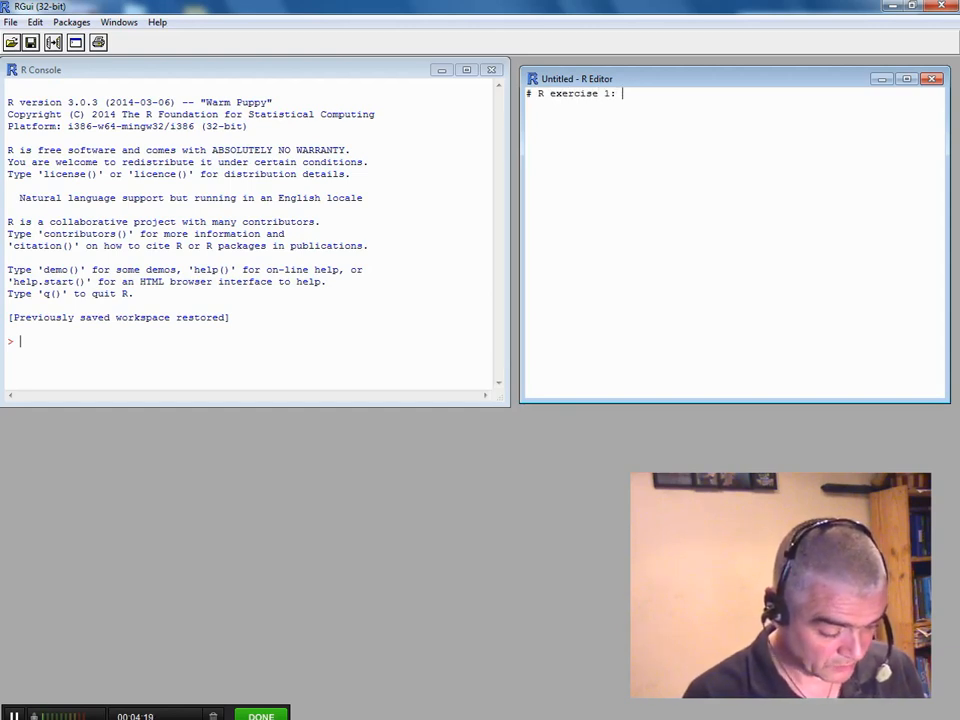
{"action": "type", "text": "reading in da"}
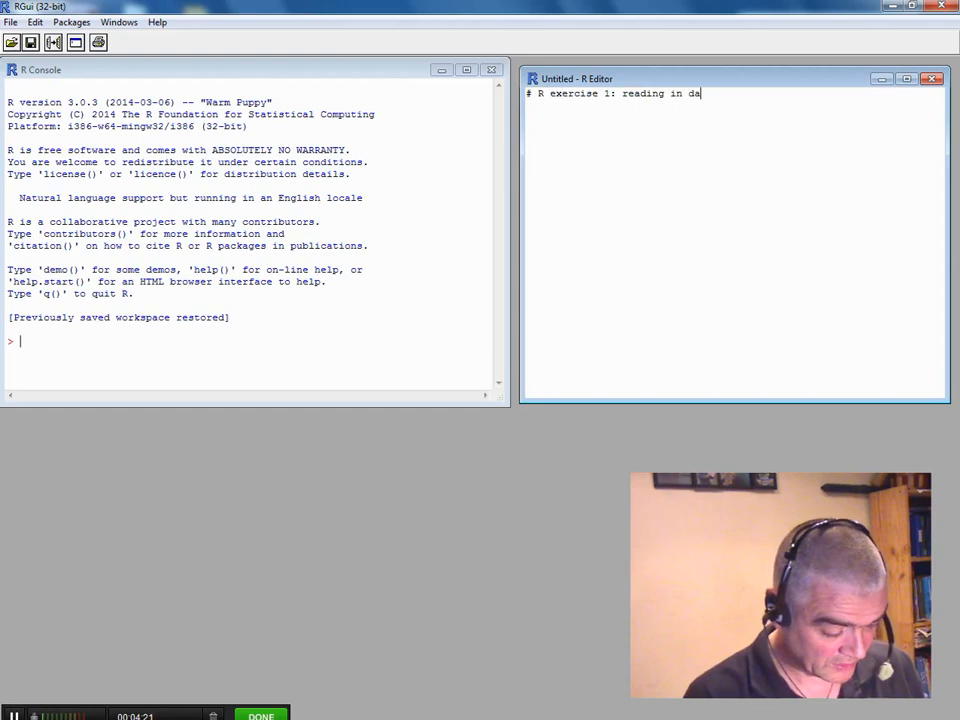
{"action": "type", "text": "ta and doin"}
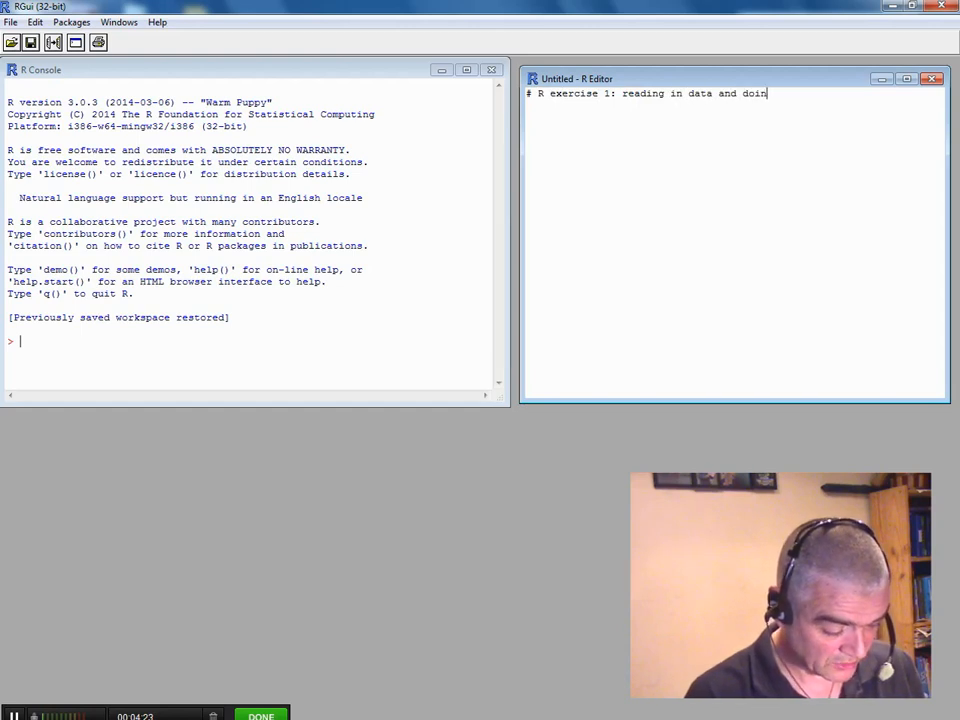
{"action": "type", "text": "g a simple"}
{"action": "type", "text": "#"}
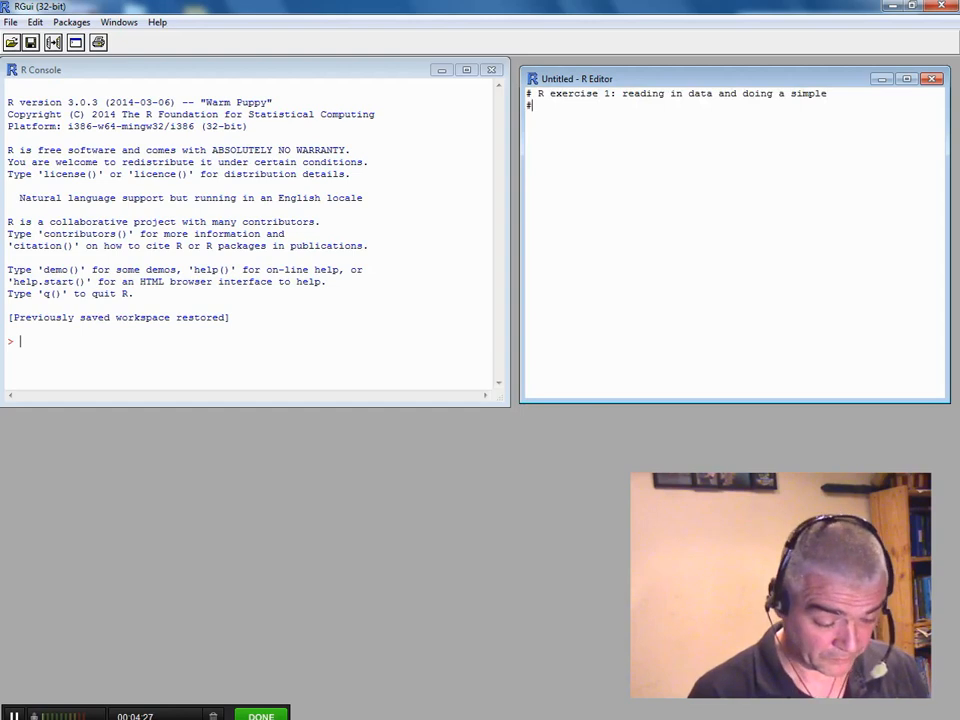
{"action": "type", "text": "plot"}
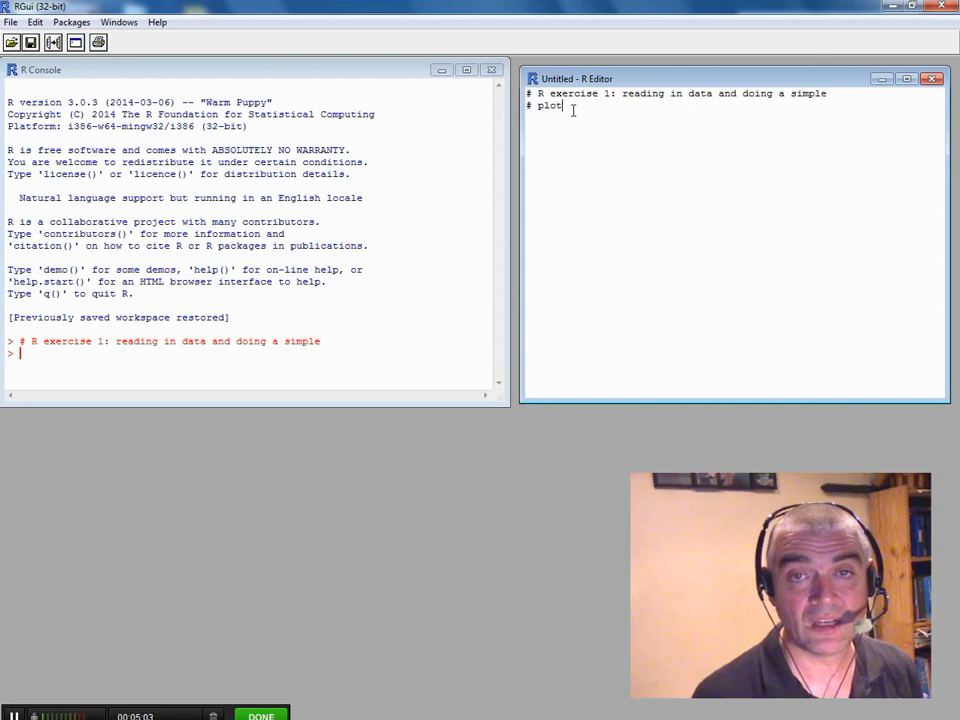
Test running plot and doggy in the console, then delete those test lines from the script.
{"action": "type", "text": "plo"}
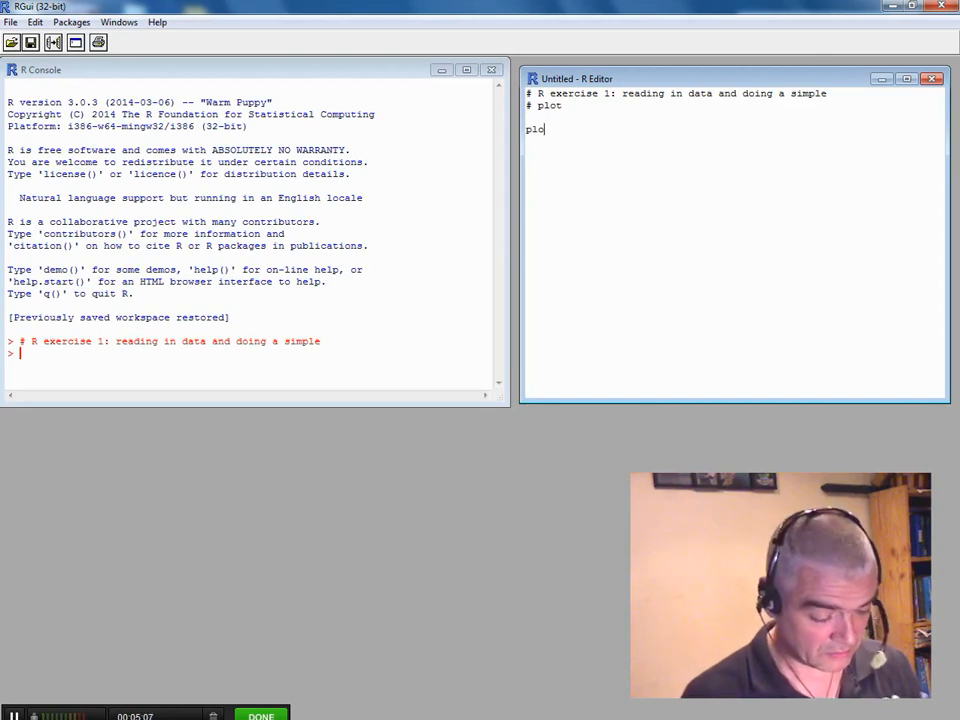
{"action": "type", "text": "t"}
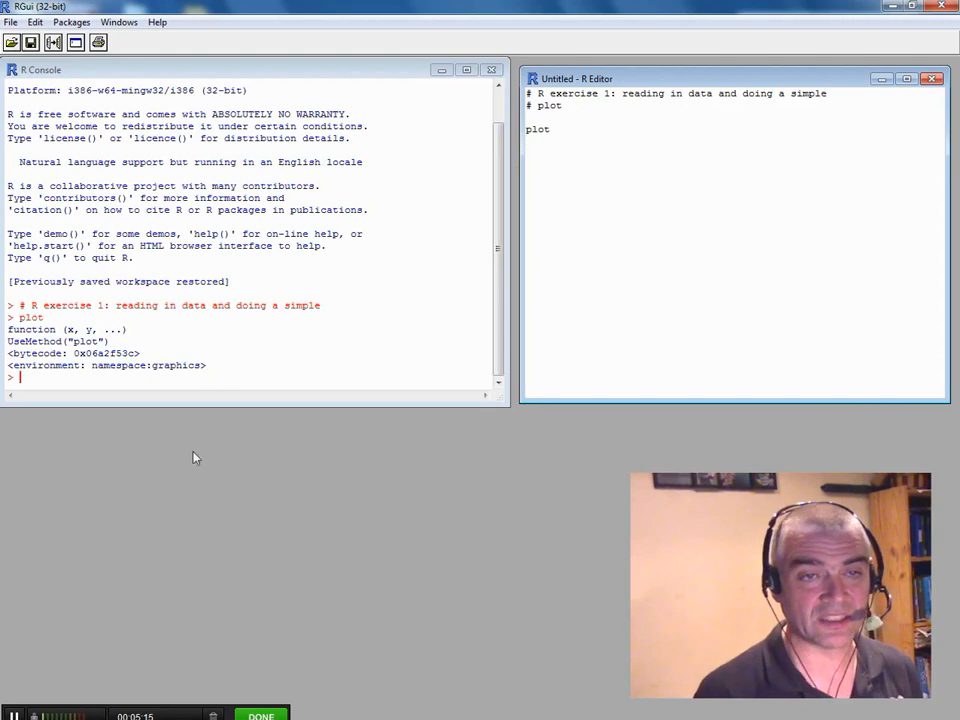
{"action": "type", "text": "d"}
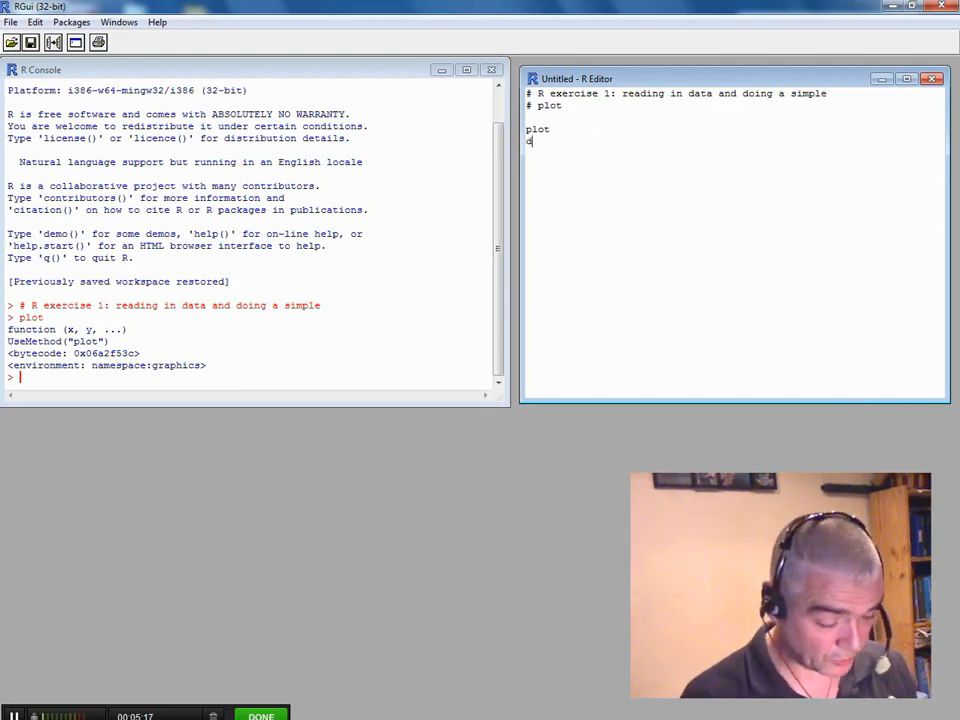
{"action": "type", "text": "oggy"}
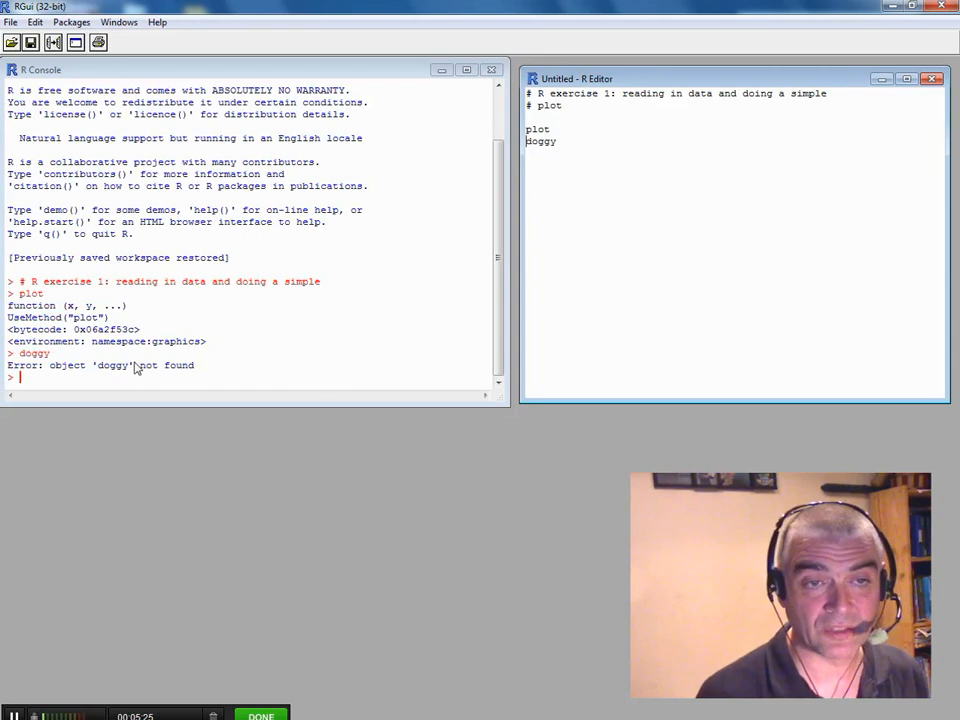
{"action": "mouse_move", "coordinate": [388, 140]}
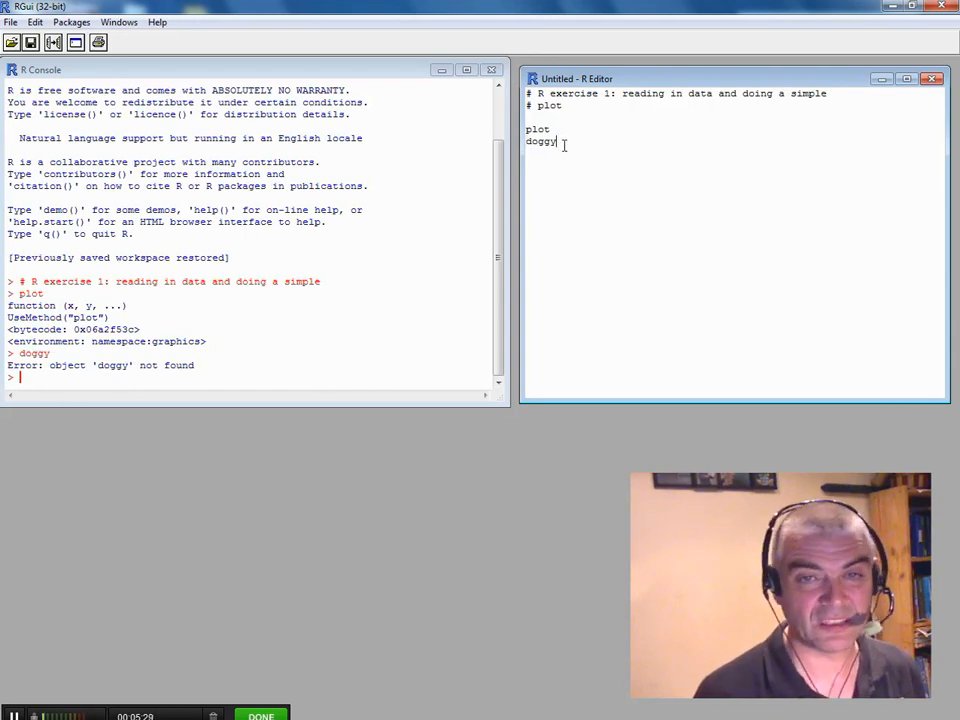
{"action": "left_click_drag", "start_coordinate": [528, 128], "coordinate": [560, 140]}
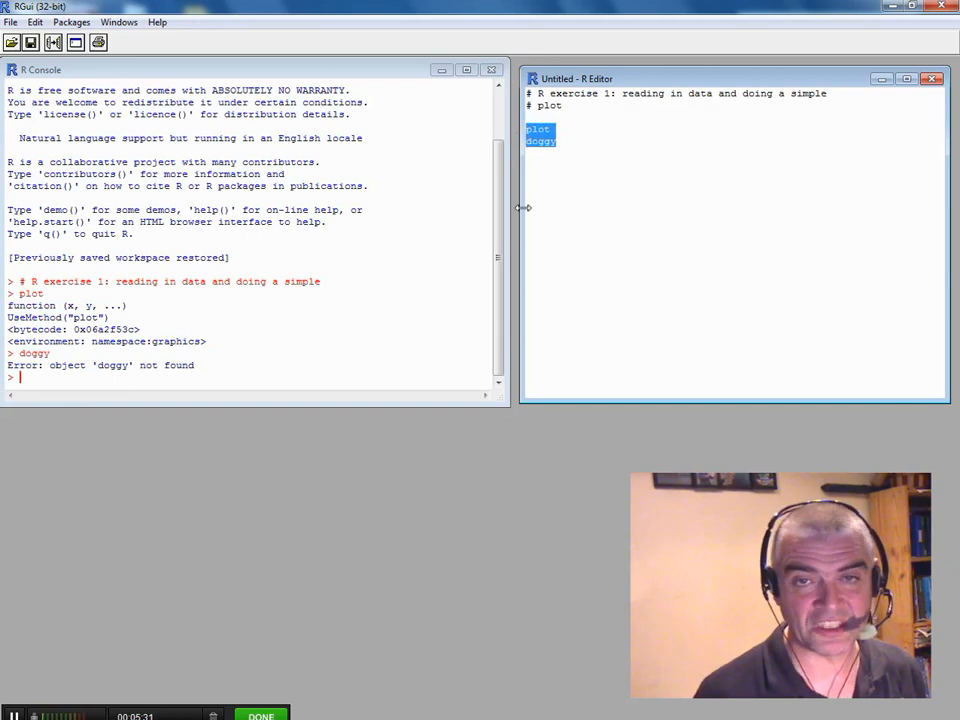
{"action": "key", "text": "Delete"}
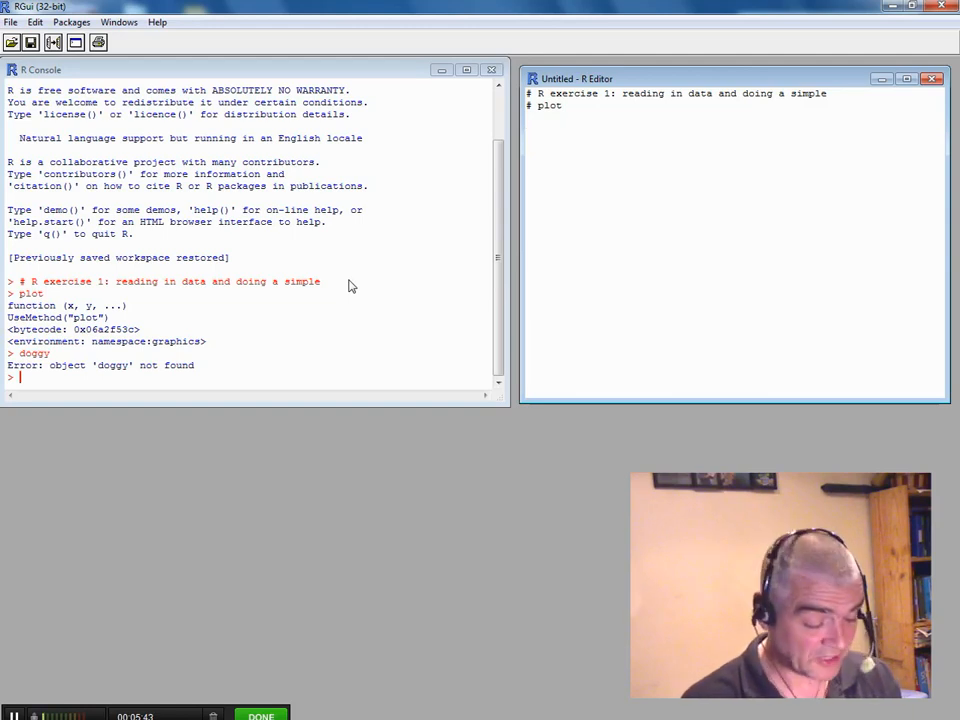
Start crab=read.csv( with a typed Desktop/fish path, then erase the path.
{"action": "type", "text": "cra"}
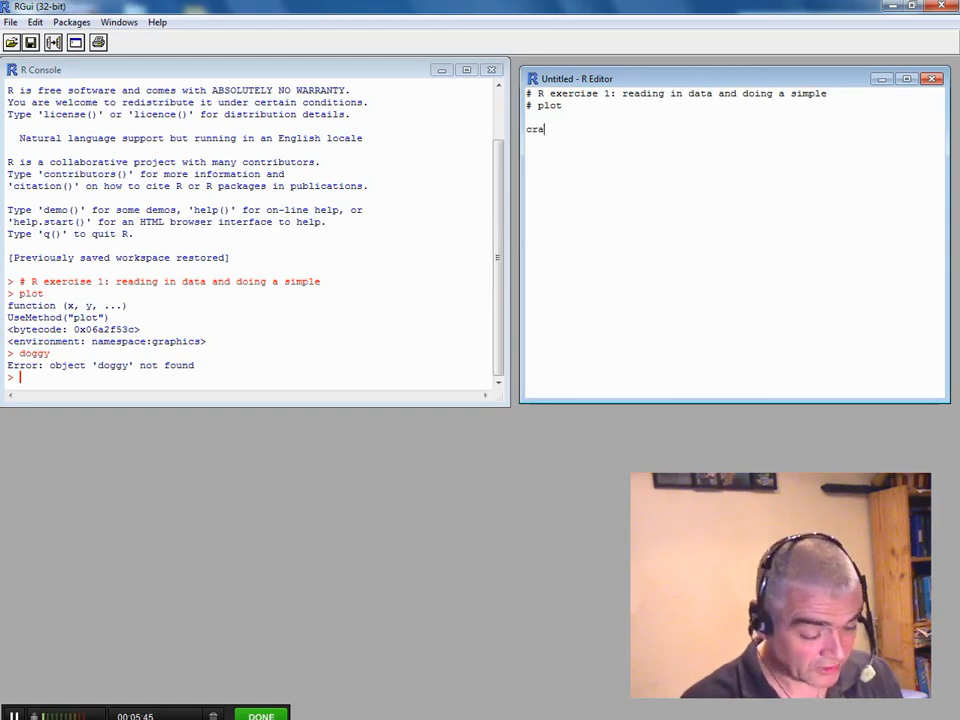
{"action": "type", "text": "b"}
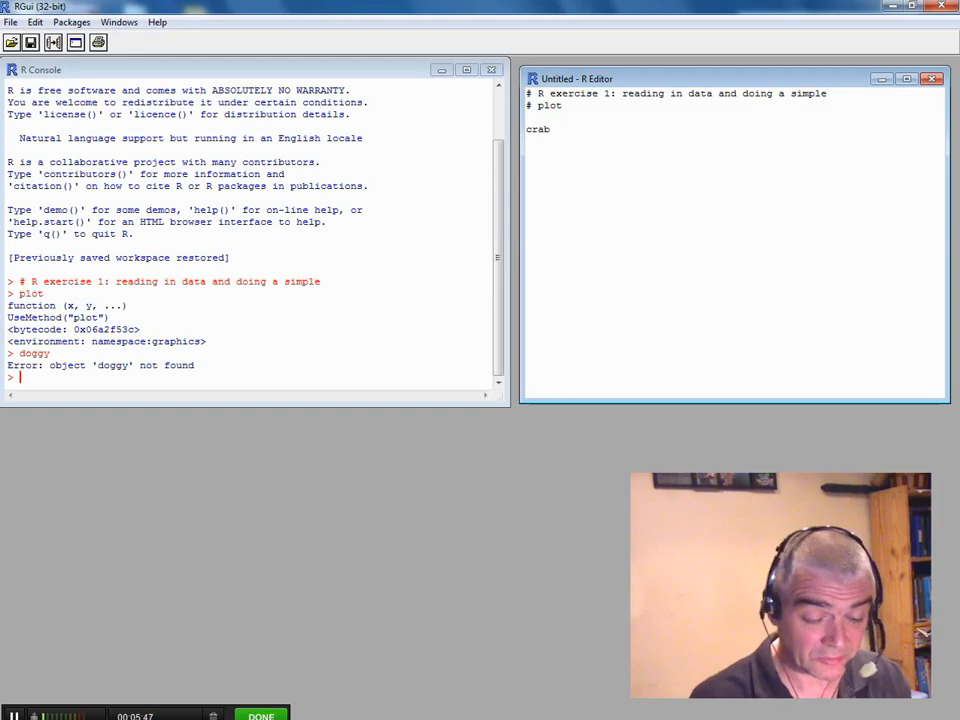
{"action": "type", "text": "="}
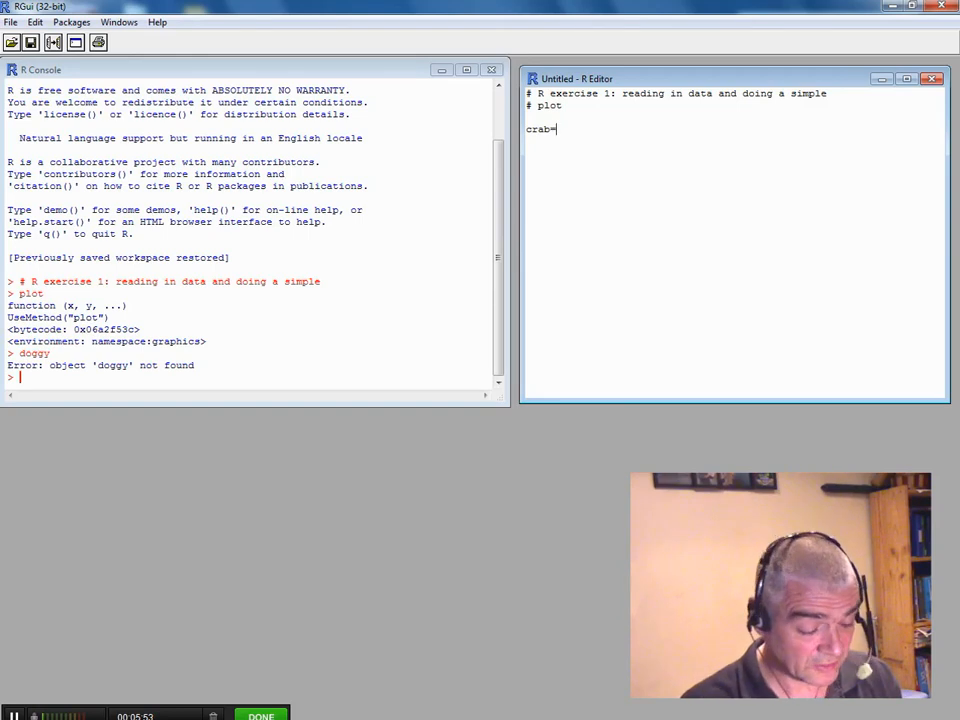
{"action": "type", "text": "read.cs"}
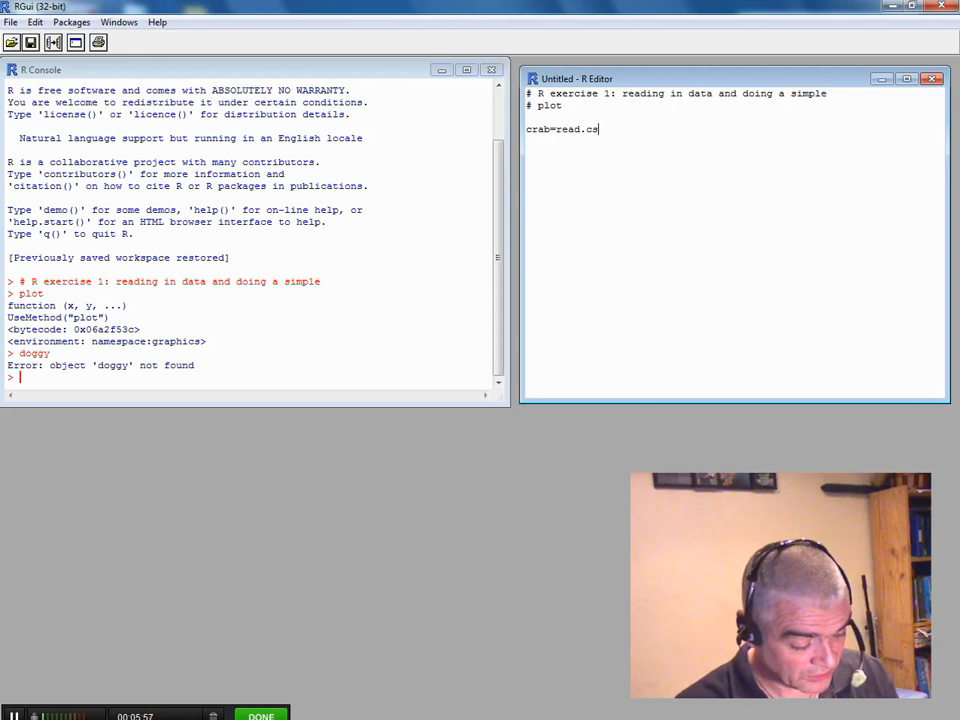
{"action": "type", "text": "v"}
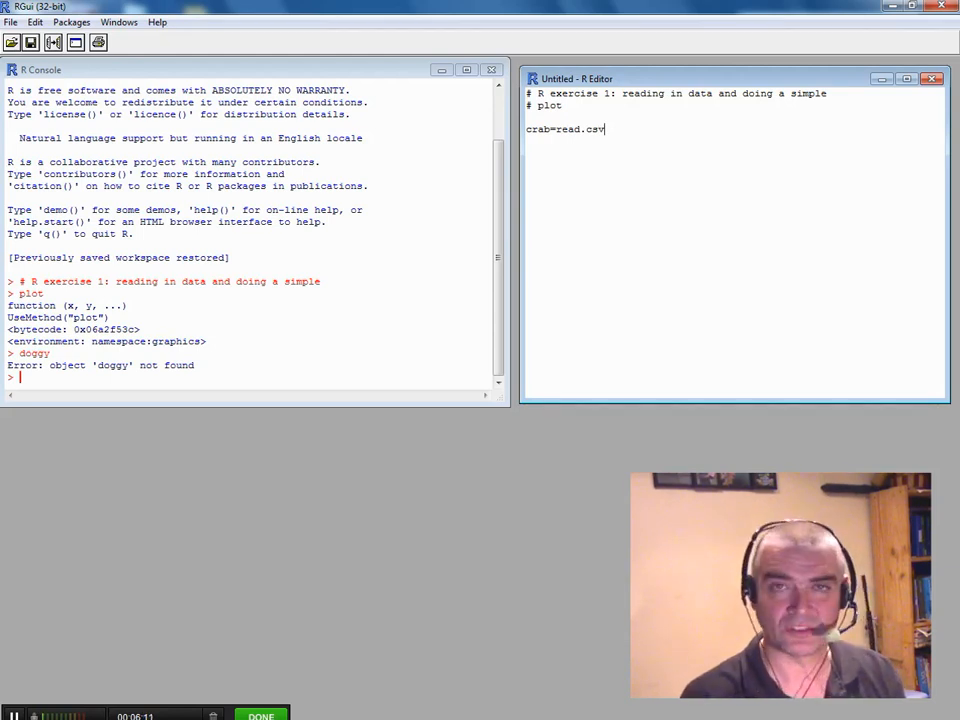
{"action": "type", "text": "("}
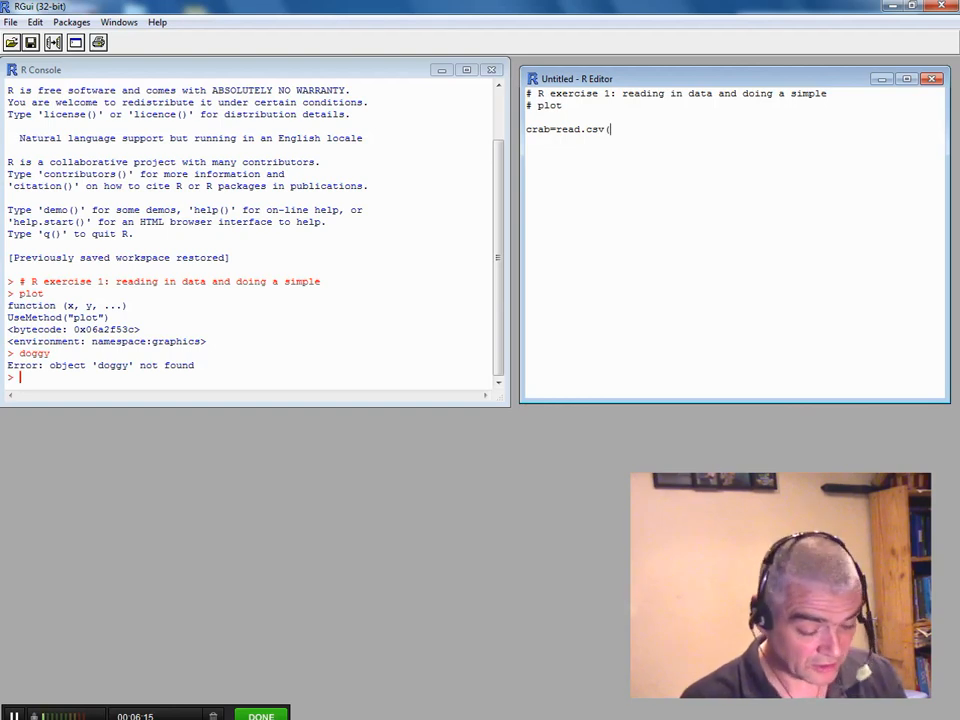
{"action": "type", "text": "C:"}
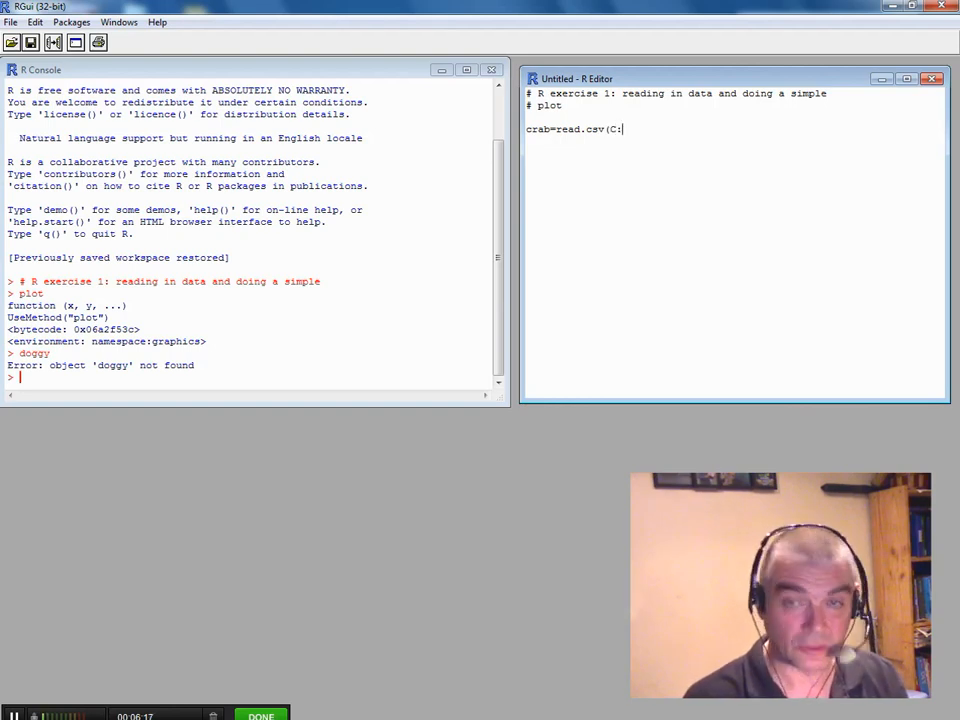
{"action": "type", "text": "/magnus/d"}
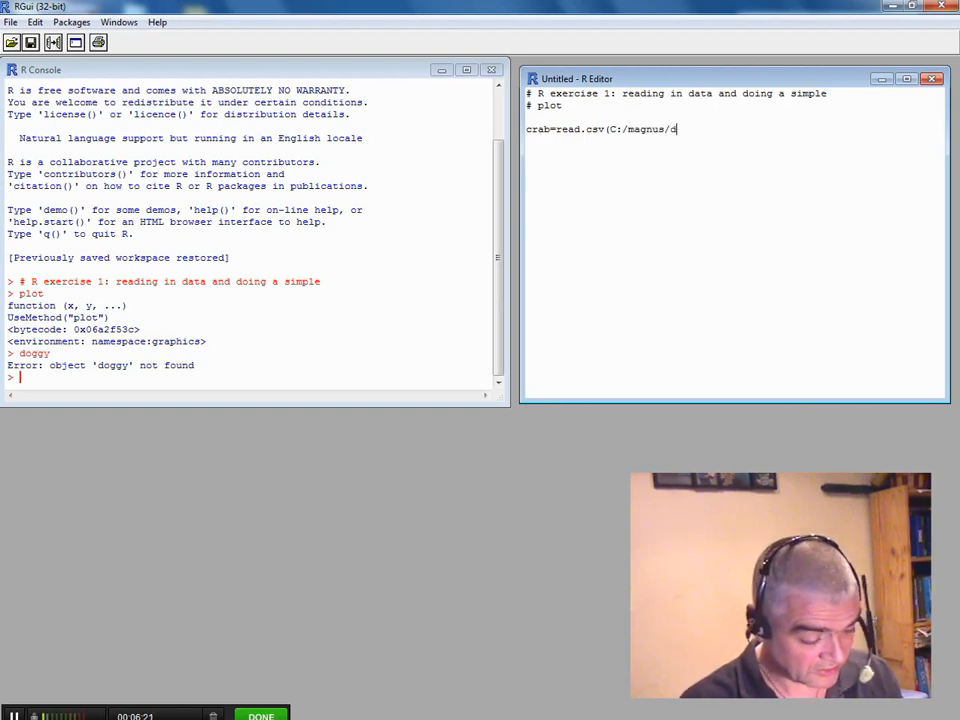
{"action": "type", "text": "esktop/"}
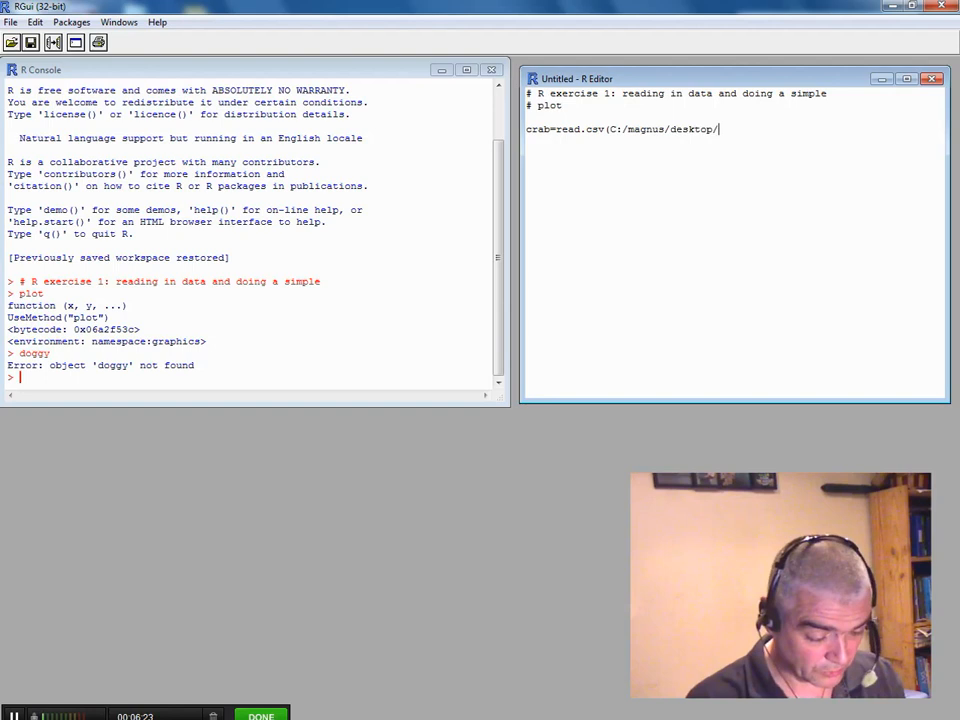
{"action": "type", "text": "fish"}
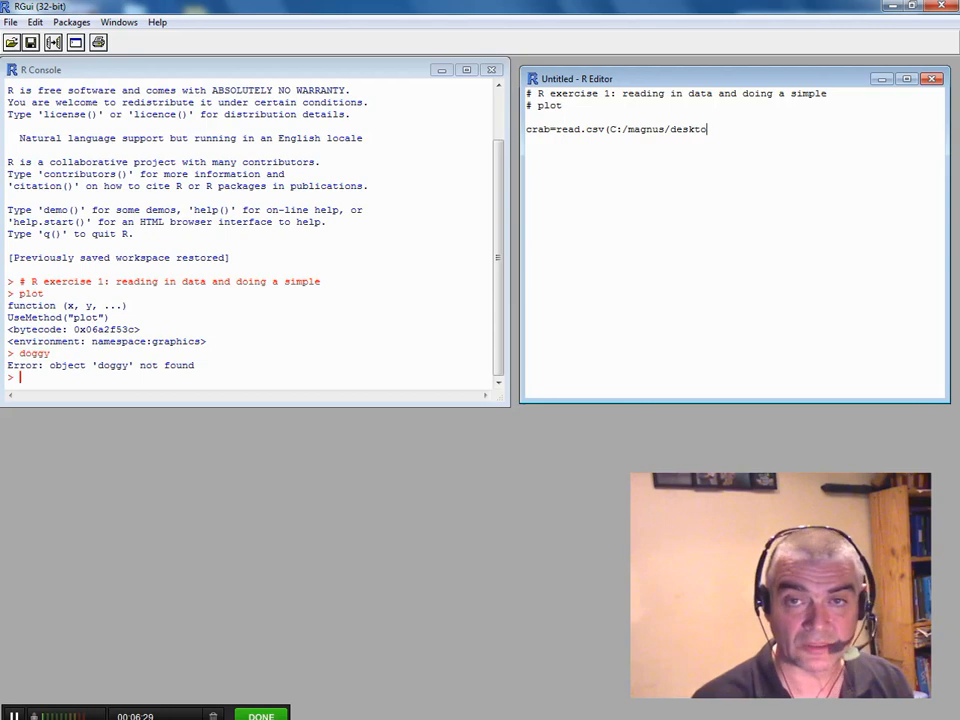
{"action": "key", "text": "BackSpace"}
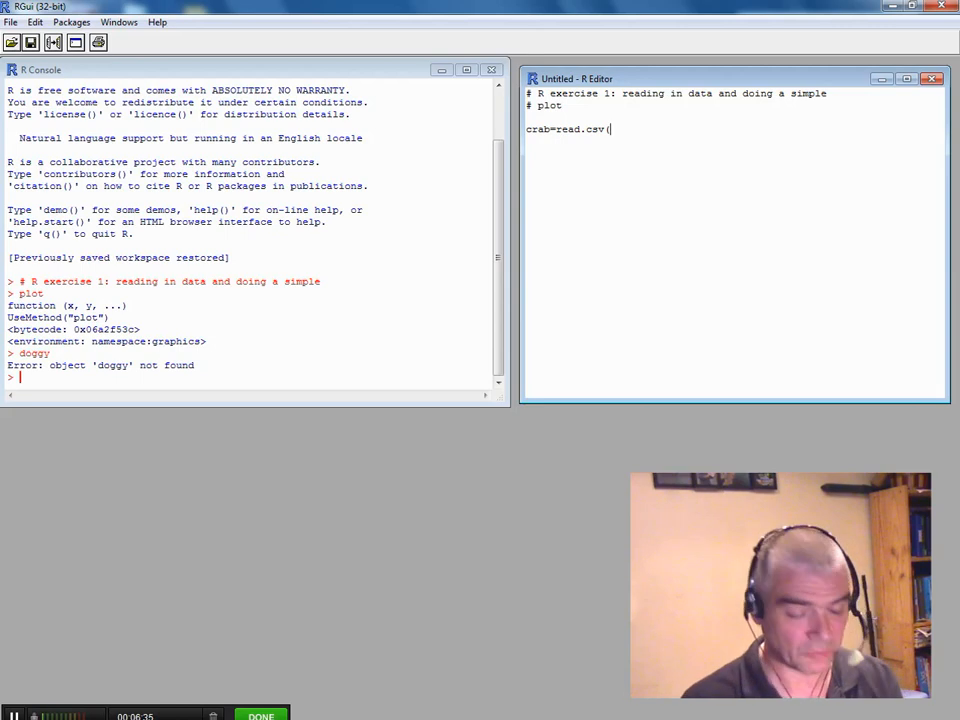
Finish the line as crab=read.csv(file.choose()) # read in a csv file and call it crab.
{"action": "type", "text": "file"}
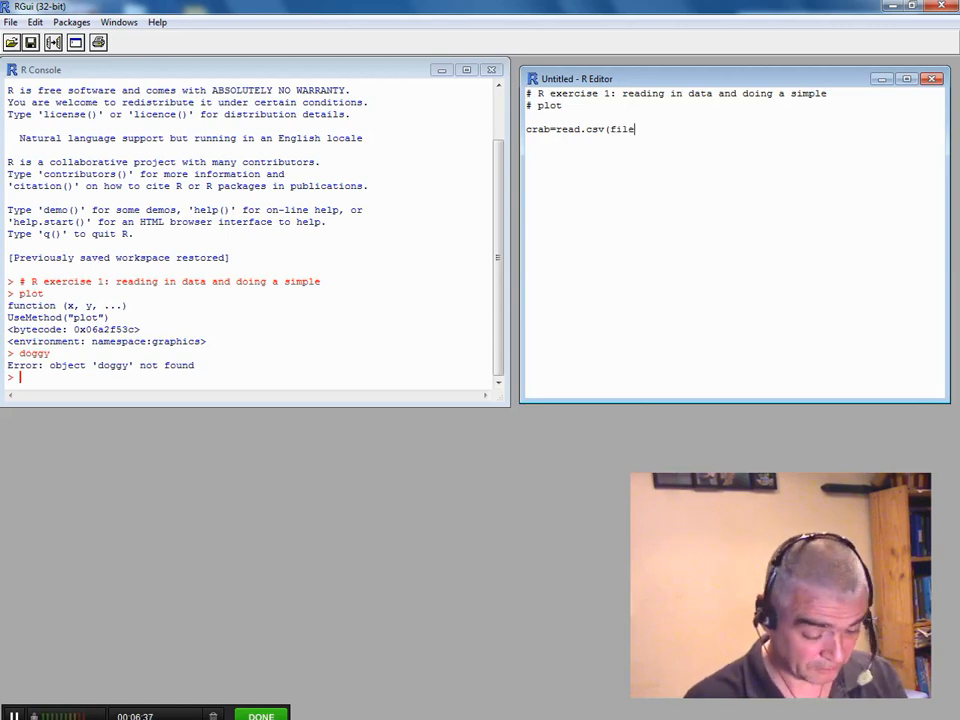
{"action": "type", "text": ".choose"}
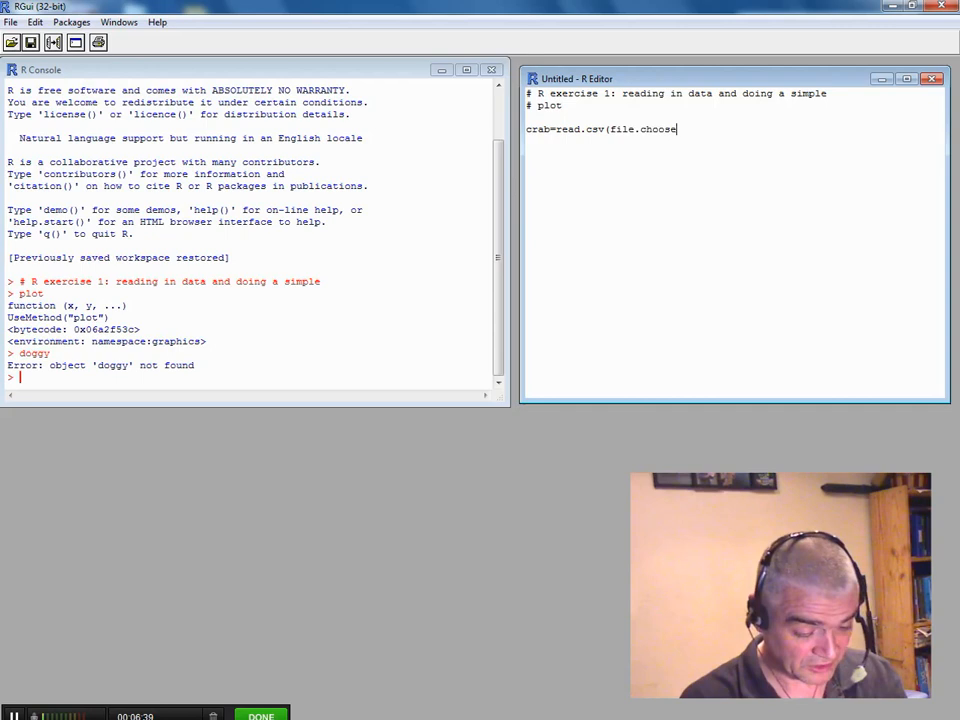
{"action": "type", "text": "())"}
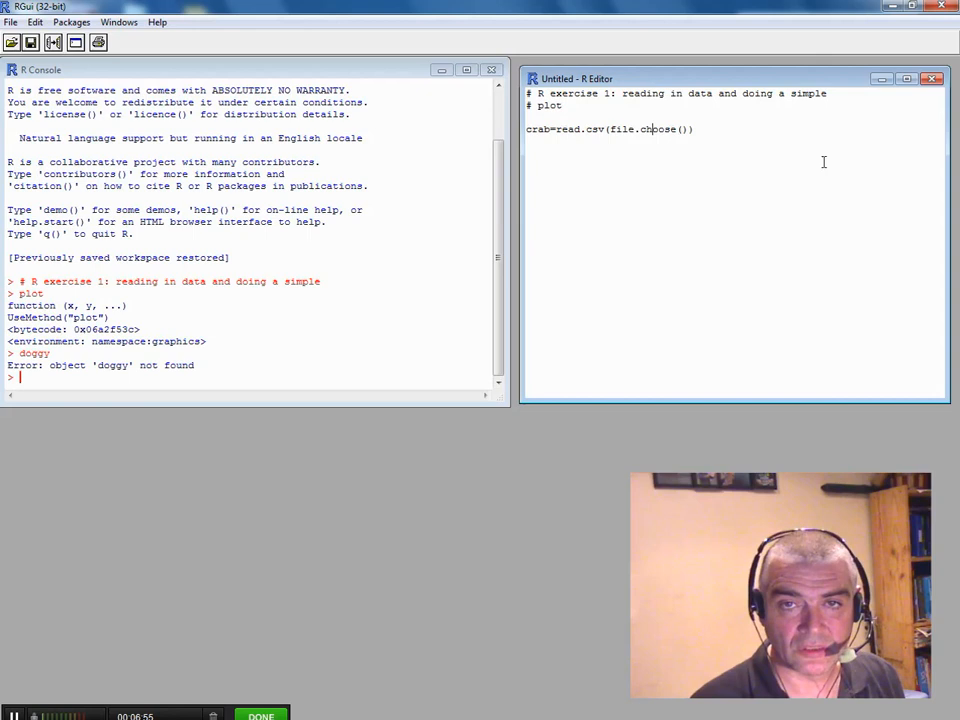
{"action": "type", "text": "#"}
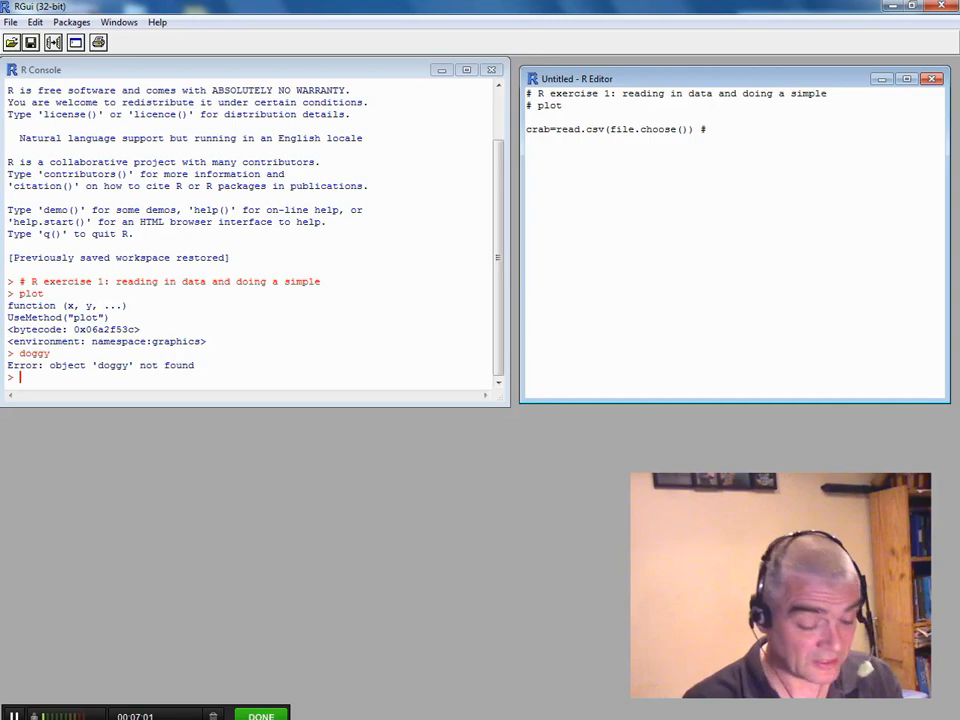
{"action": "type", "text": "read in a"}
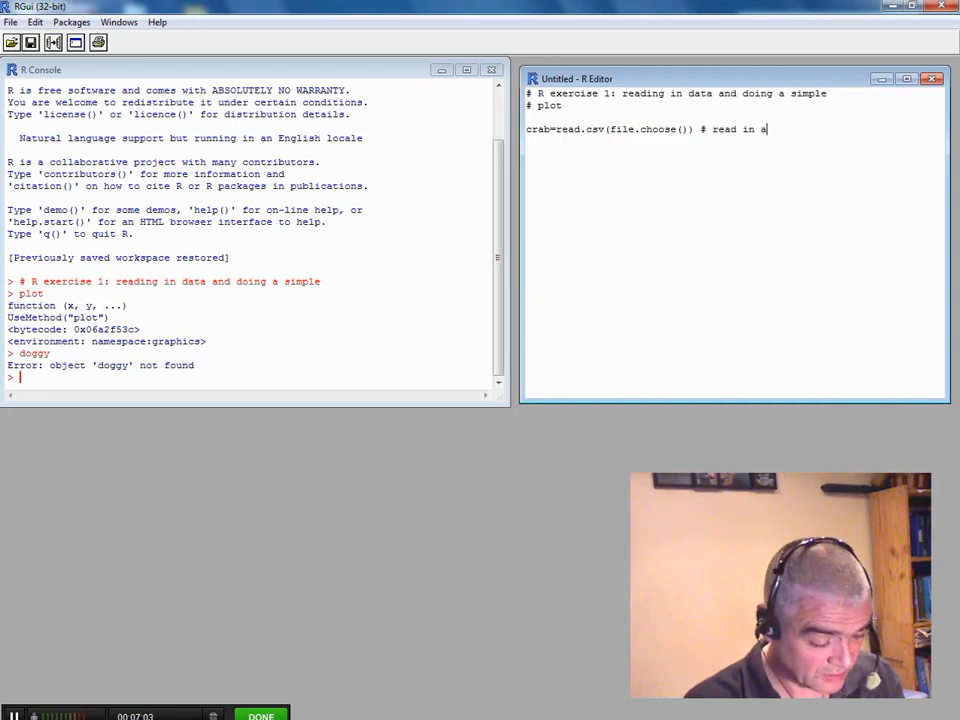
{"action": "type", "text": "csv file and call it"}
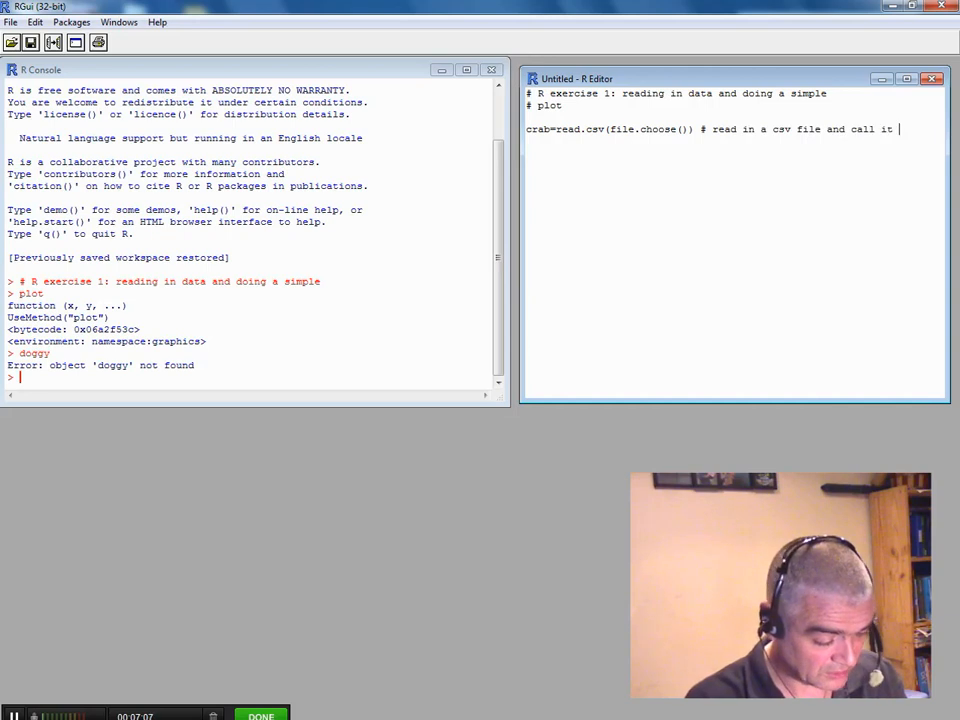
{"action": "type", "text": "crab"}
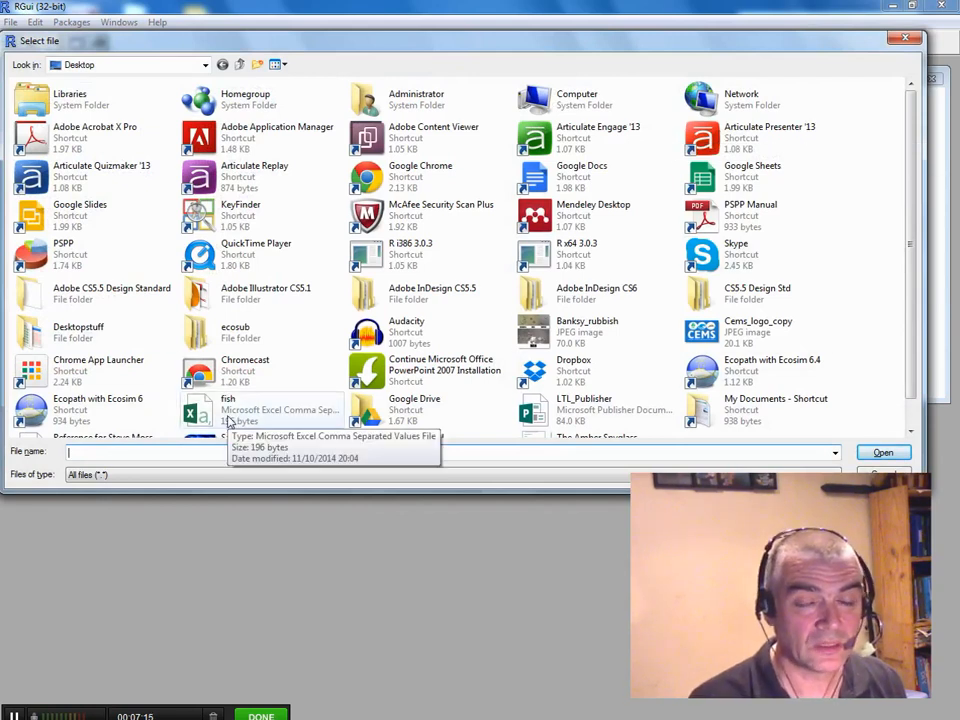
Choose fish.csv in the Select file dialog as the data for crab.
{"action": "left_click", "coordinate": [228, 404]}
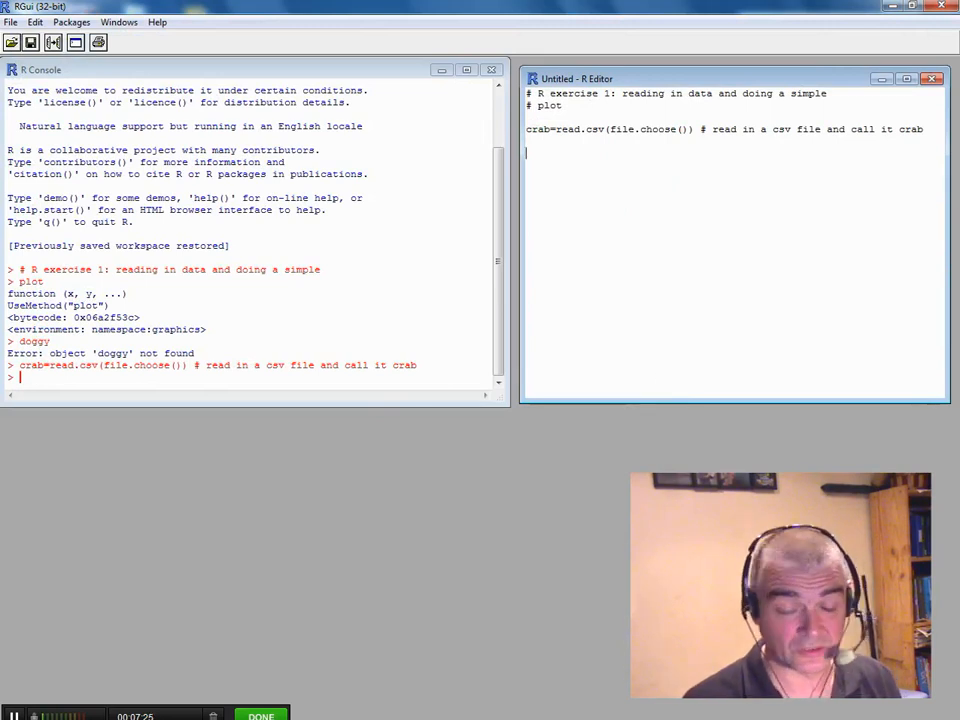
Write and run crab, names(crab), head(crab) and str(crab) to inspect the data frame.
{"action": "type", "text": "crab"}
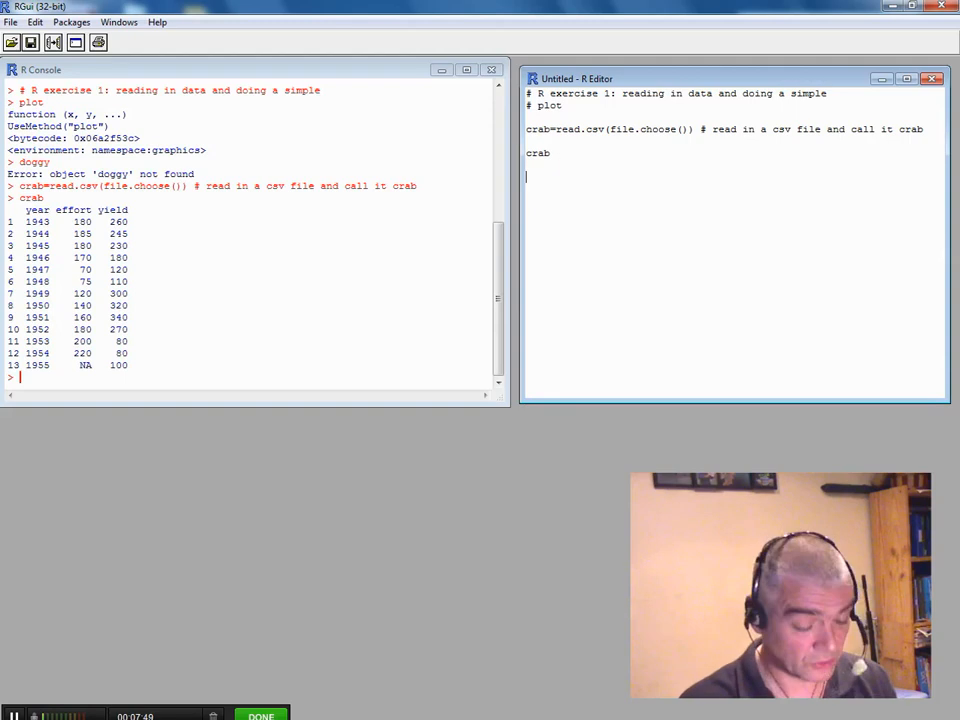
{"action": "type", "text": "names("}
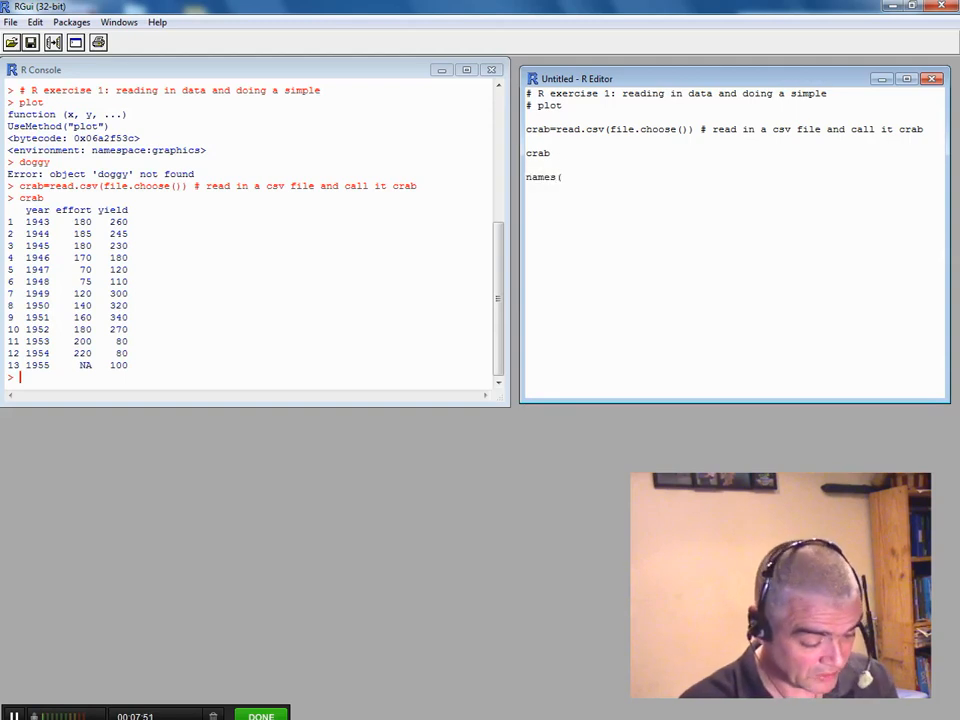
{"action": "type", "text": "crab)"}
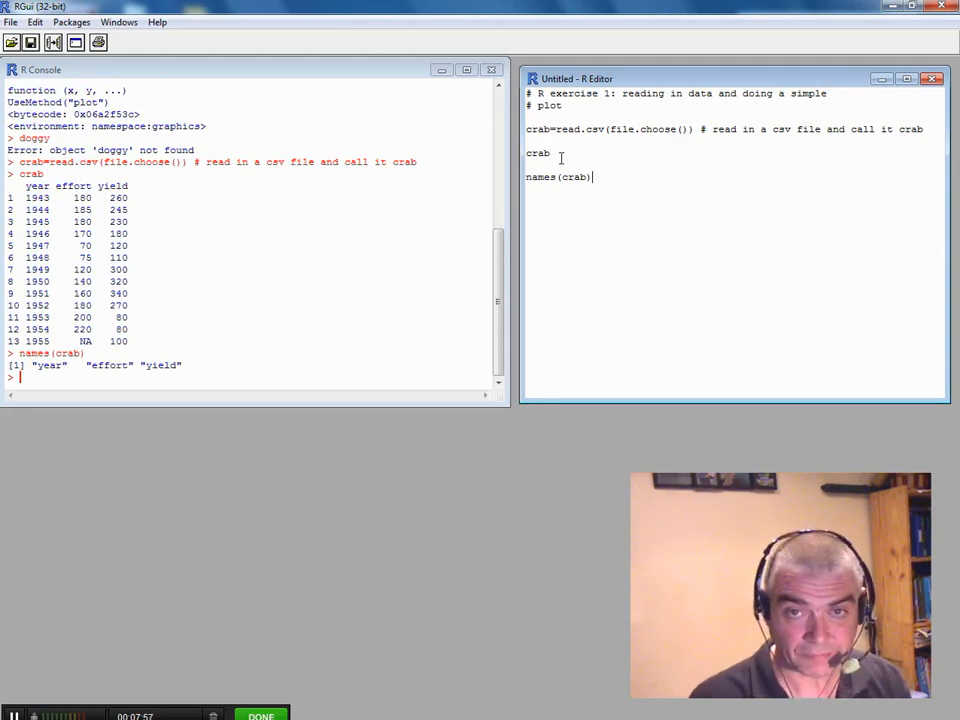
{"action": "type", "text": "head(crab"}
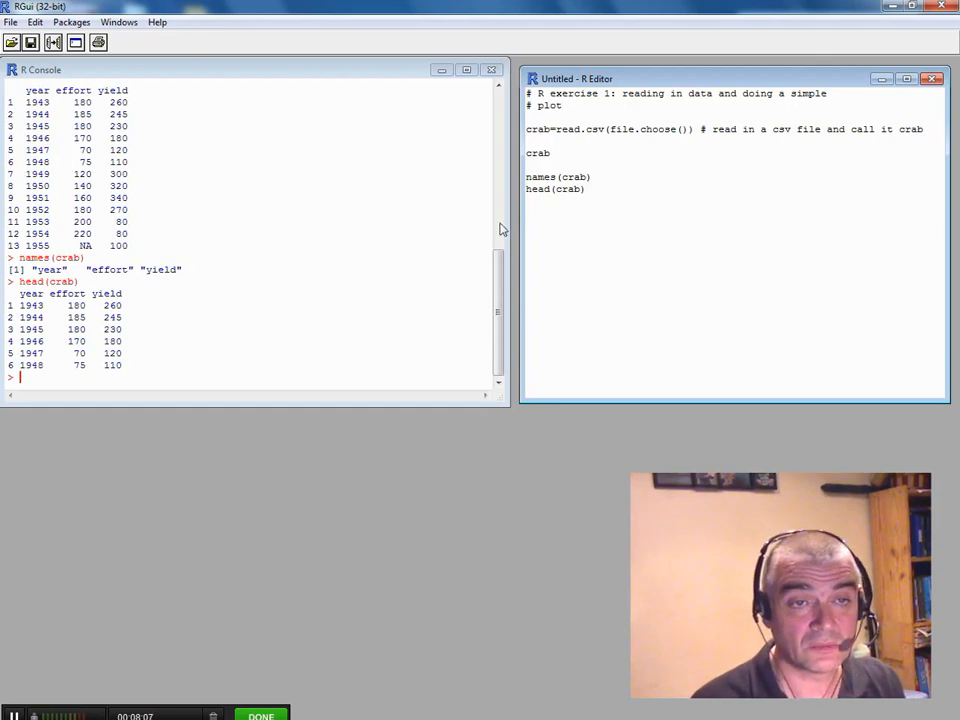
{"action": "mouse_move", "coordinate": [100, 362]}
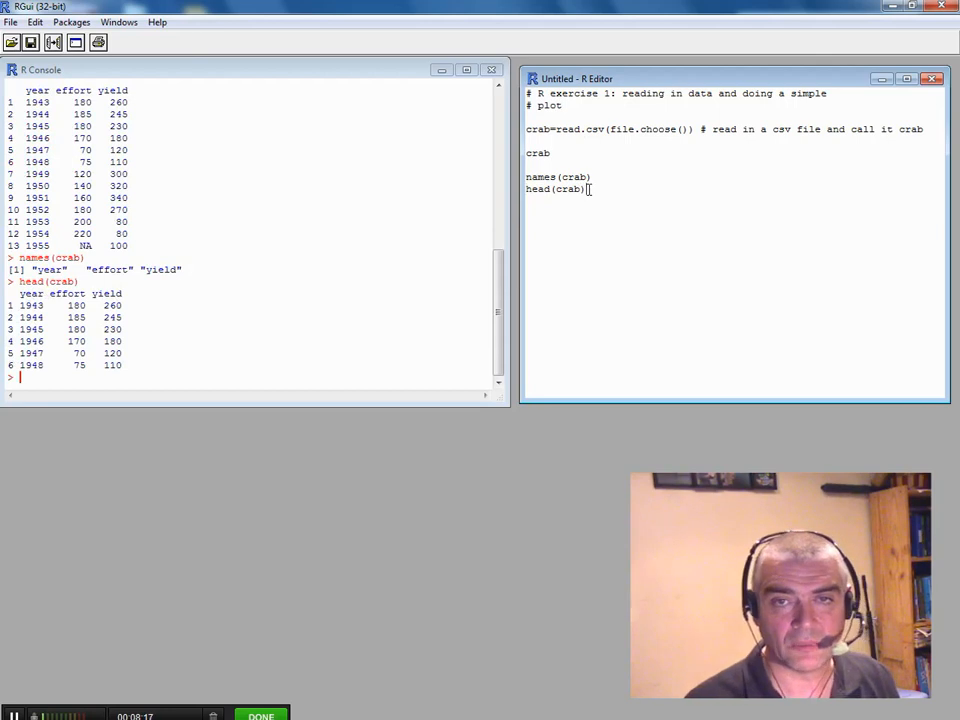
{"action": "type", "text": "s"}
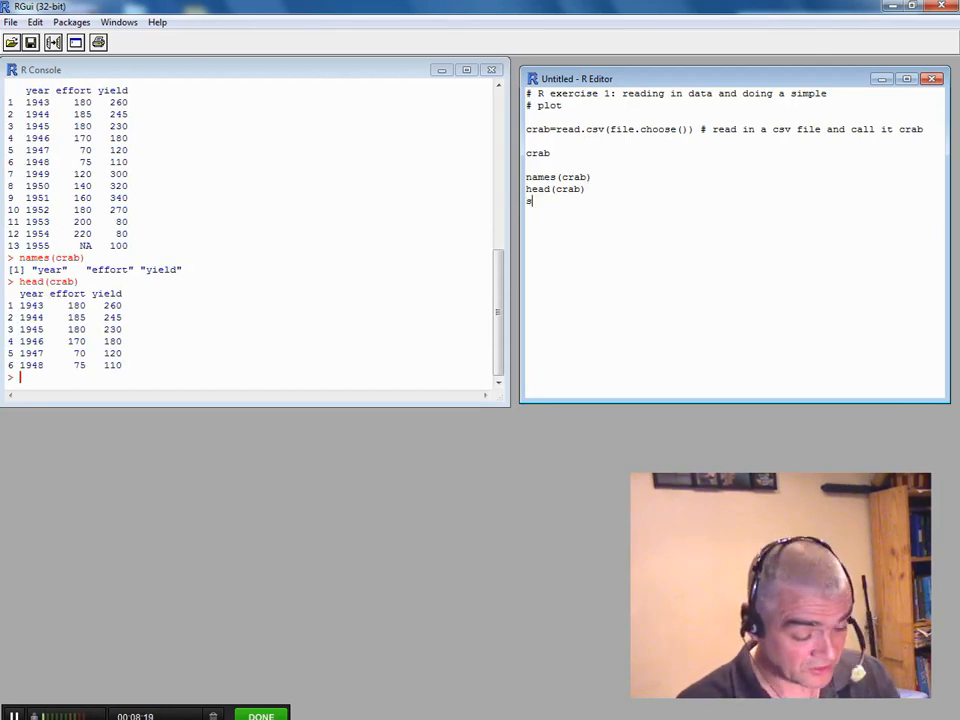
{"action": "type", "text": "tr(crab"}
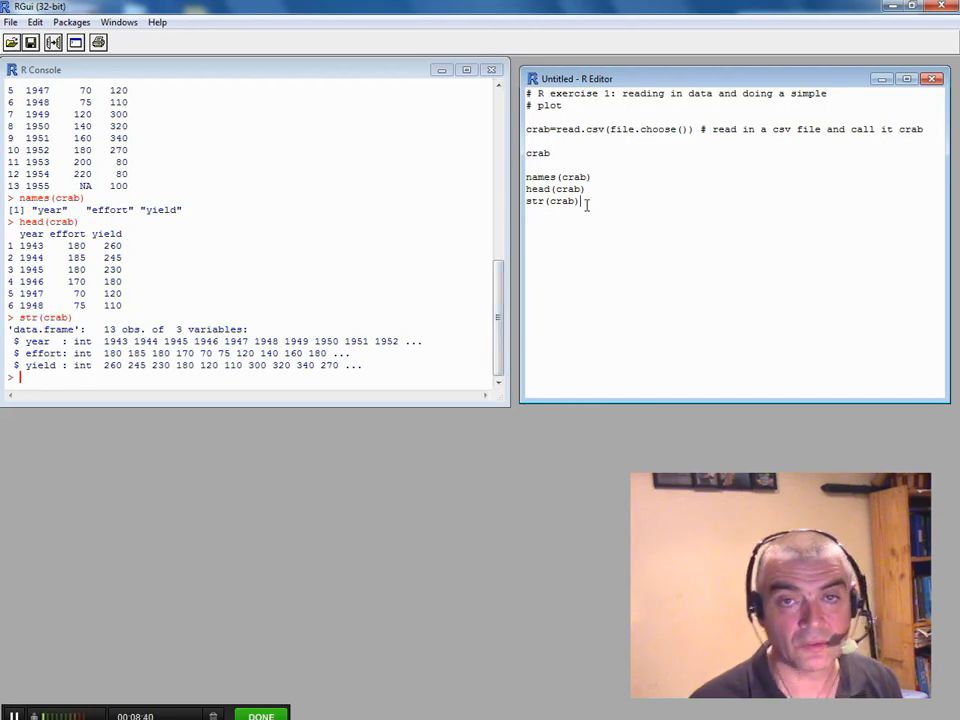
Add summary(crab) to the script, run it, and begin a plot( line.
{"action": "type", "text": "summary(crab"}
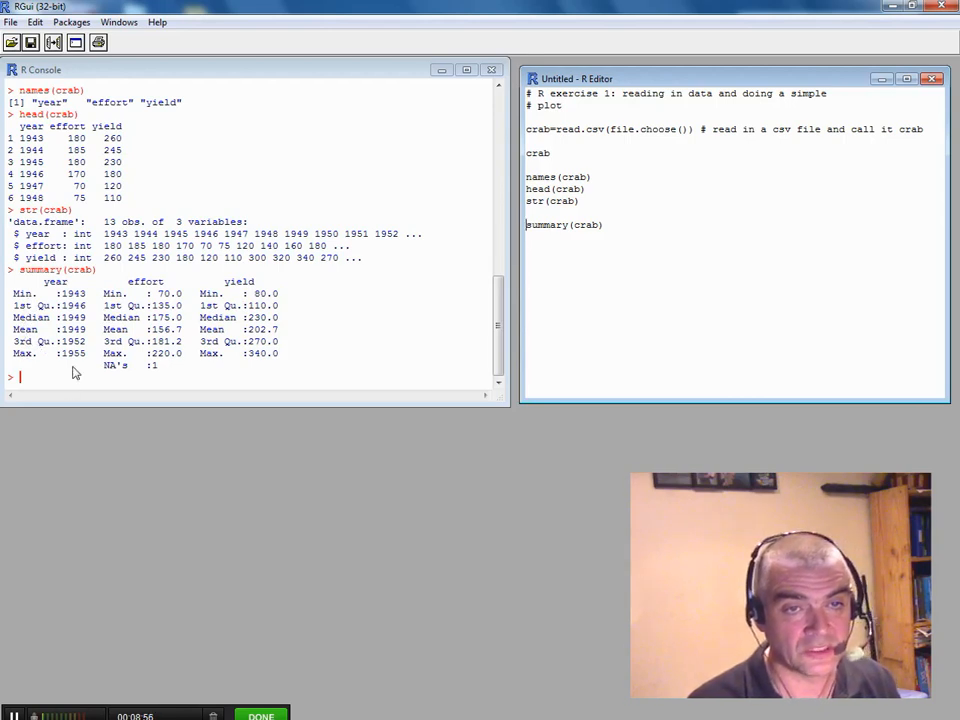
{"action": "mouse_move", "coordinate": [164, 372]}
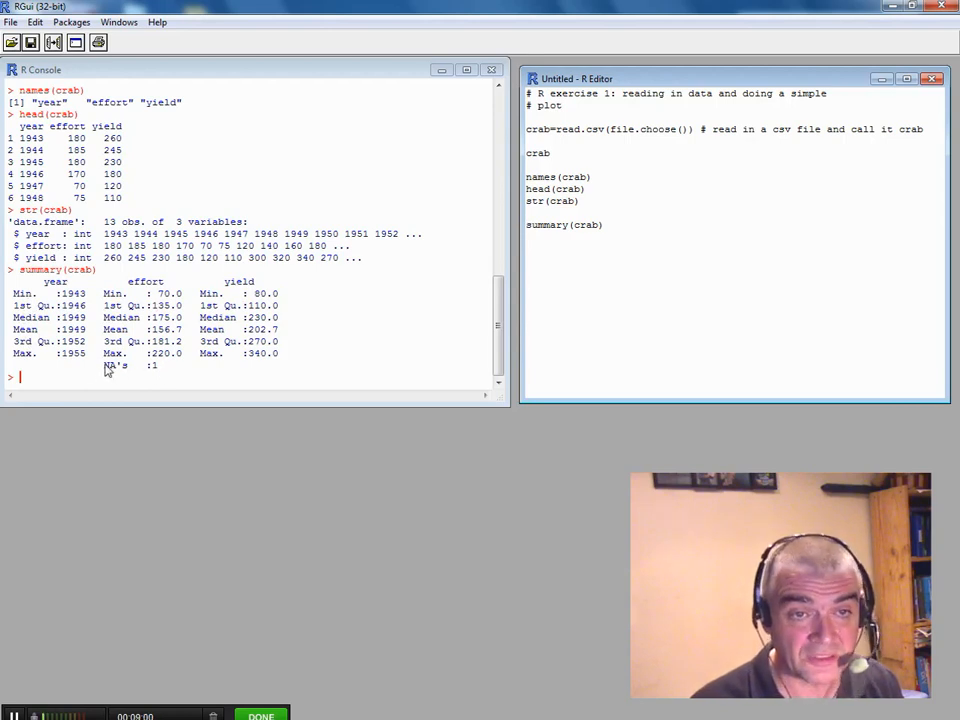
{"action": "mouse_move", "coordinate": [148, 376]}
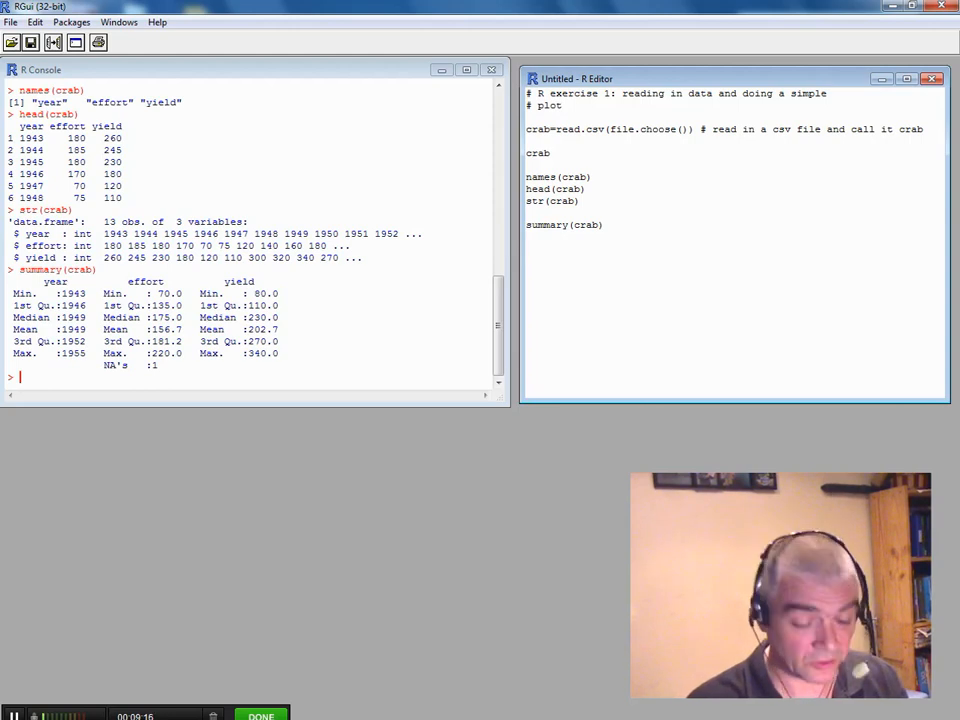
{"action": "type", "text": "plot"}
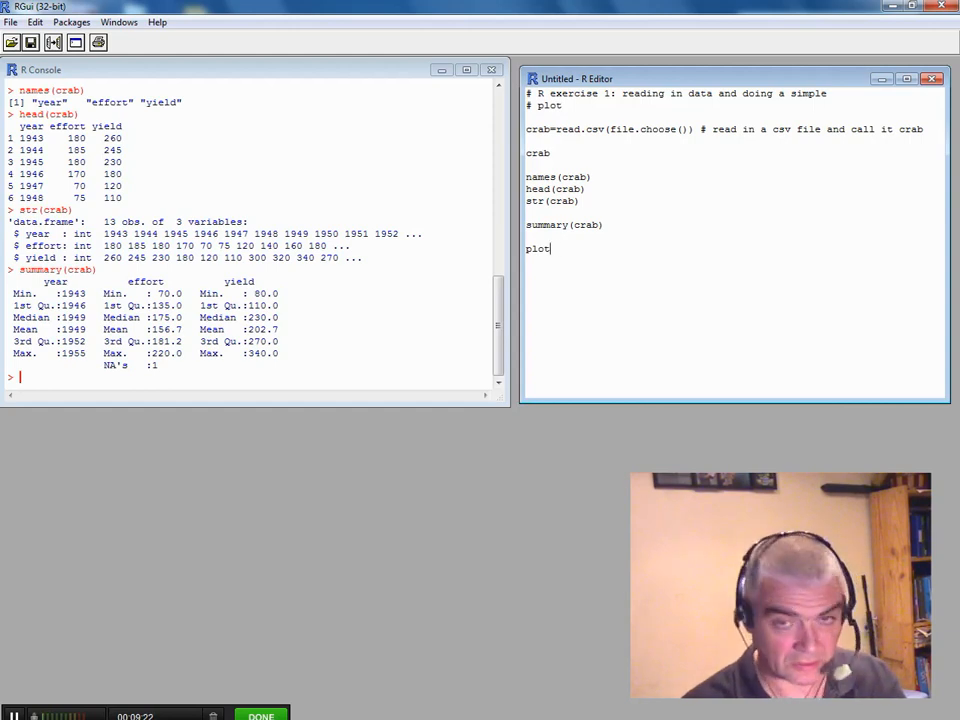
Write plot(effort~year) in the script, which fails with object 'effort' not found.
{"action": "type", "text": "("}
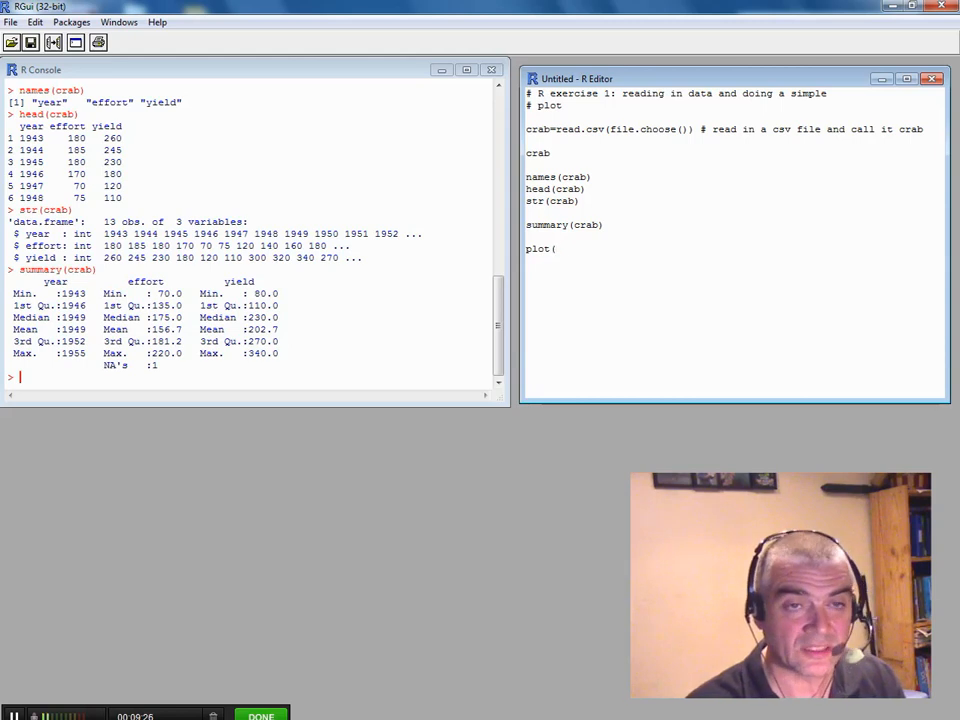
{"action": "type", "text": "ef"}
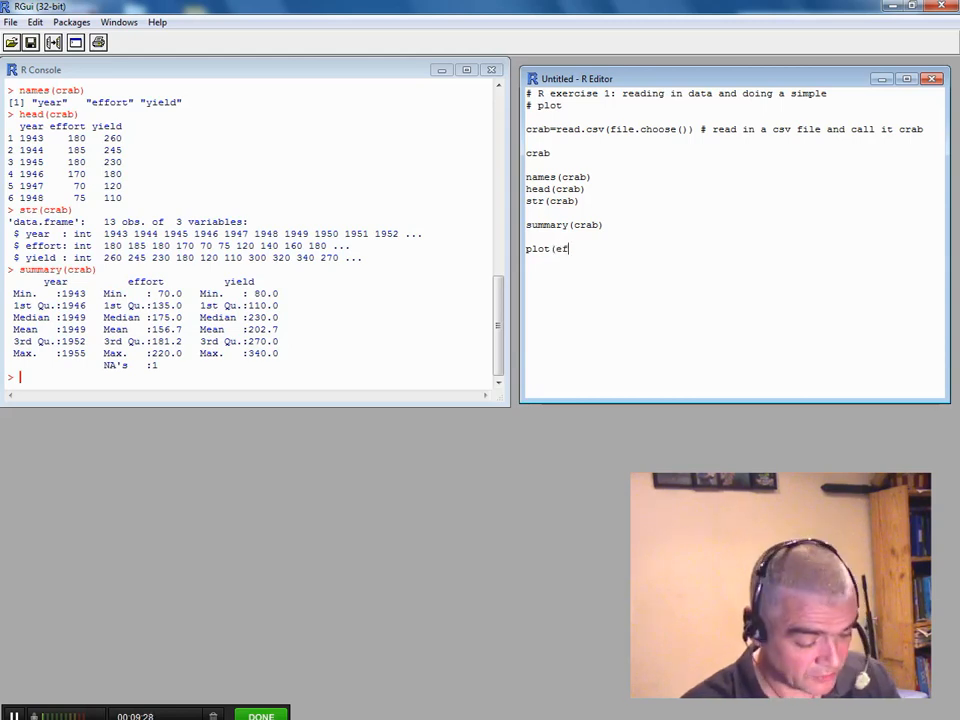
{"action": "type", "text": "fort"}
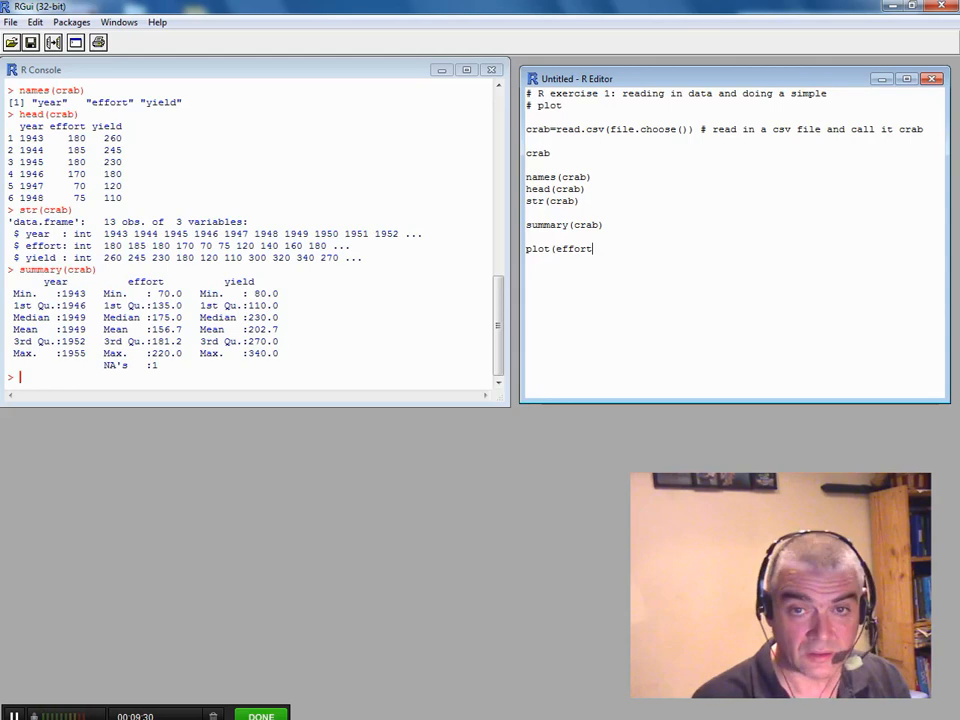
{"action": "type", "text": "~"}
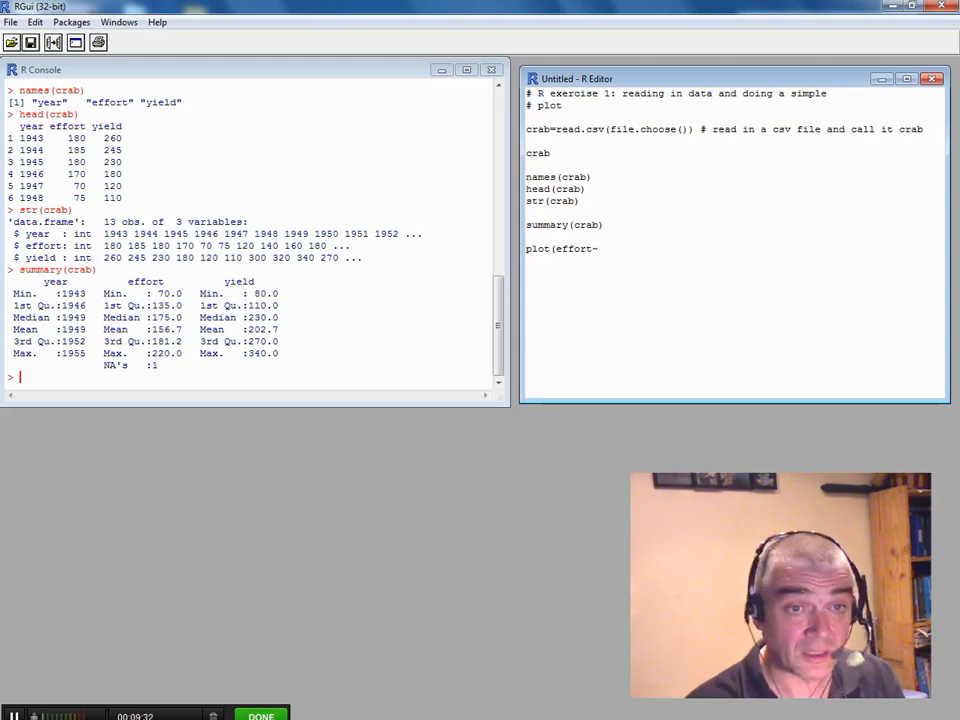
{"action": "type", "text": "year"}
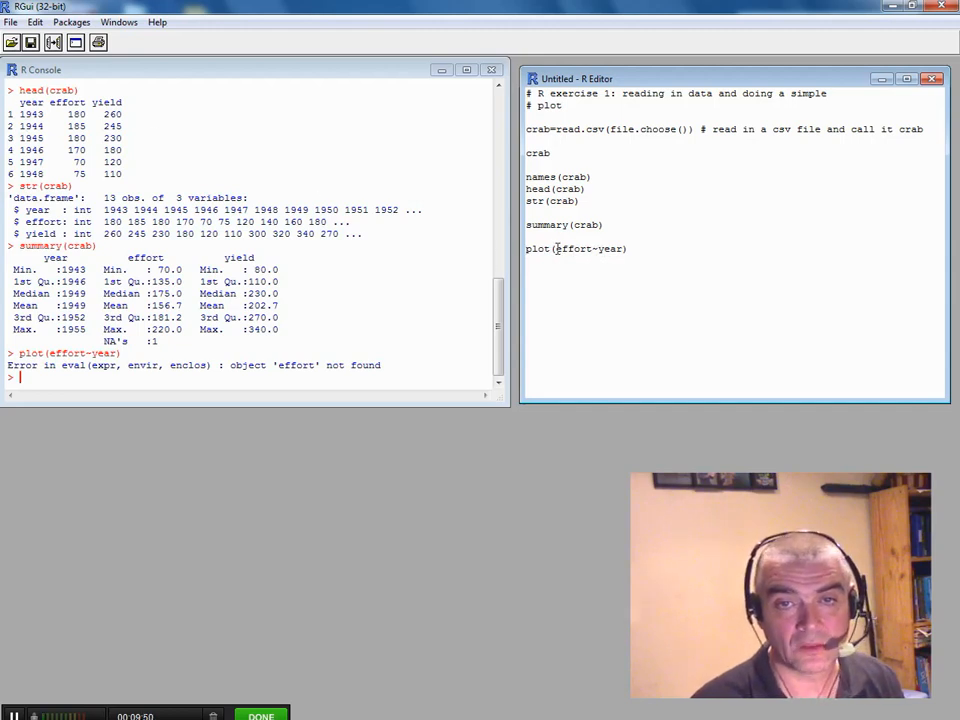
Edit the line to plot(crab$effort~crab$year) using crab$ prefixes.
{"action": "type", "text": "crab$"}
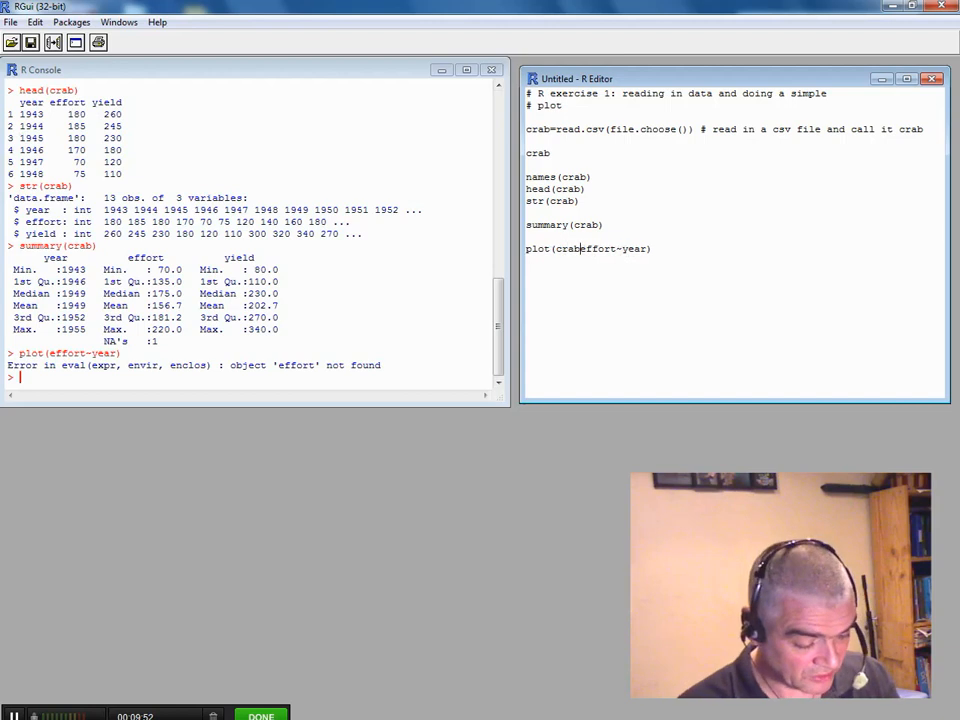
{"action": "type", "text": "$"}
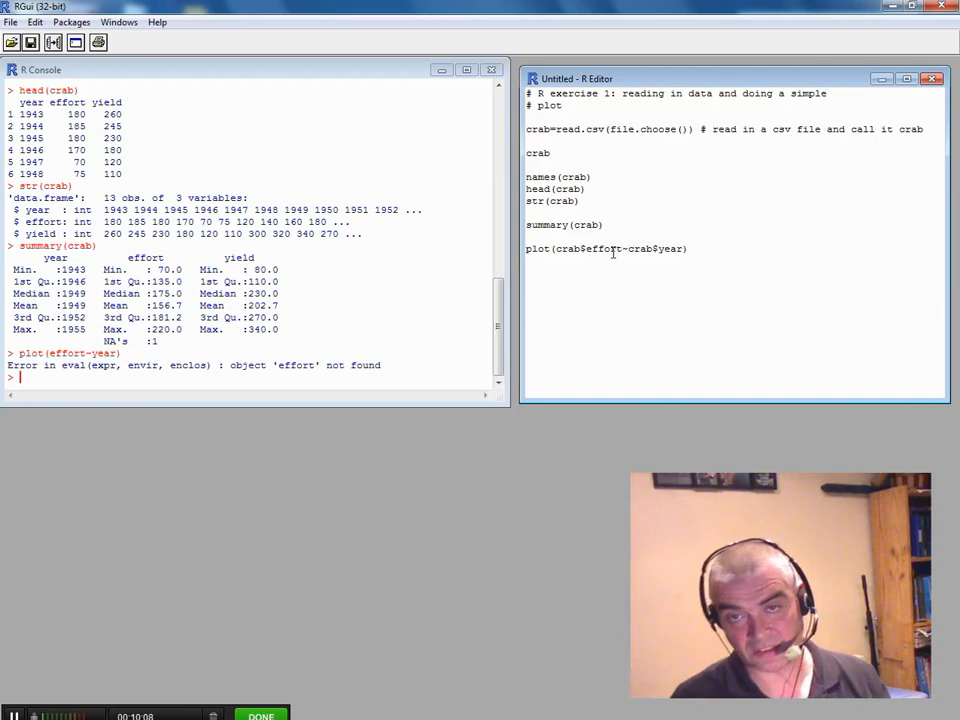
{"action": "double_click", "coordinate": [640, 248]}
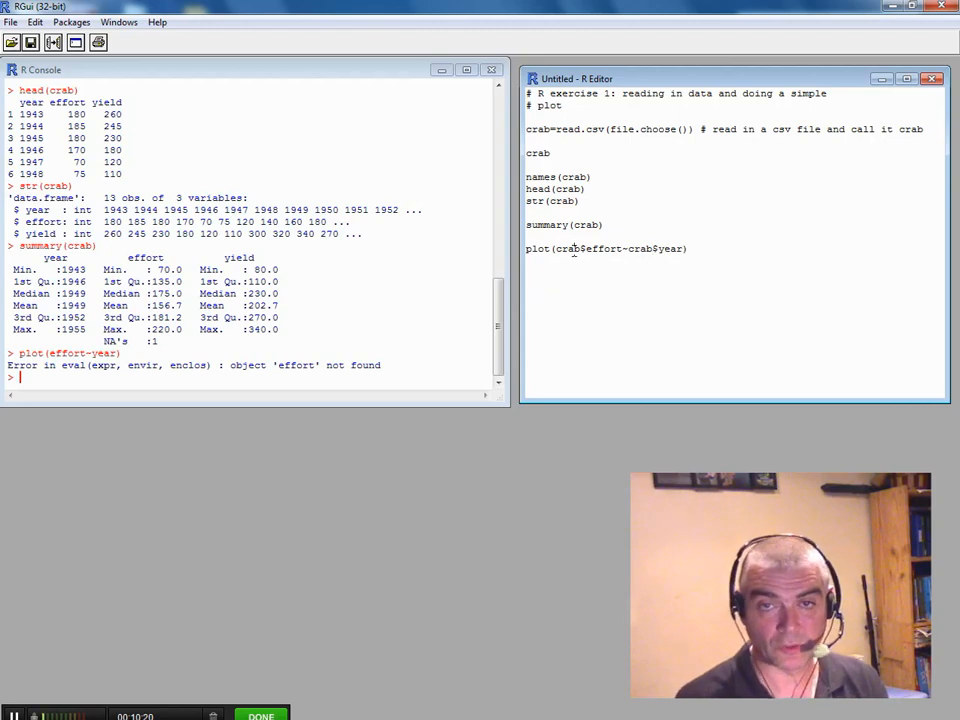
Run plot(crab$effort~crab$year) to draw the effort-by-year scatter plot.
{"action": "key", "text": "Return"}
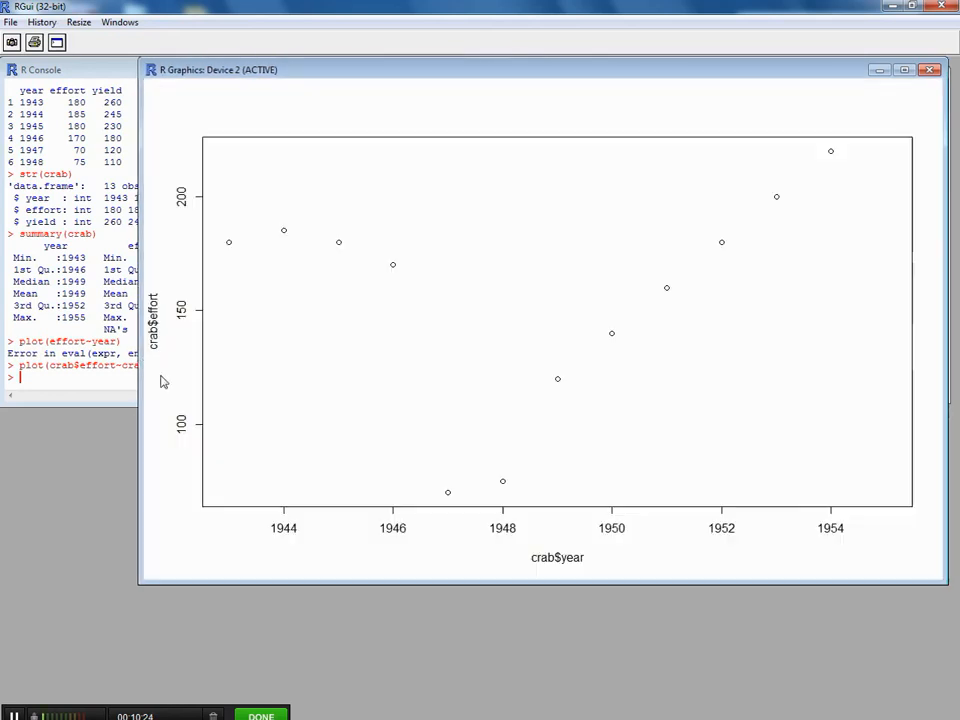
{"action": "mouse_move", "coordinate": [148, 284]}
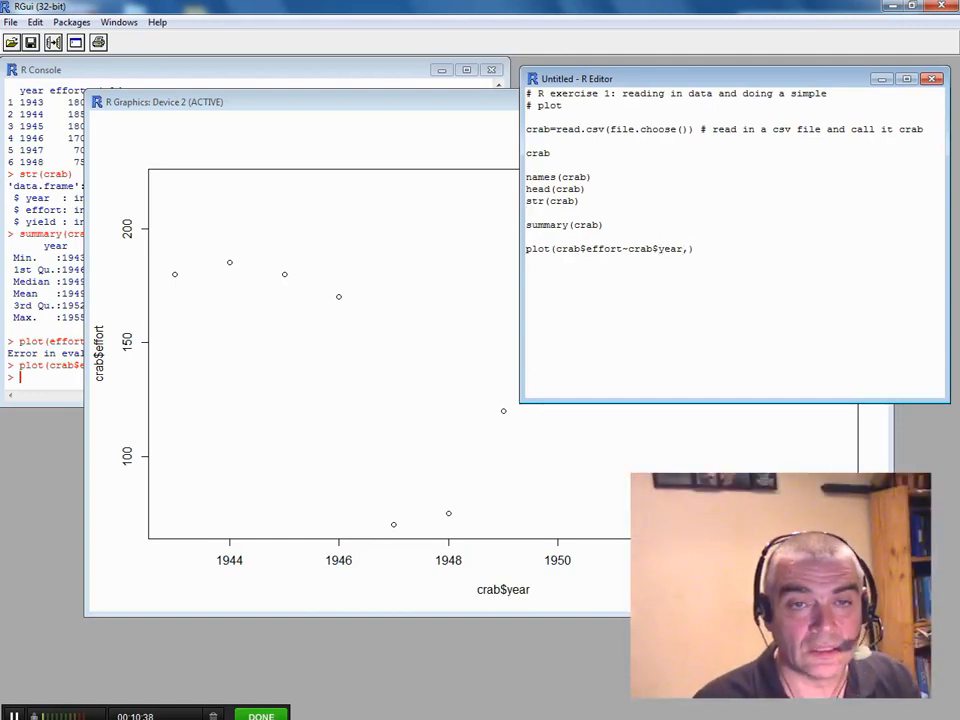
Label the axes xlab="Year" and ylab="Effort (boats)", then continue the call on a new line.
{"action": "type", "text": ","}
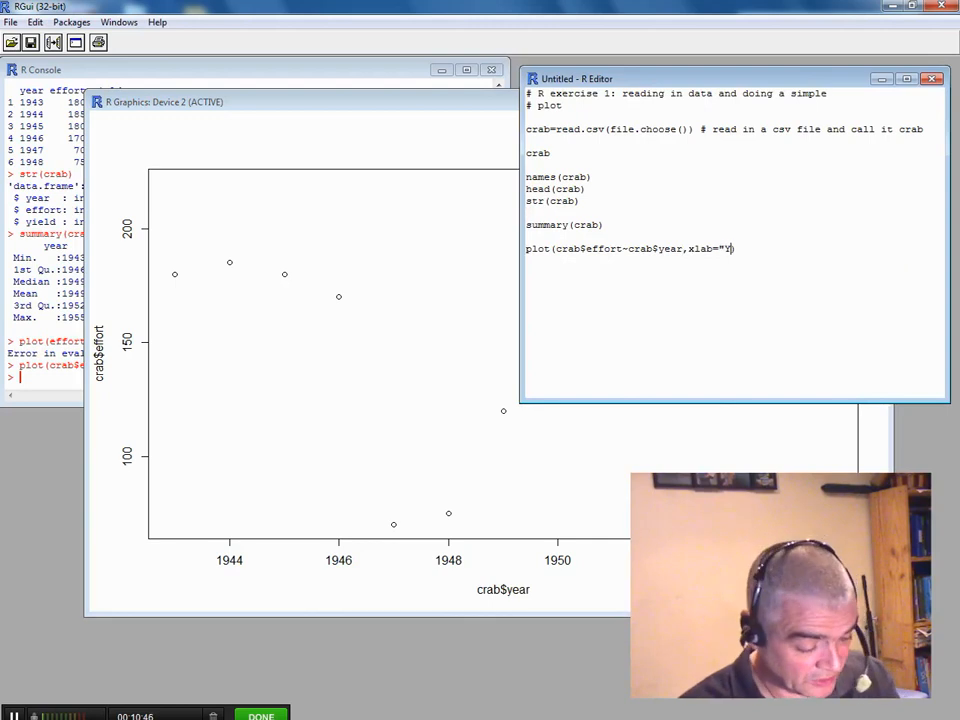
{"action": "type", "text": "ear\""}
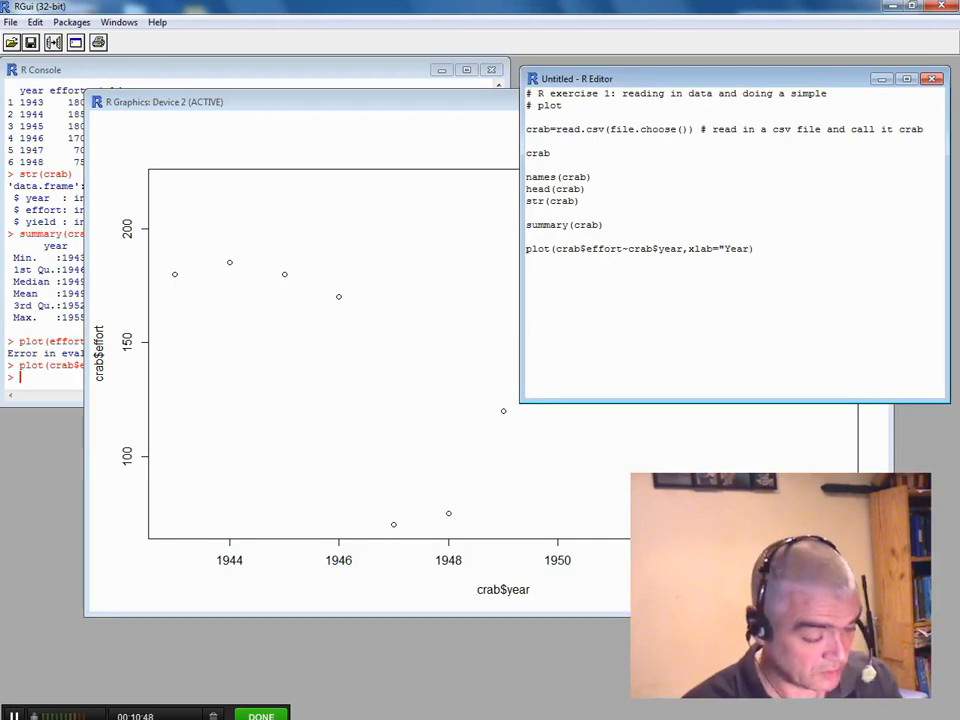
{"action": "type", "text": ","}
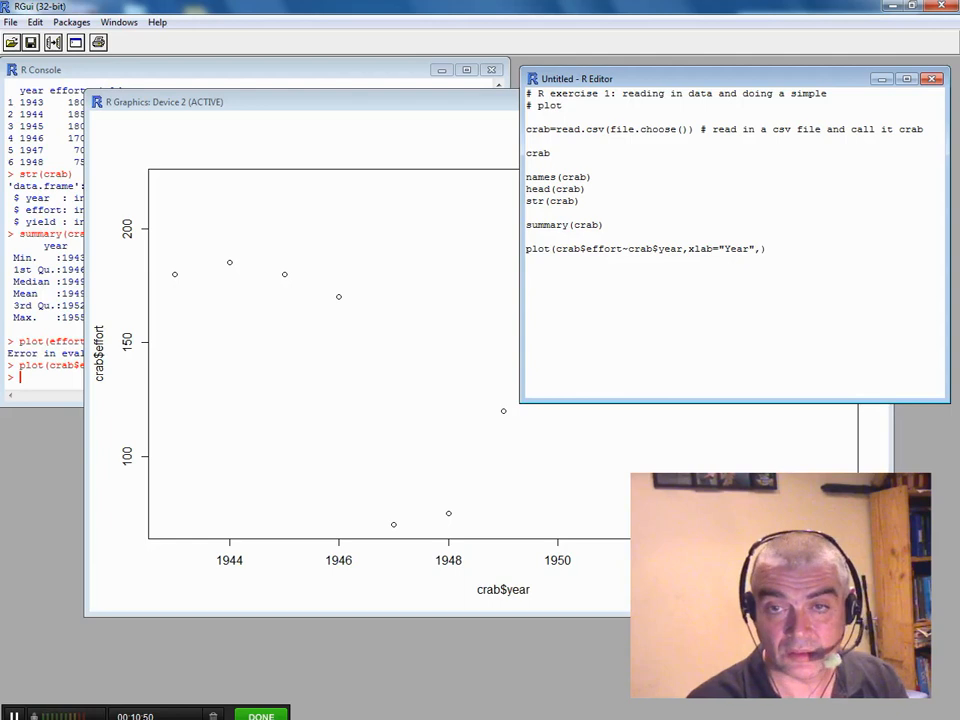
{"action": "type", "text": ",ylab=\"Effort ("}
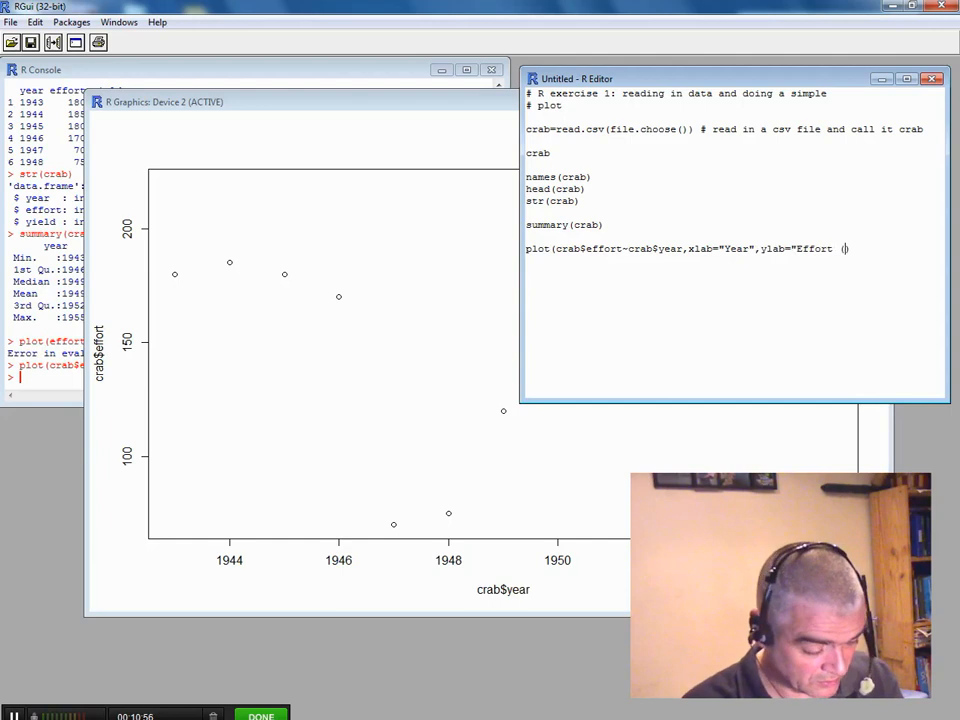
{"action": "type", "text": "boats"}
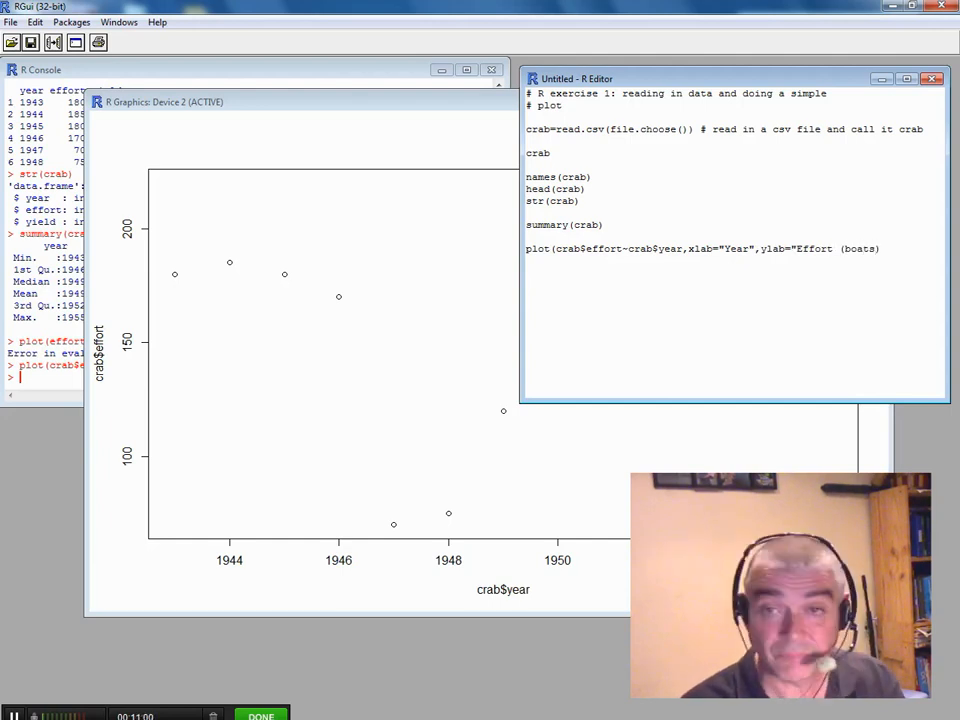
{"action": "type", "text": ")"}
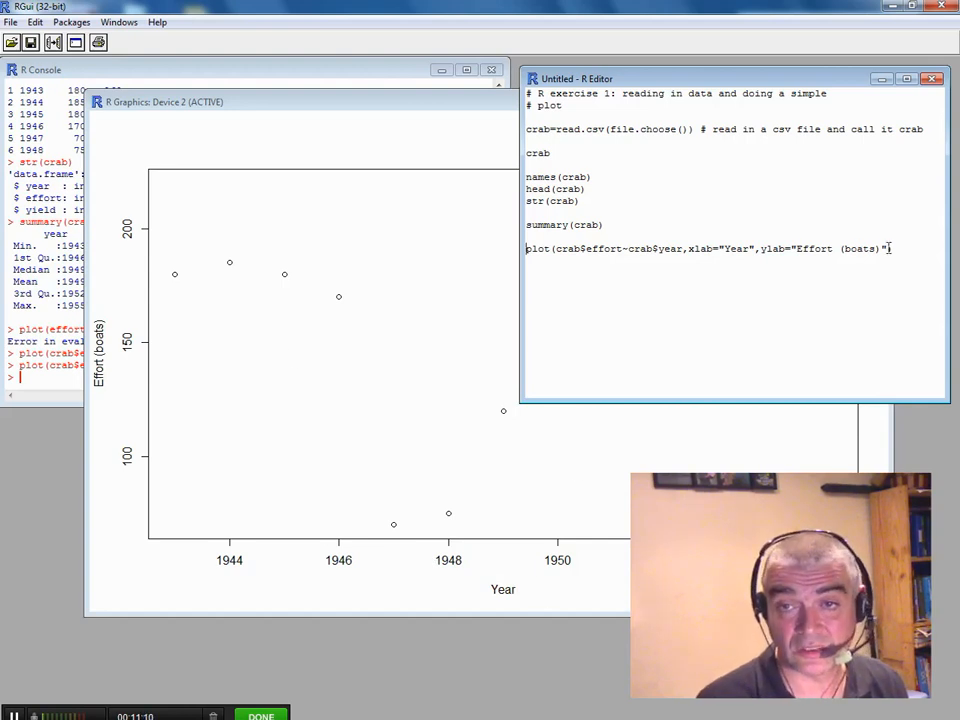
{"action": "type", "text": ","}
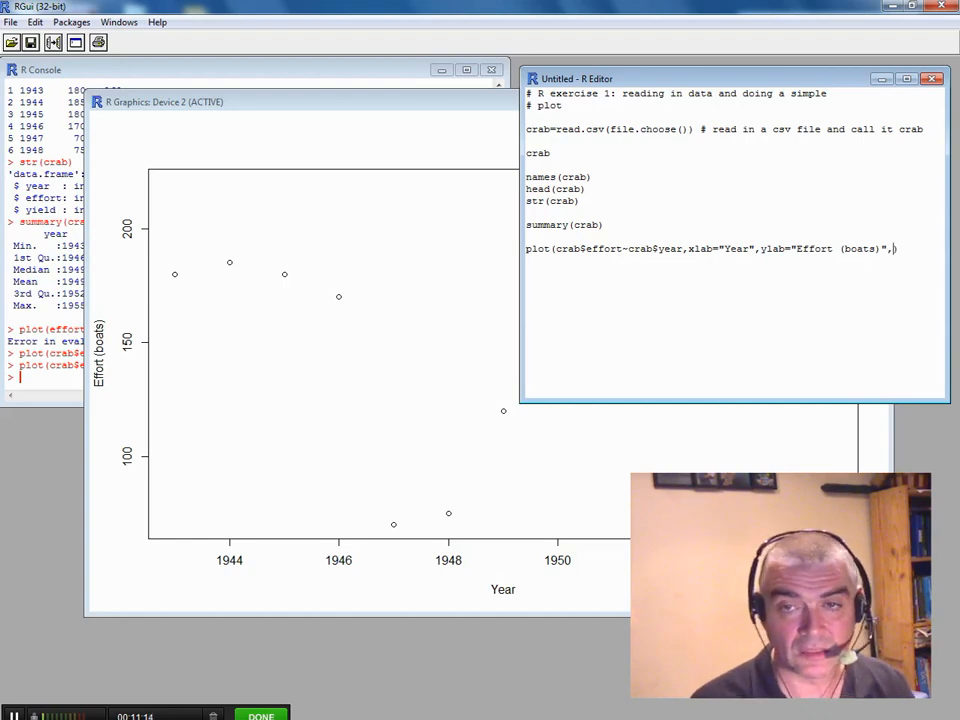
{"action": "key", "text": "enter"}
{"action": "type", "text": "pch=)"}
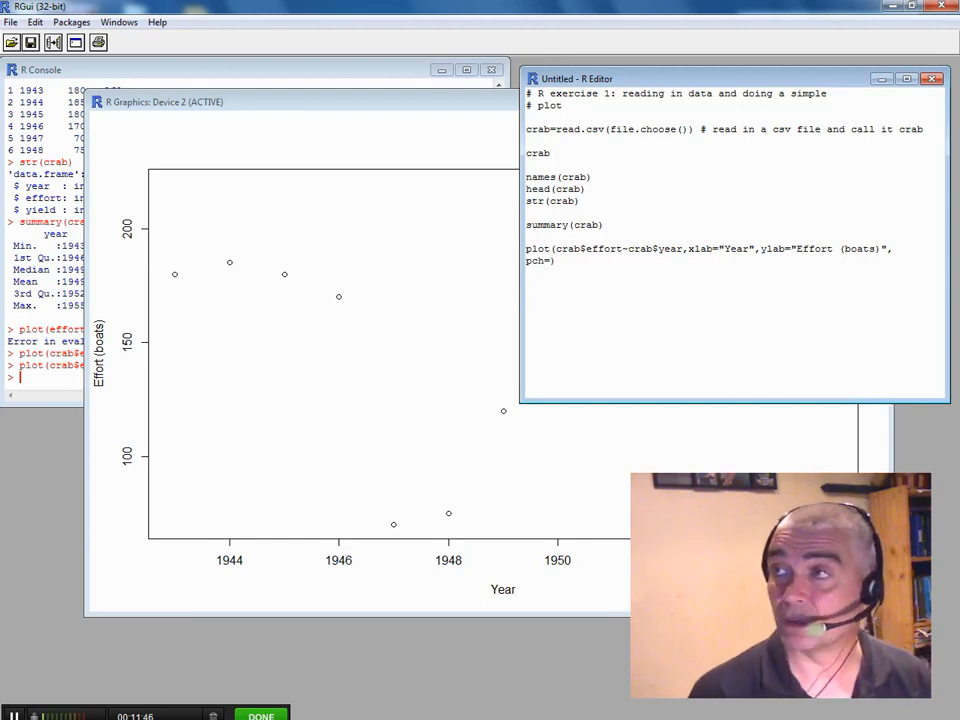
Set pch=16 for filled dots, close the enlarged plot window, and re-run both plot lines.
{"action": "type", "text": "16"}
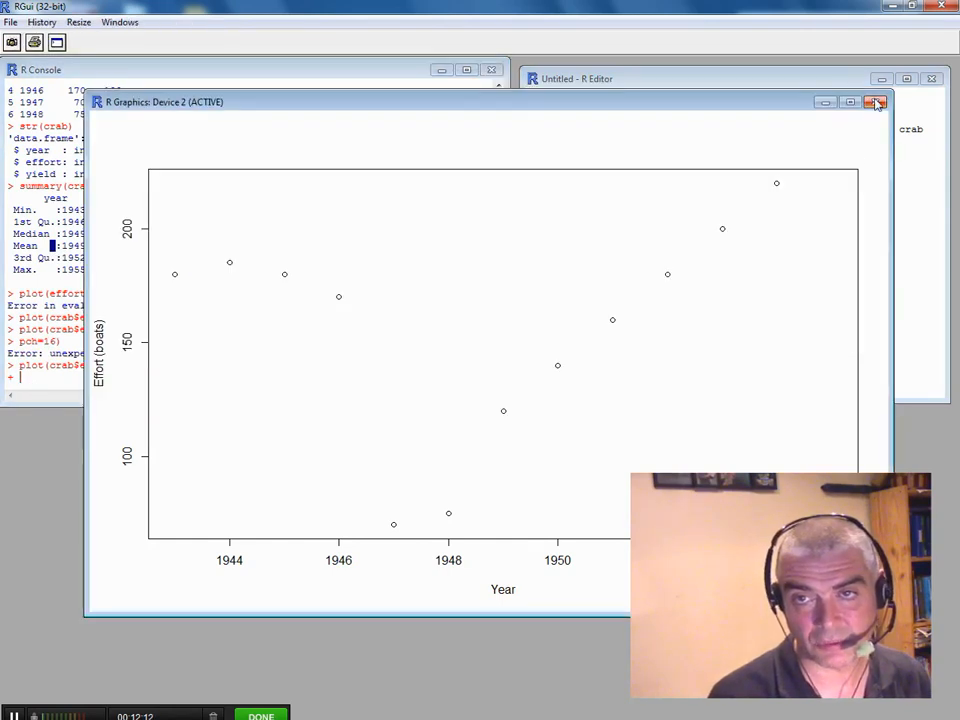
{"action": "left_click", "coordinate": [876, 100]}
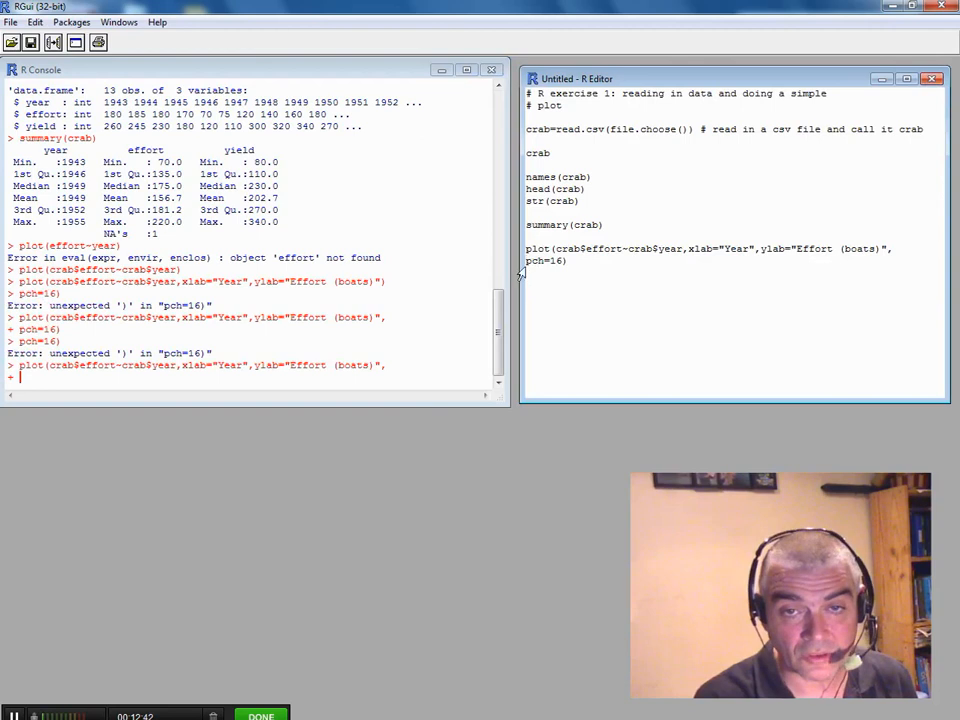
{"action": "key", "text": "Return"}
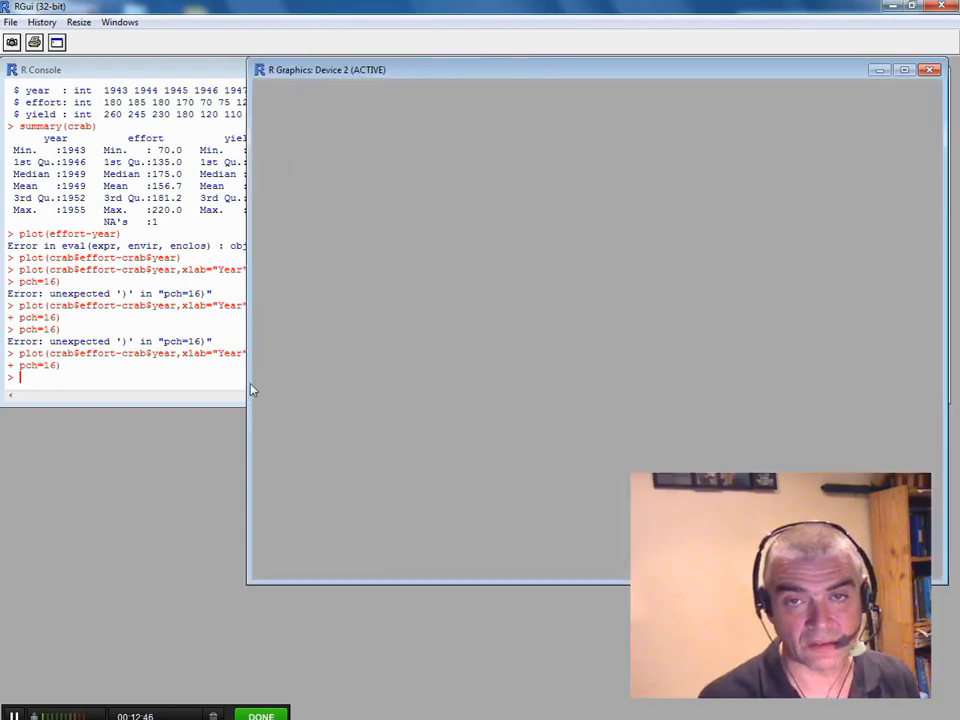
{"action": "key", "text": "Return"}
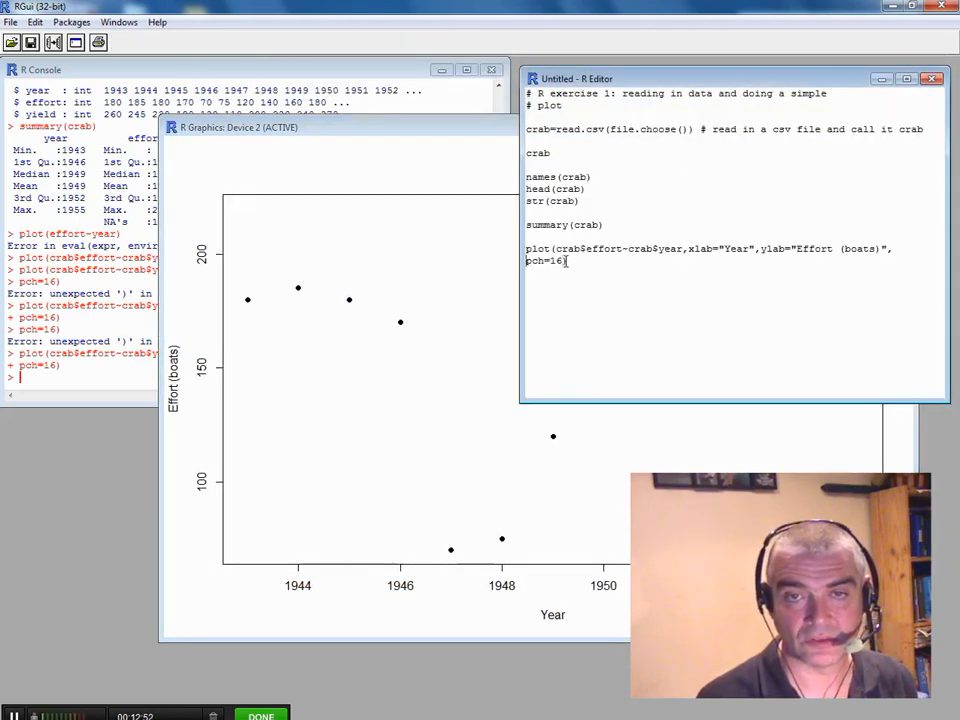
Add col="red", cex=3 and type="o" so large red points are joined by lines.
{"action": "type", "text": ",col=\"red"}
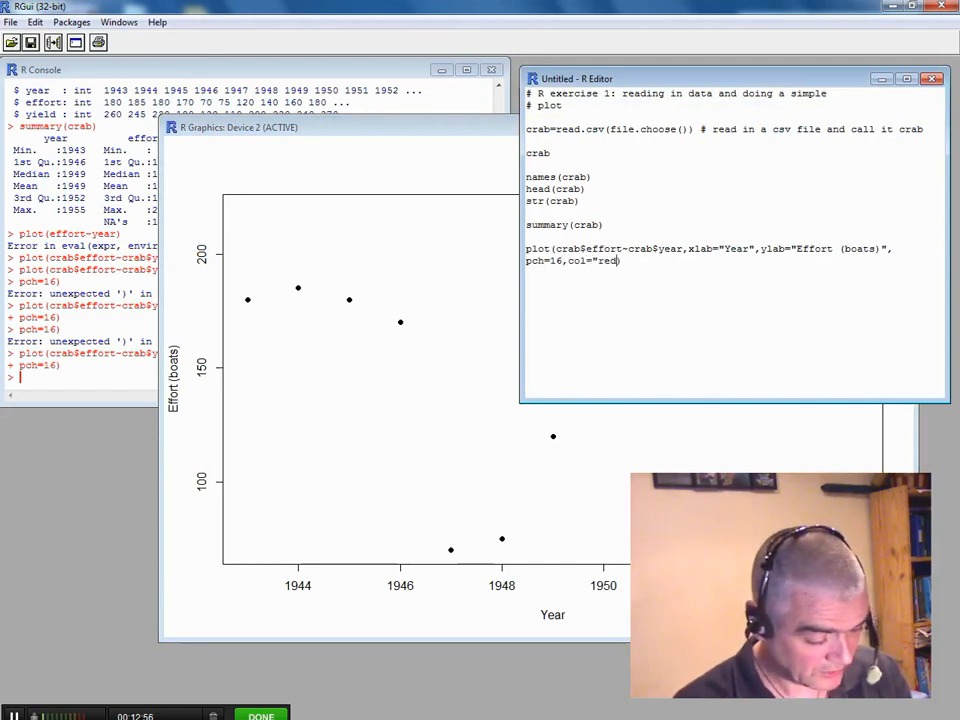
{"action": "type", "text": ")"}
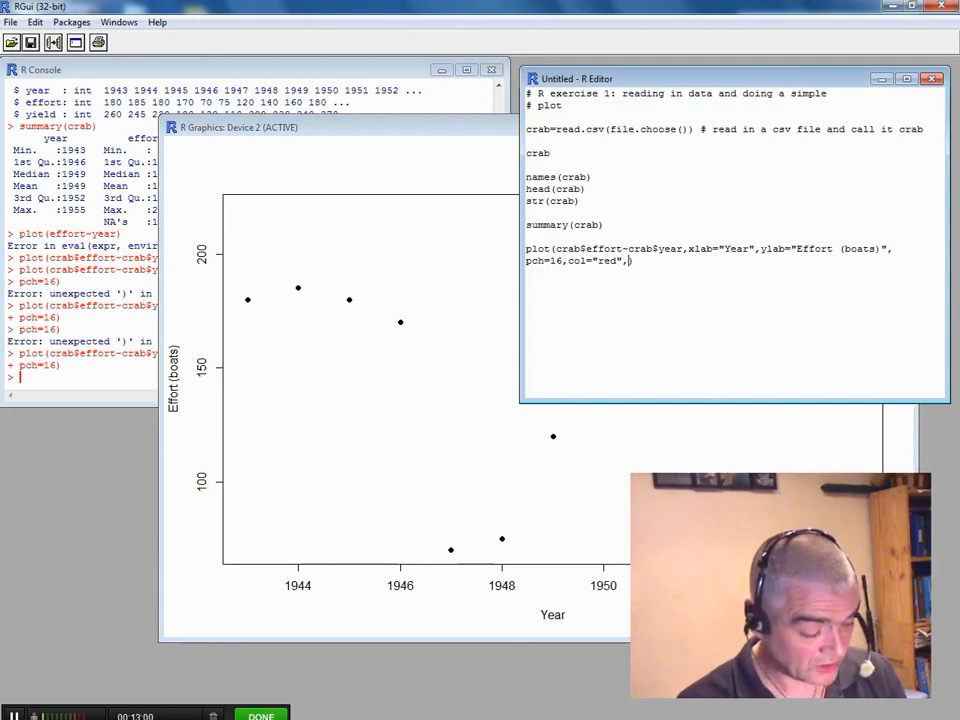
{"action": "type", "text": "cex"}
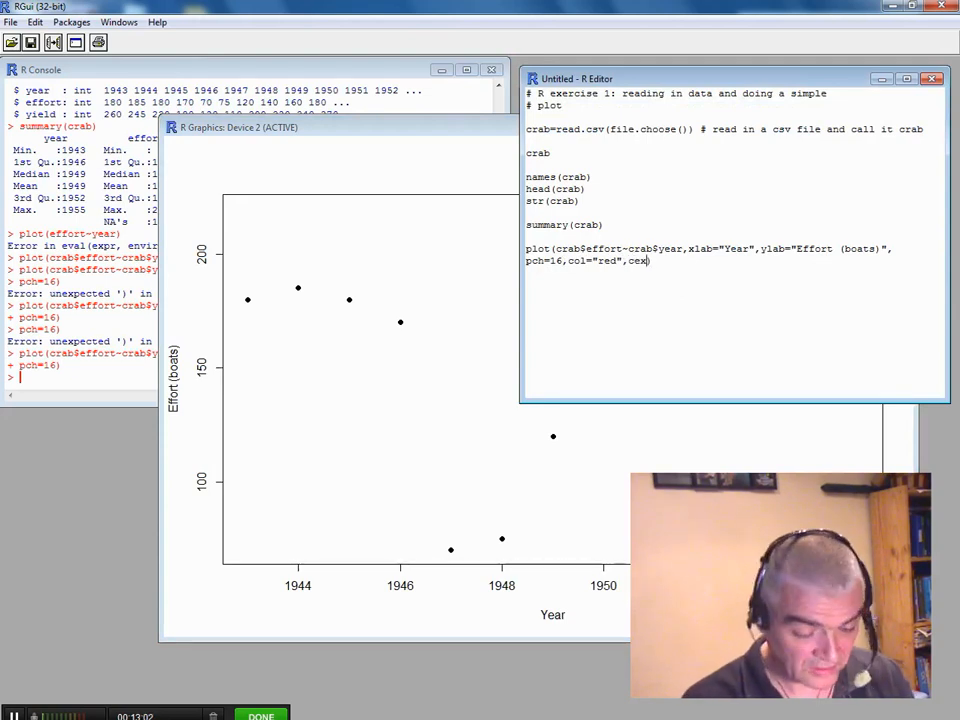
{"action": "type", "text": "=3"}
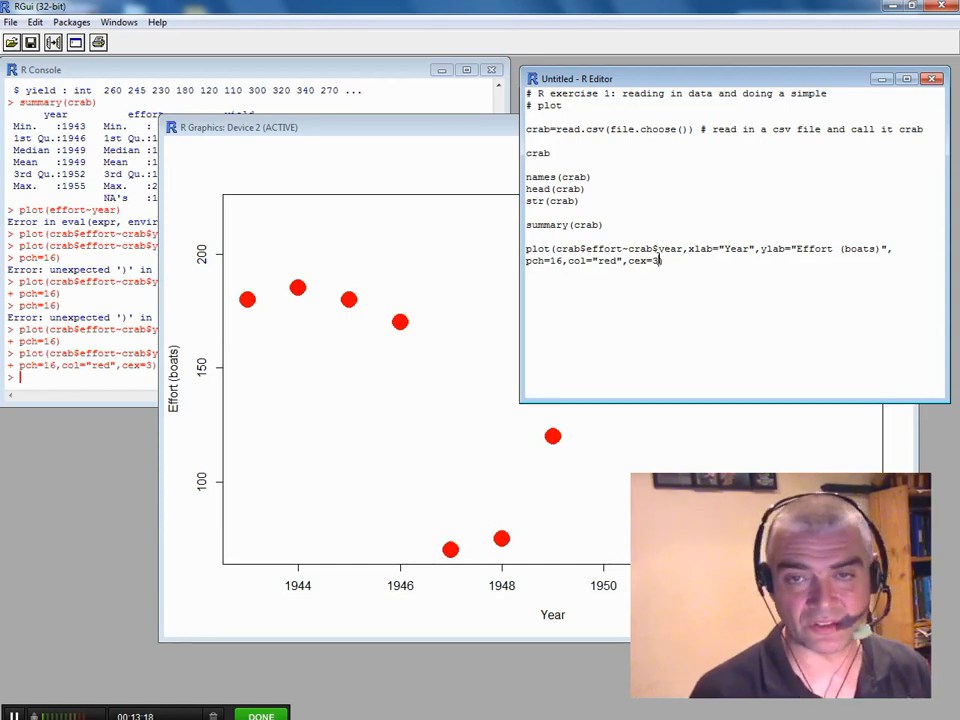
{"action": "type", "text": ",type=\"o"}
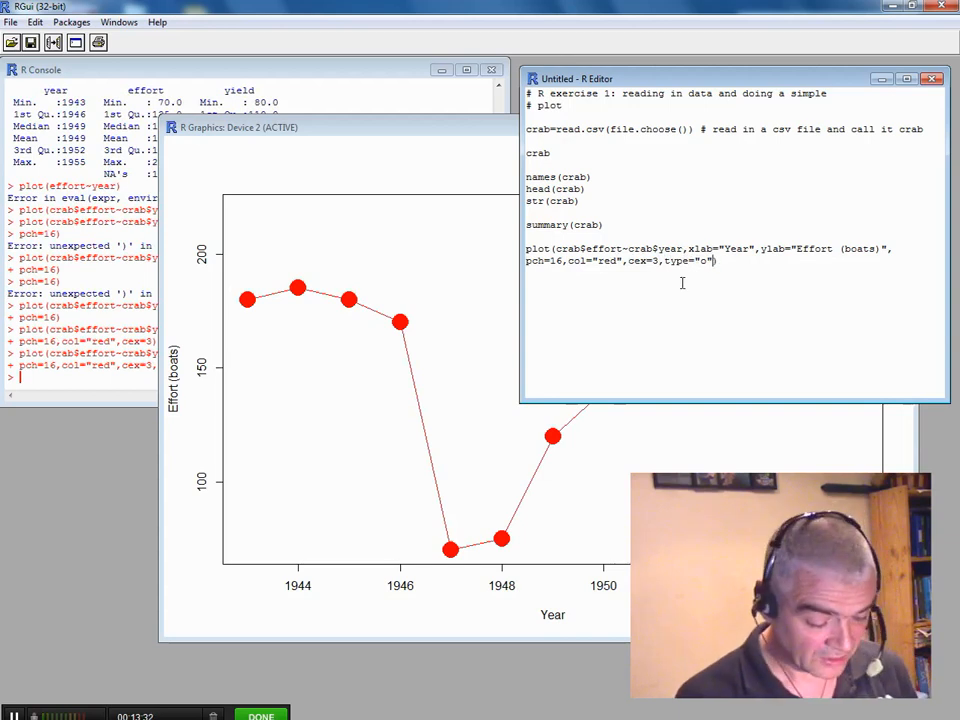
Add lwd=3 and lty=4 to draw a thick red dashed connecting line.
{"action": "type", "text": ",lw"}
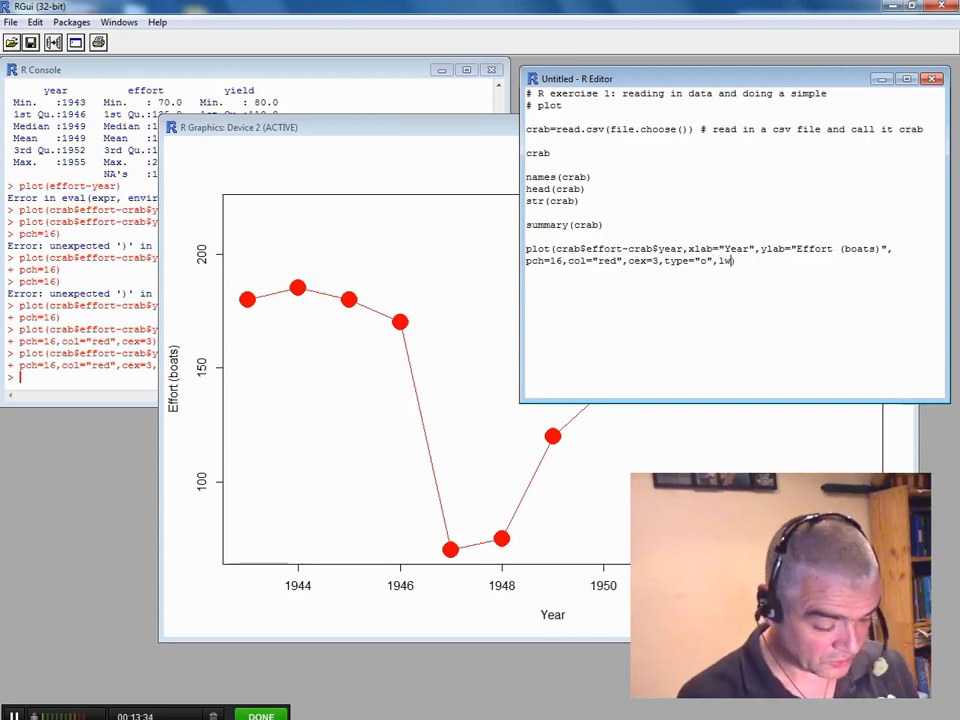
{"action": "type", "text": "d=3)"}
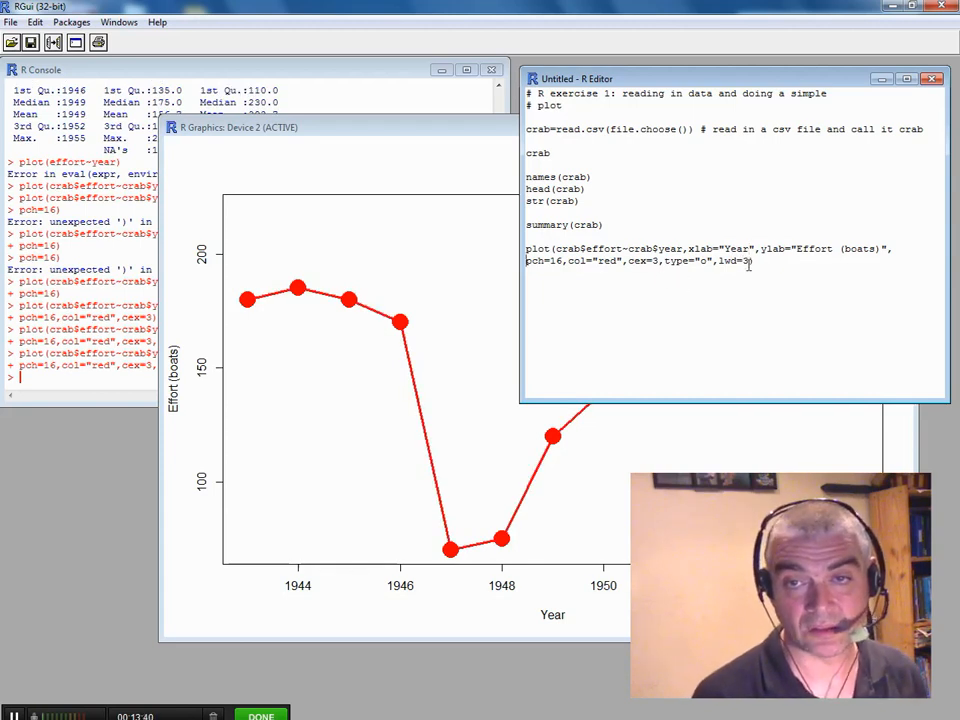
{"action": "type", "text": ",1"}
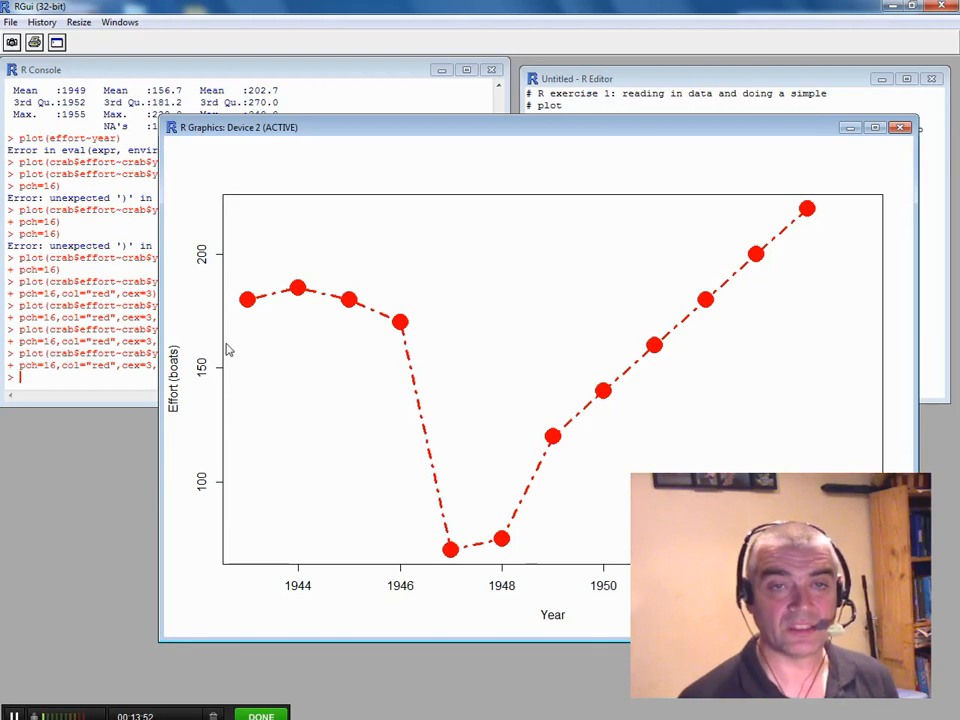
{"action": "mouse_move", "coordinate": [716, 168]}
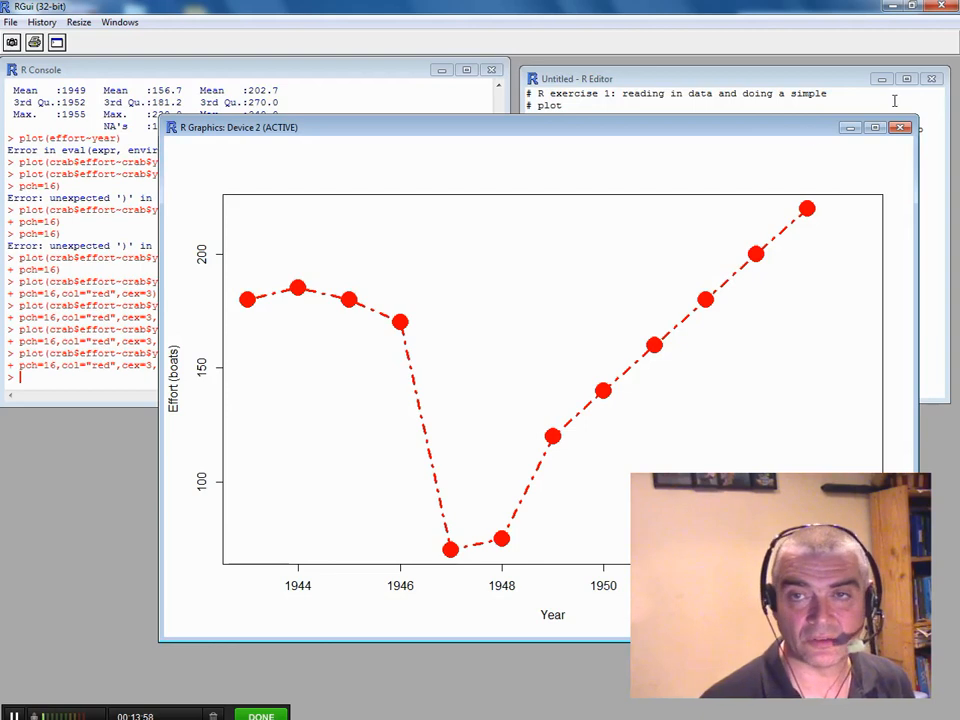
{"action": "mouse_move", "coordinate": [388, 486]}
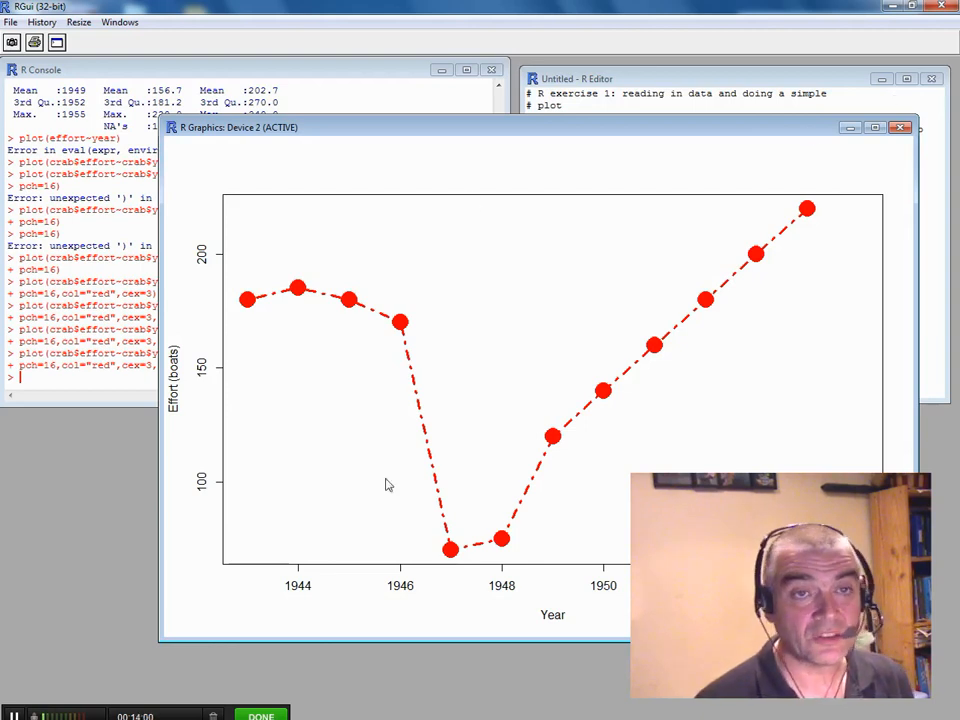
Peek at the graphics window's File menu, then dismiss it and return to the script.
{"action": "left_click", "coordinate": [12, 20]}
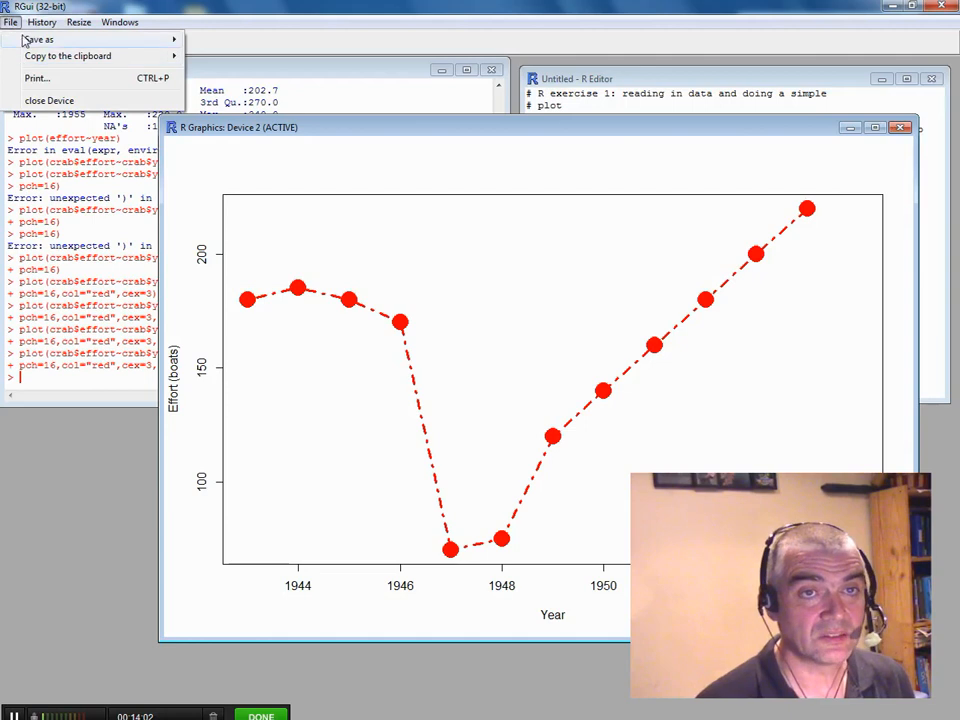
{"action": "left_click", "coordinate": [40, 40]}
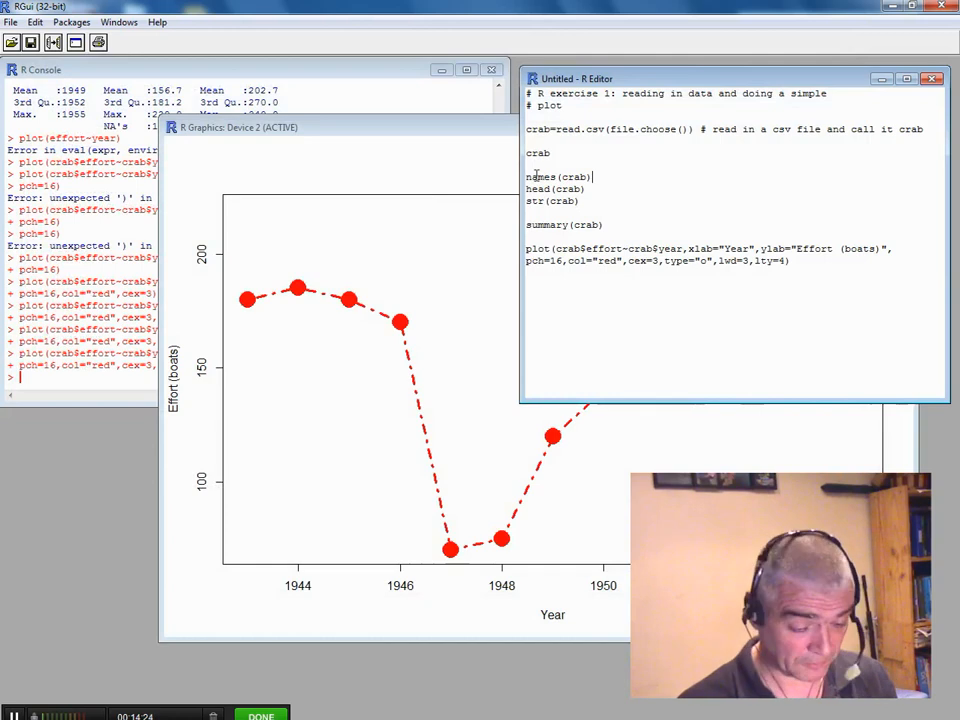
Comment names(crab) as column names, head(crab) as first 5 rows, and start a str(crab) comment.
{"action": "type", "text": "# names"}
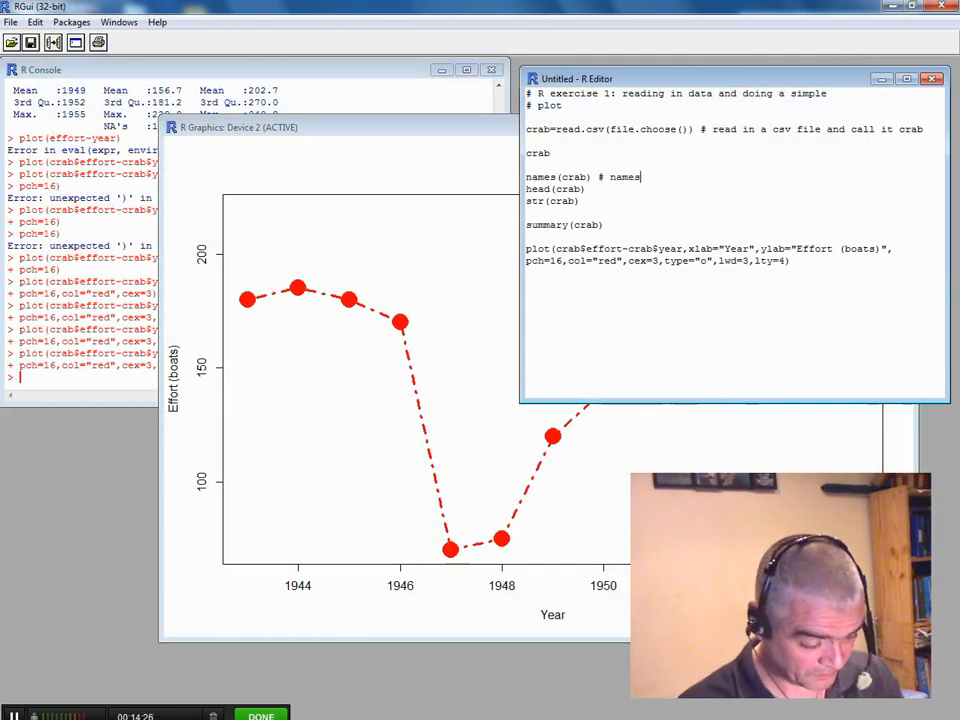
{"action": "type", "text": "of colum"}
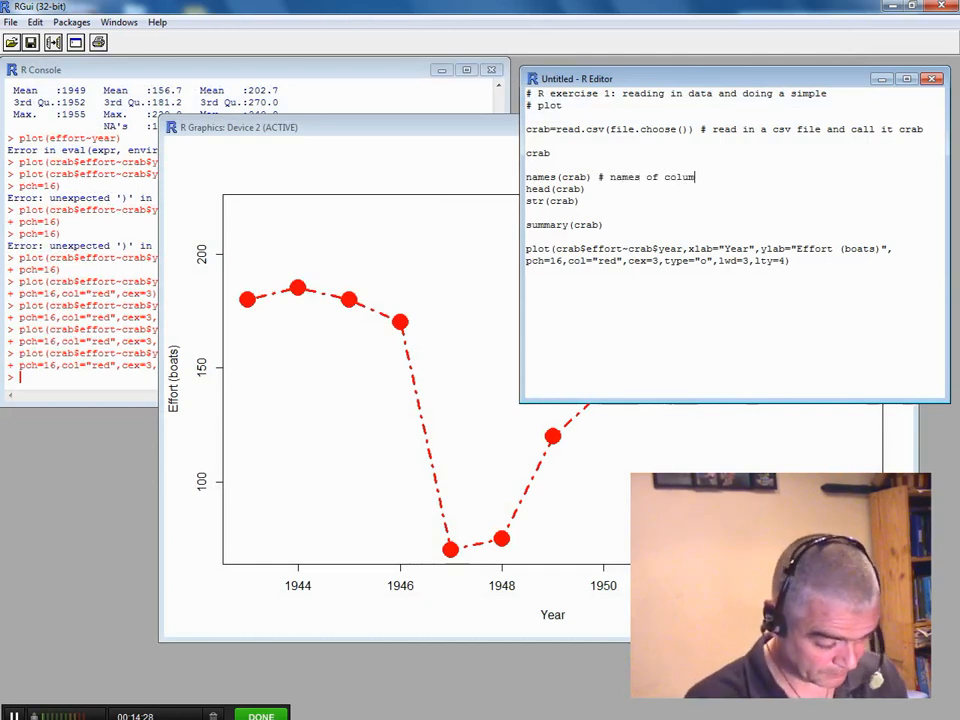
{"action": "type", "text": "s/vectors"}
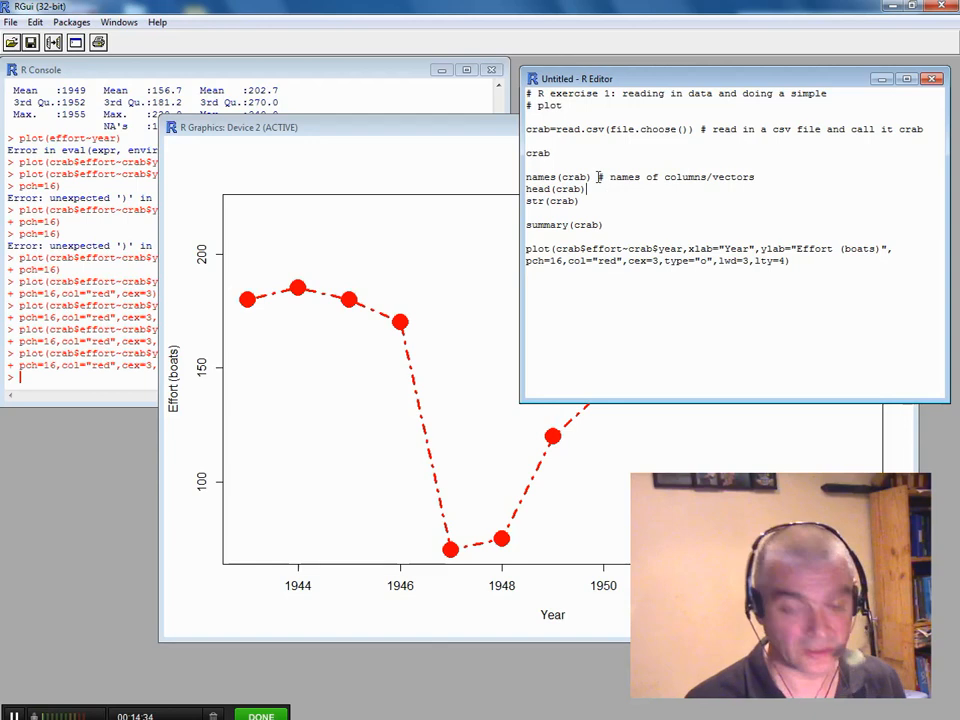
{"action": "type", "text": "#"}
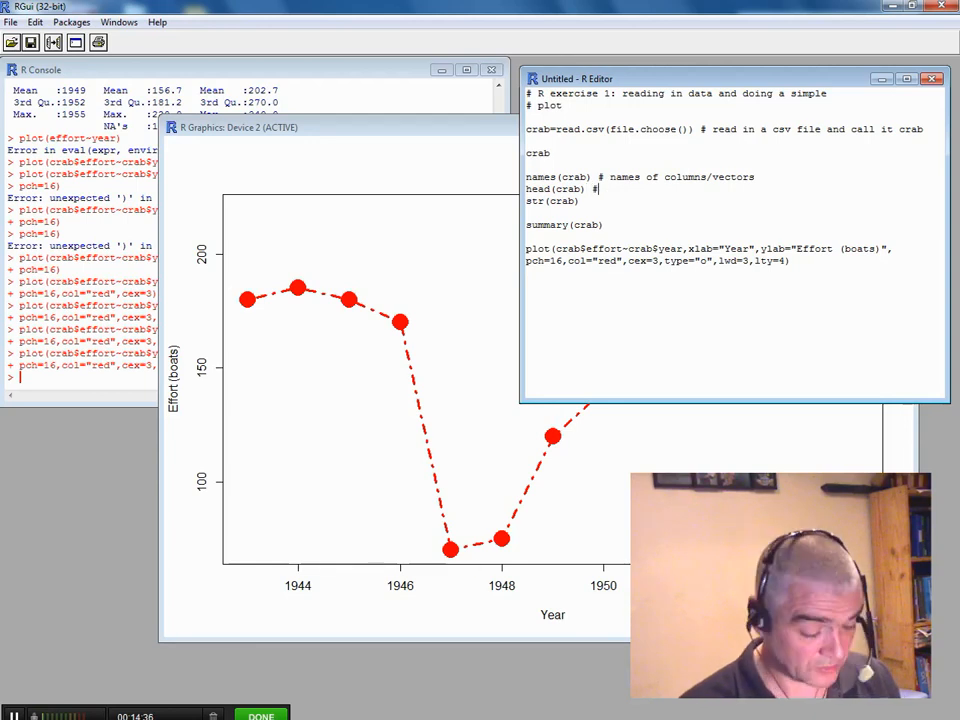
{"action": "type", "text": "first 5 variables"}
{"action": "left_click", "coordinate": [734, 202]}
{"action": "type", "text": " # tells me som"}
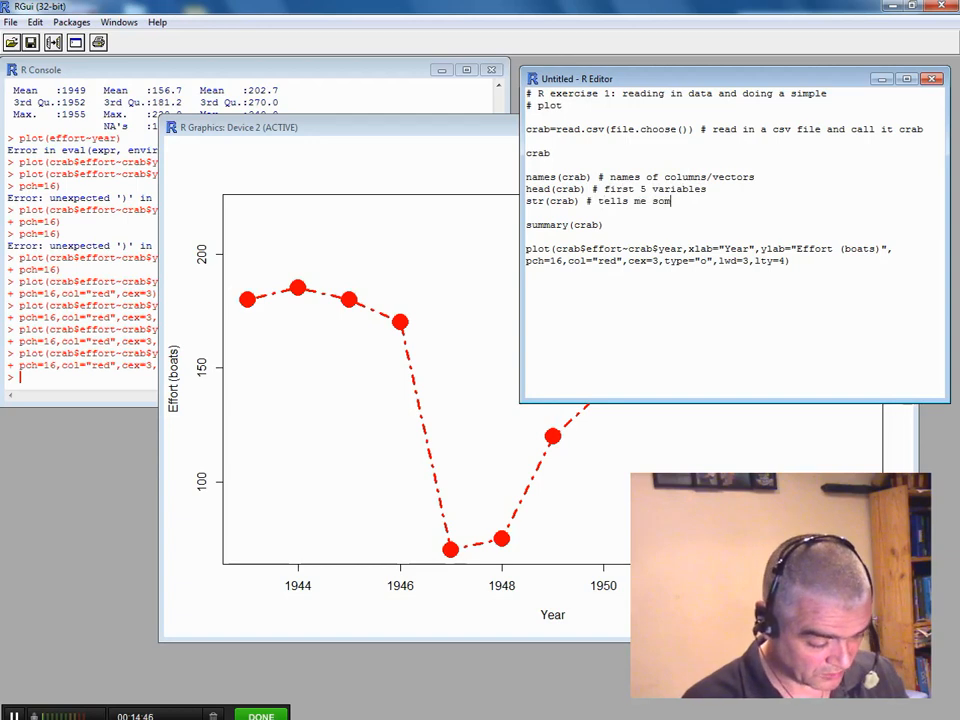
{"action": "type", "text": "ething about the"}
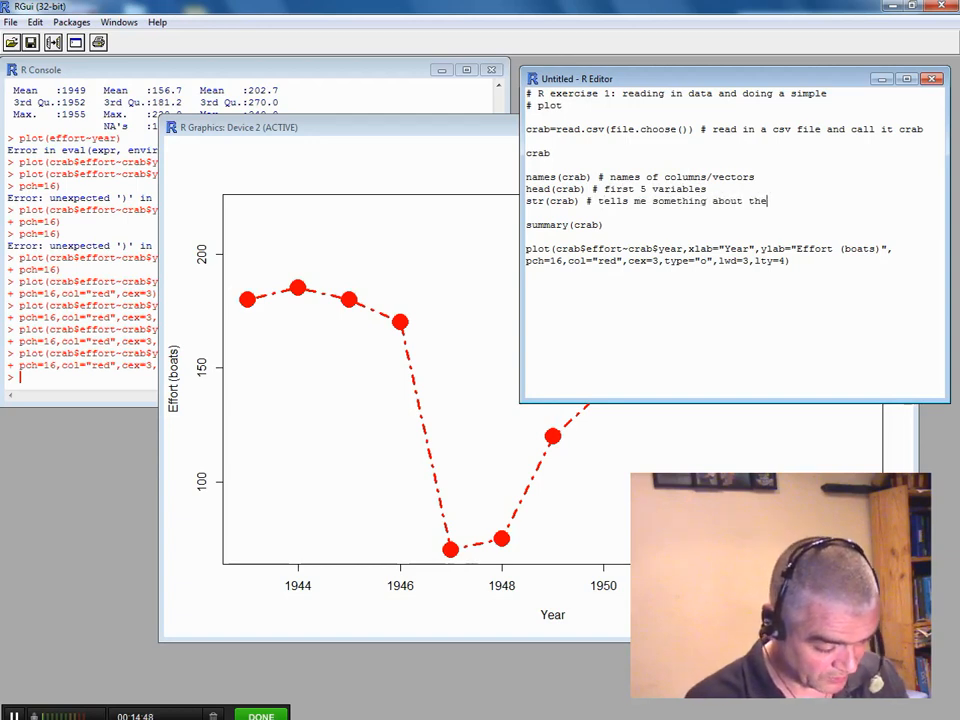
{"action": "type", "text": "varian"}
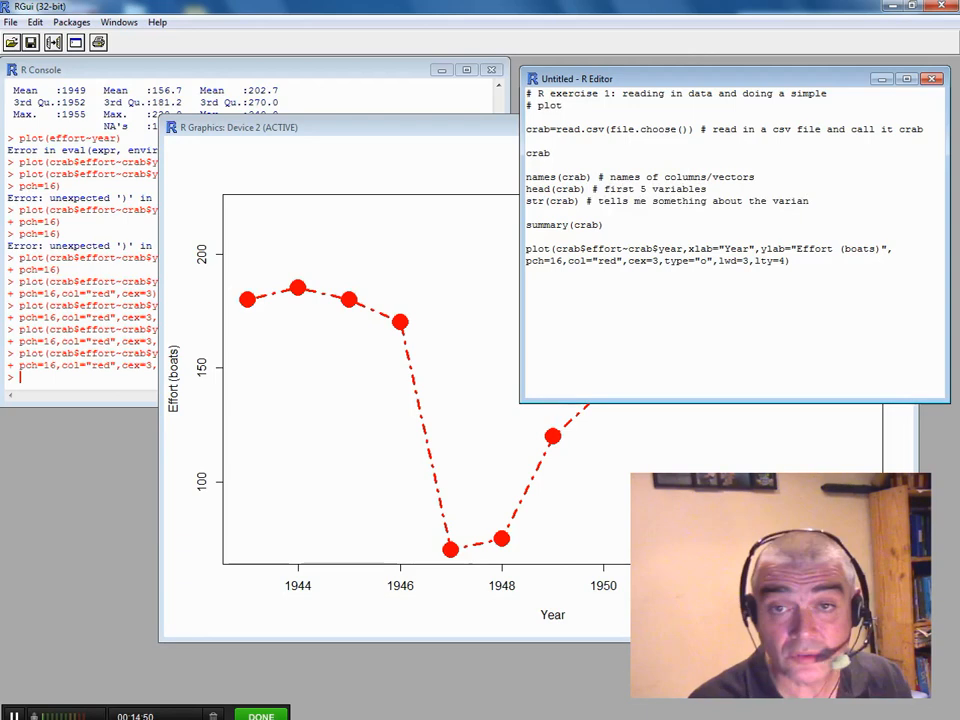